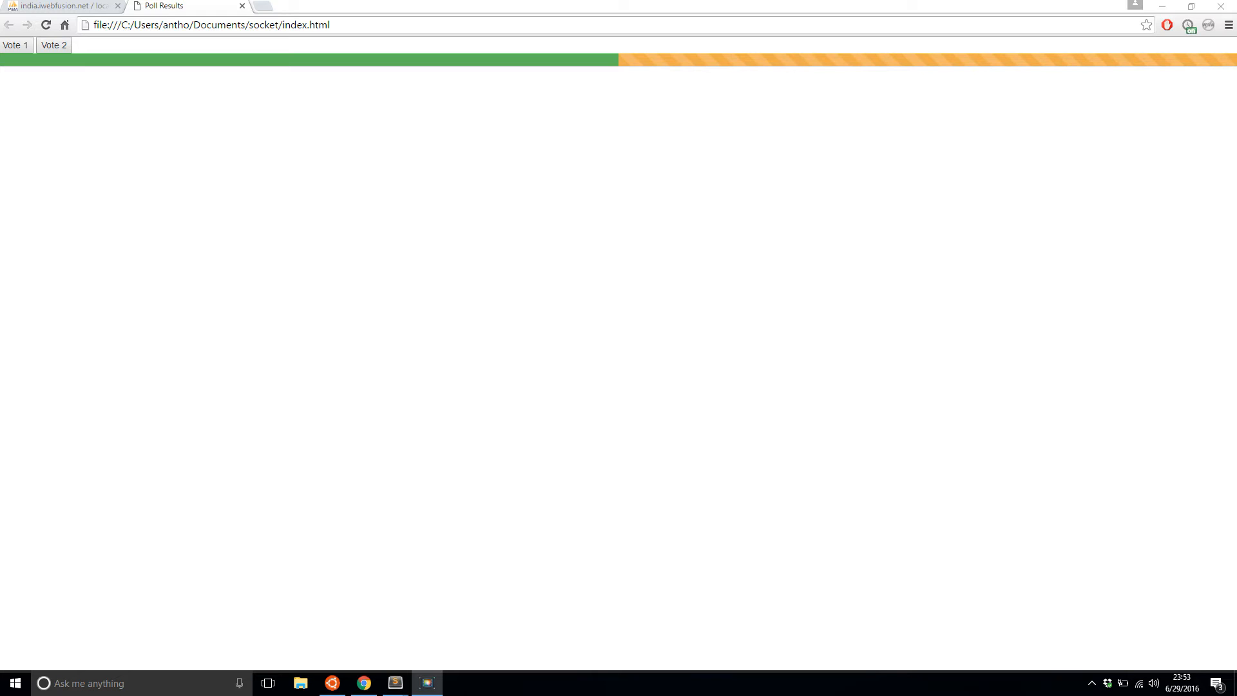
mouse_move(1194, 347)
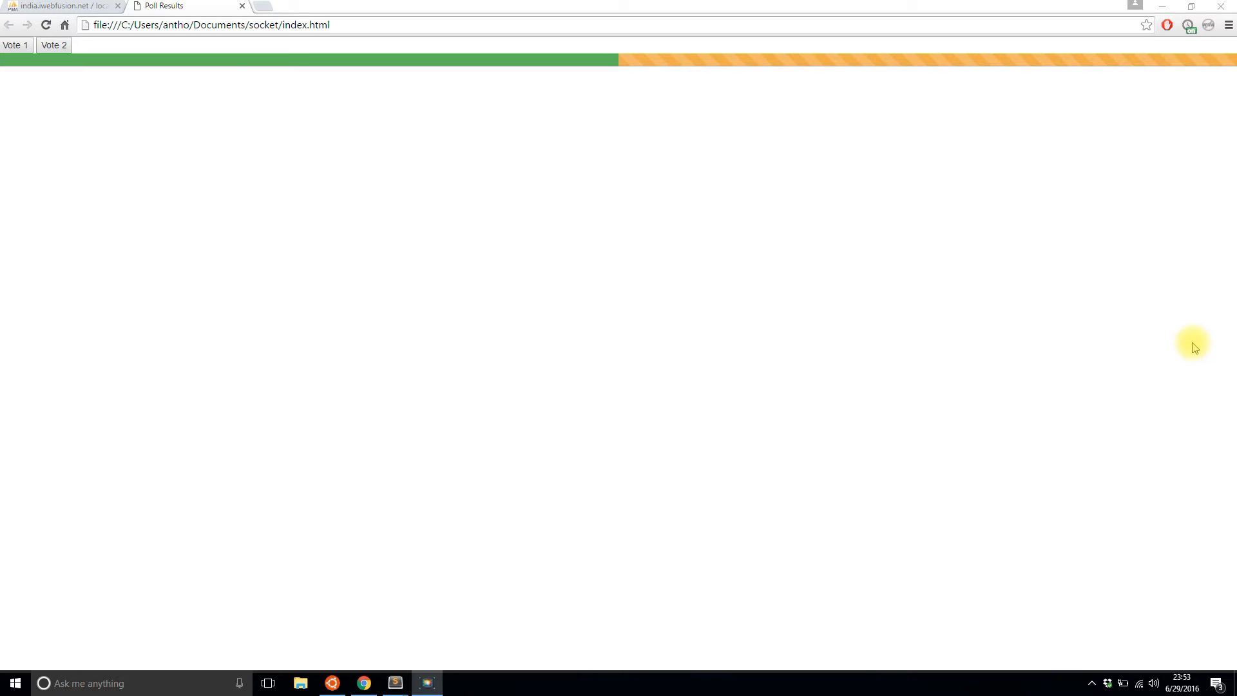
mouse_move(548, 560)
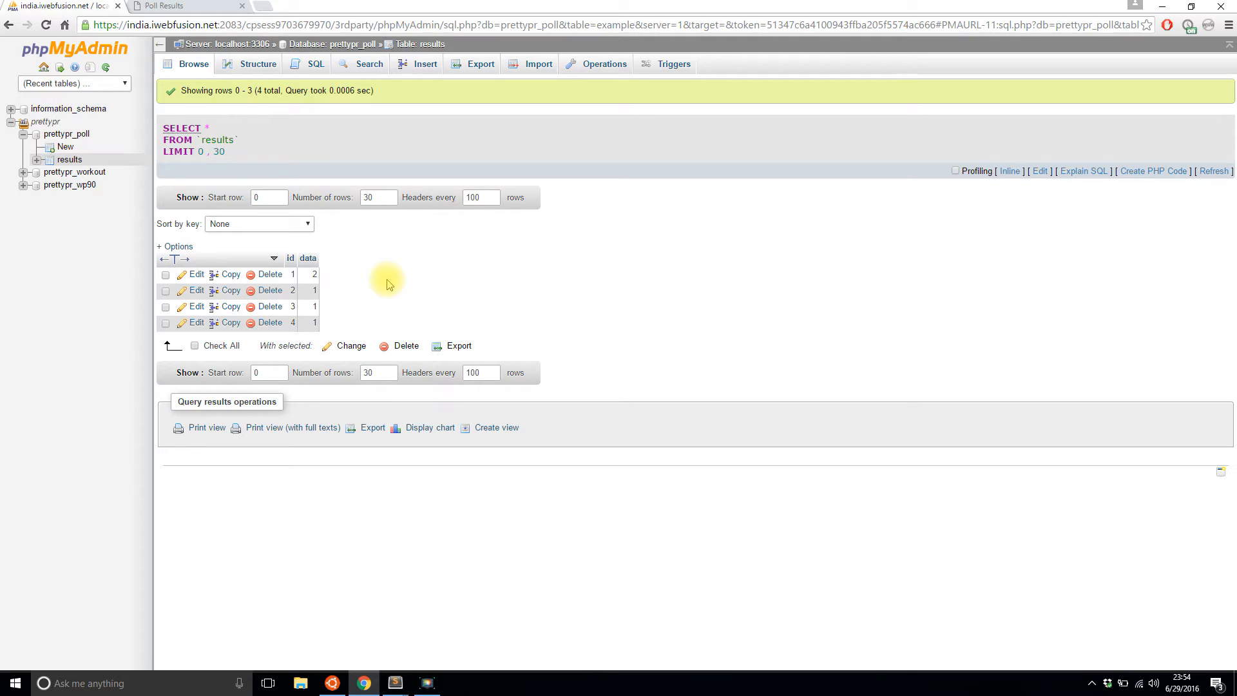
mouse_move(375, 305)
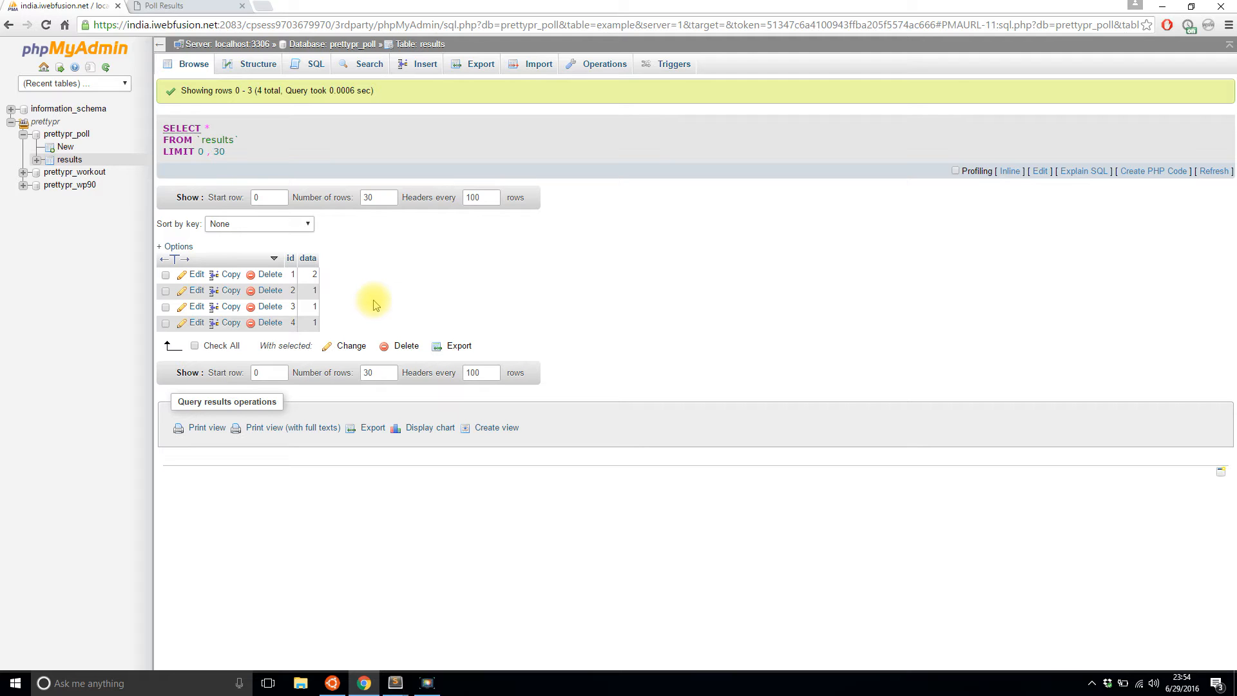
mouse_move(347, 295)
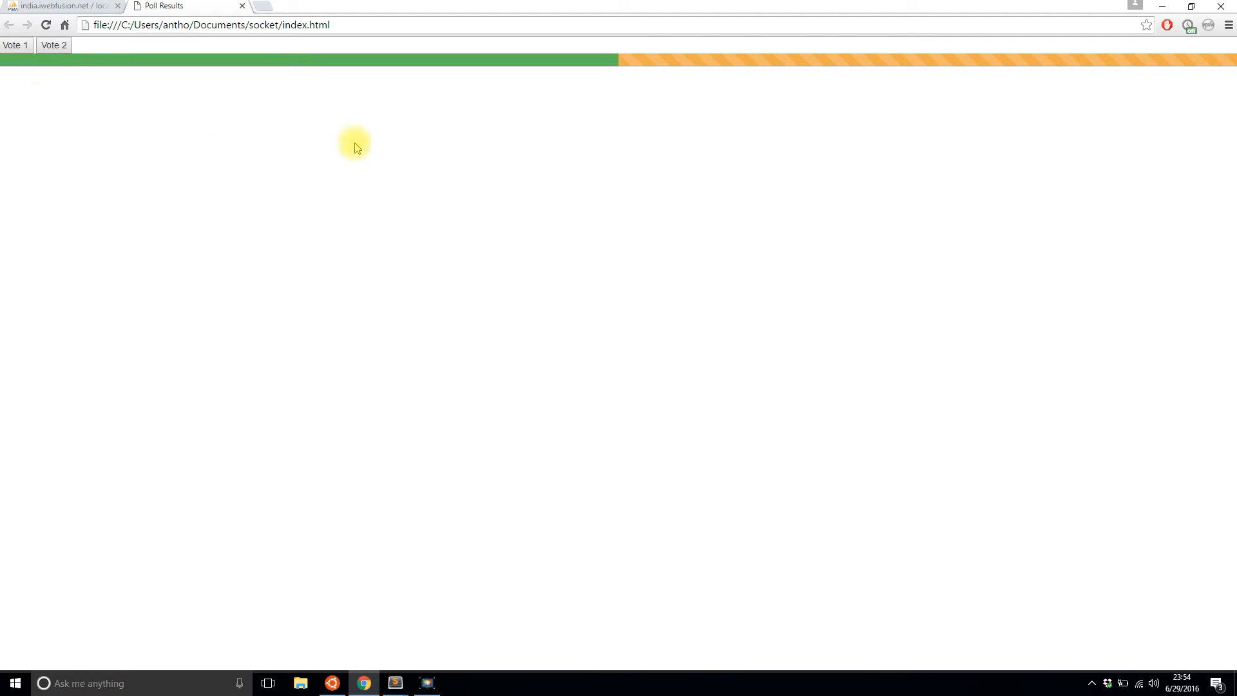
mouse_move(642, 76)
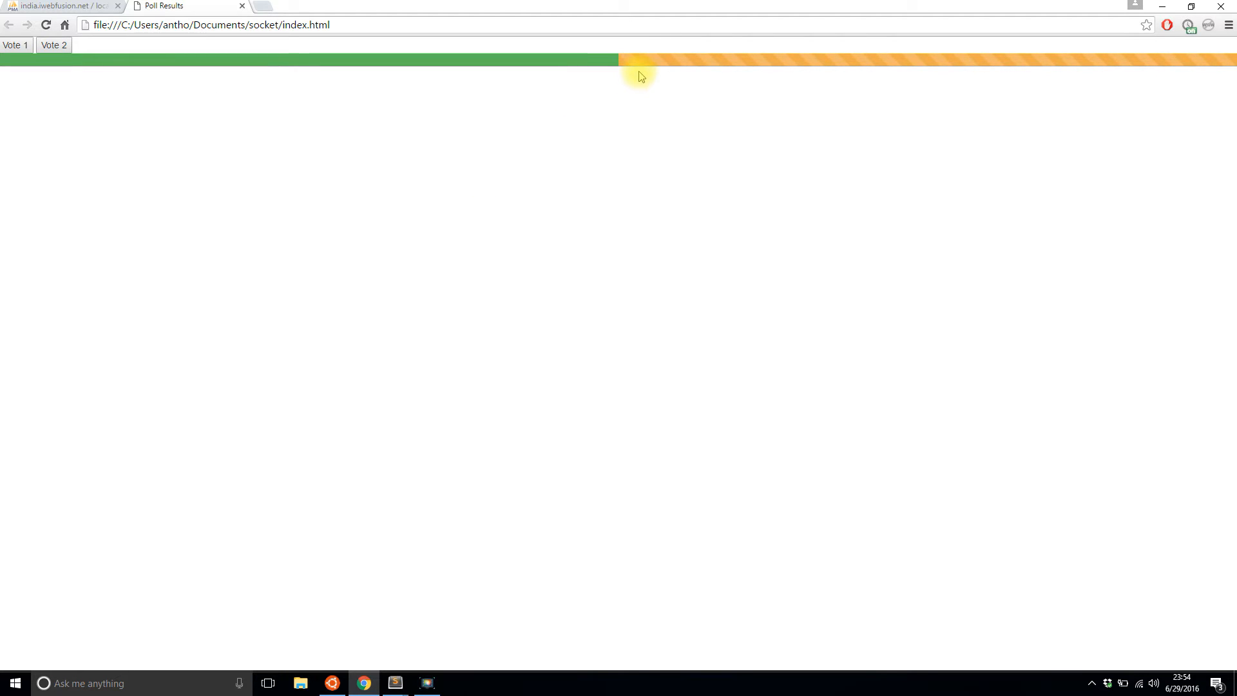
mouse_move(625, 71)
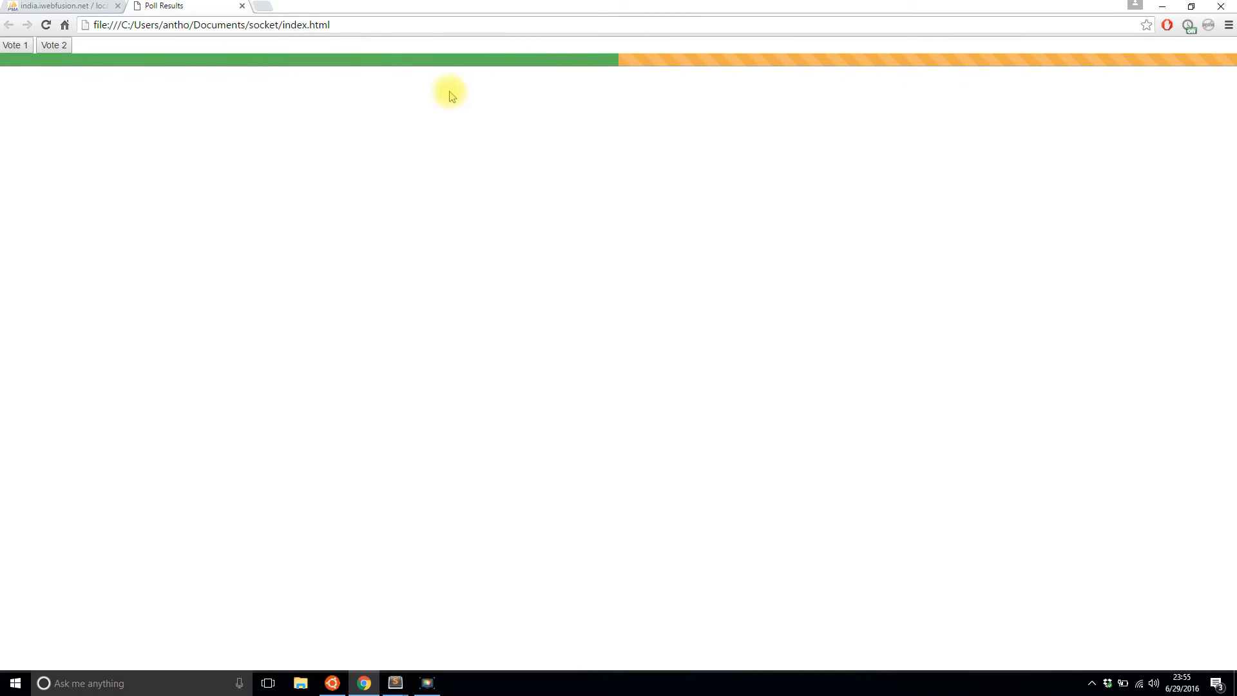
mouse_move(396, 639)
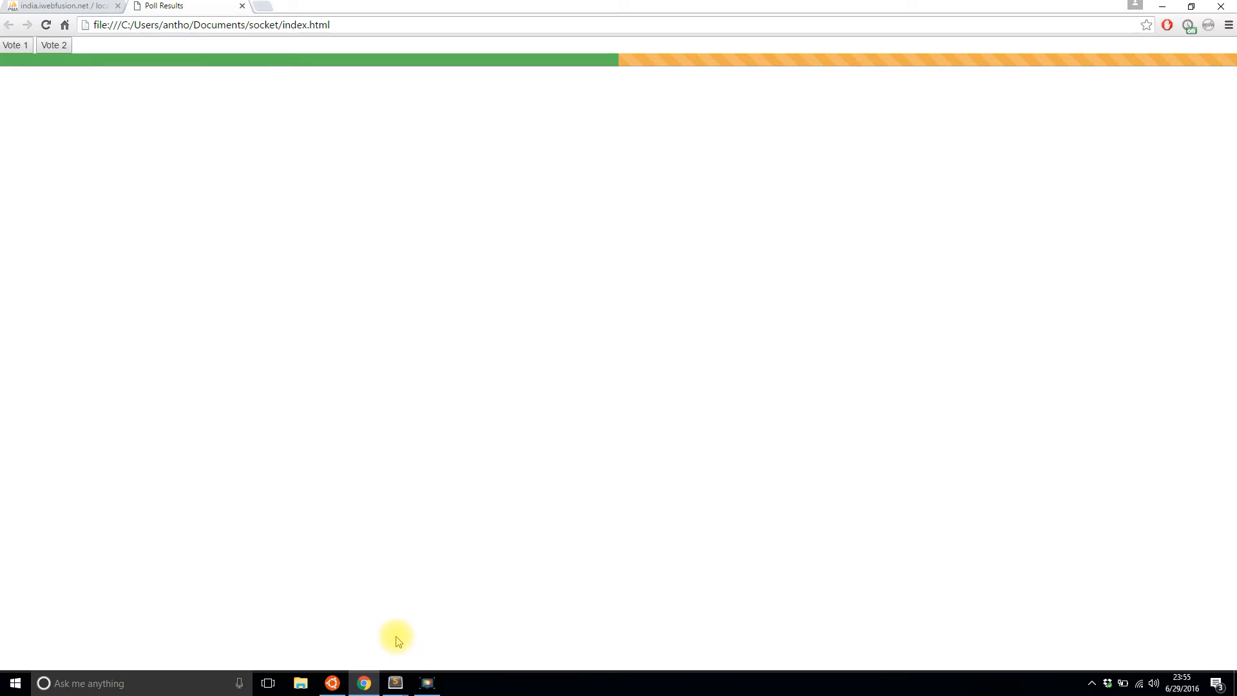
Step: Switch from the poll page in Chrome to its index.html source in Sublime Text
left_click(394, 683)
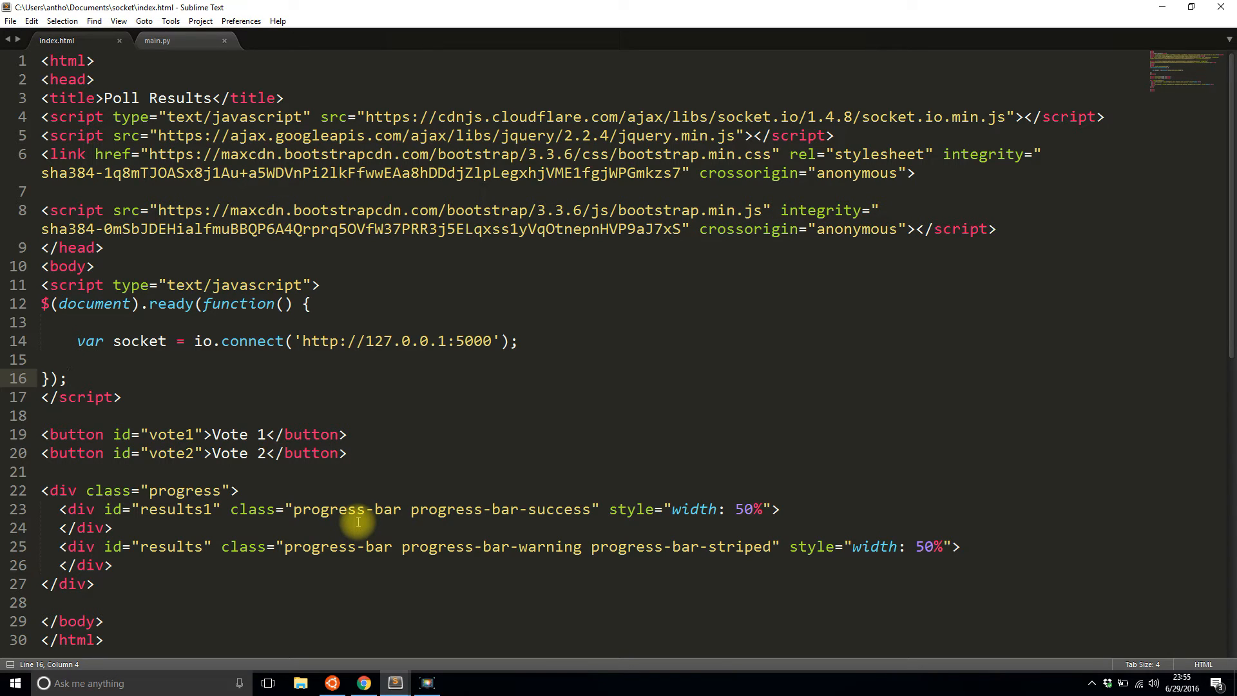
Step: Change the second progress bar's id on line 25 from results to results2
left_click(204, 546)
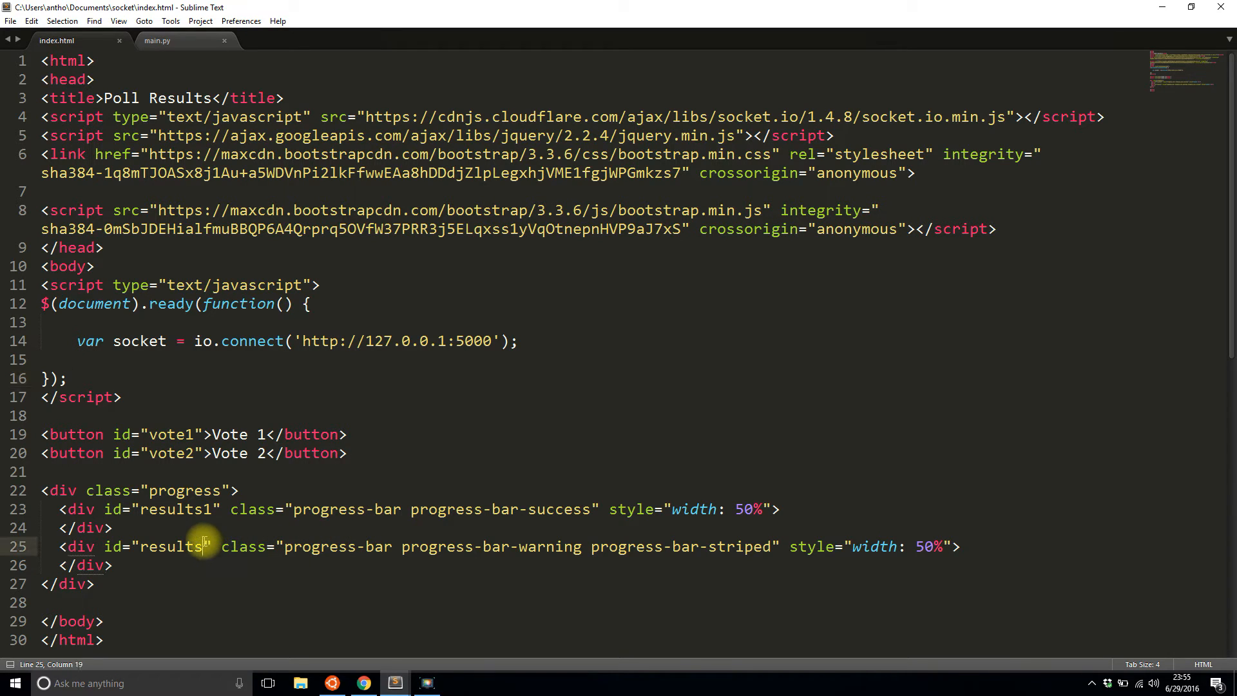
type("2")
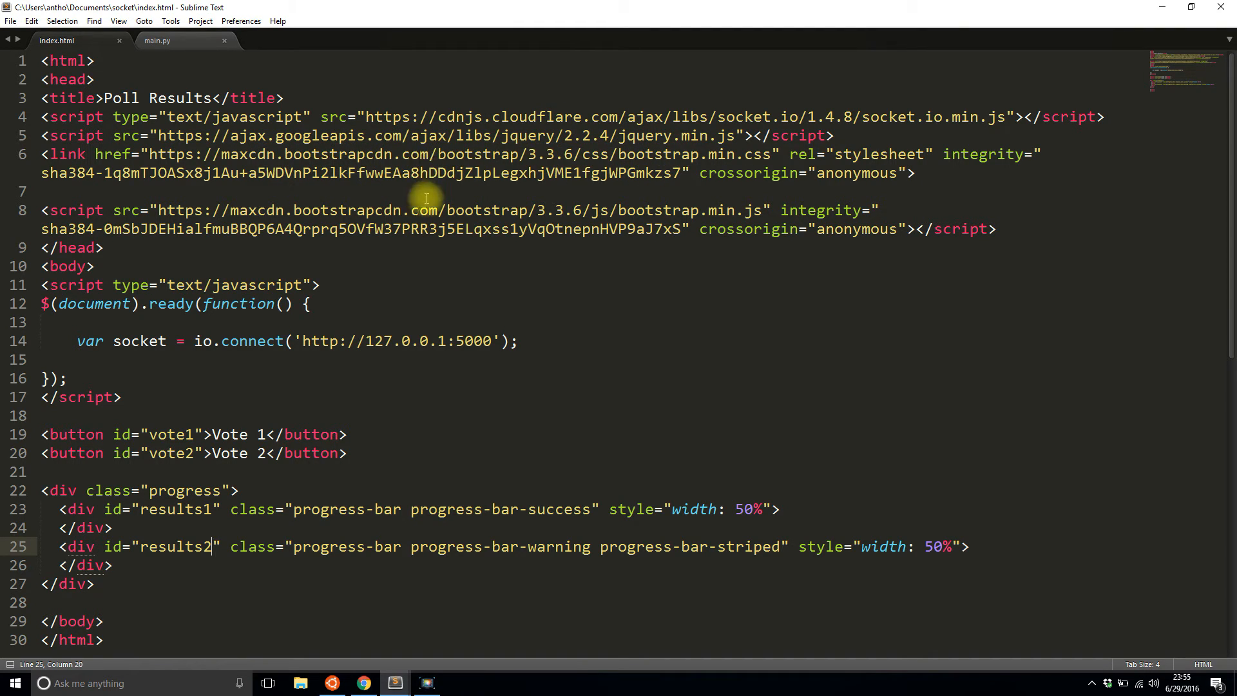
mouse_move(239, 355)
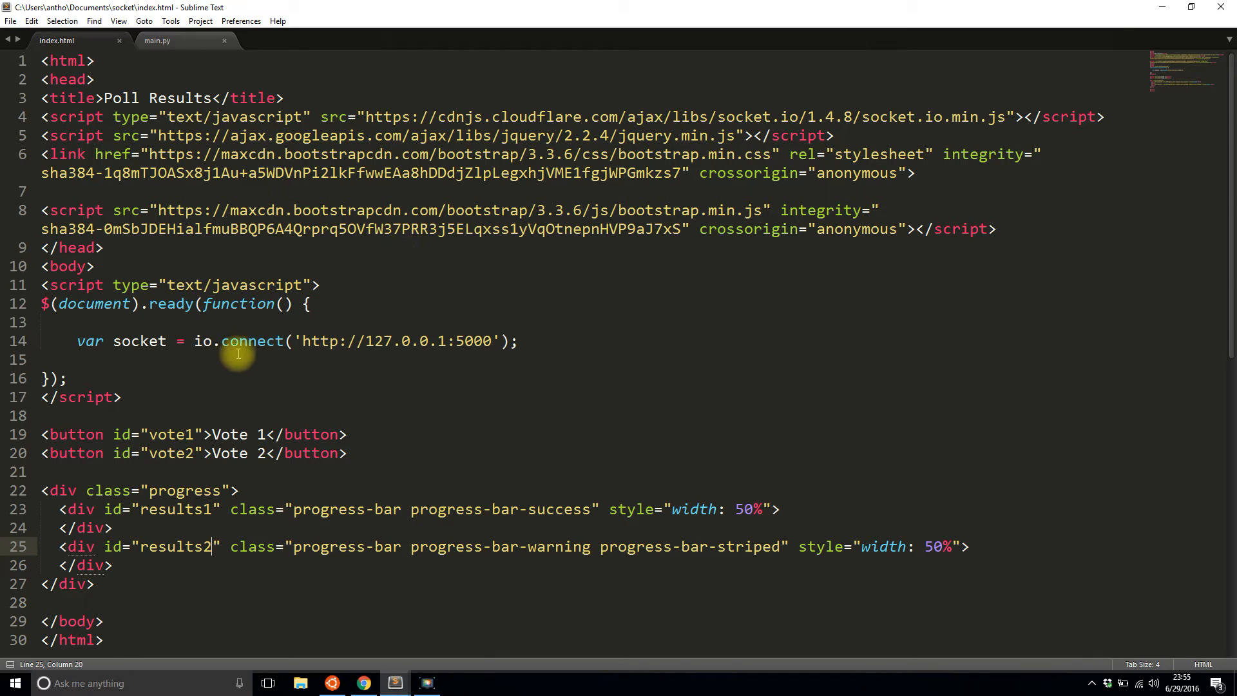
mouse_move(387, 395)
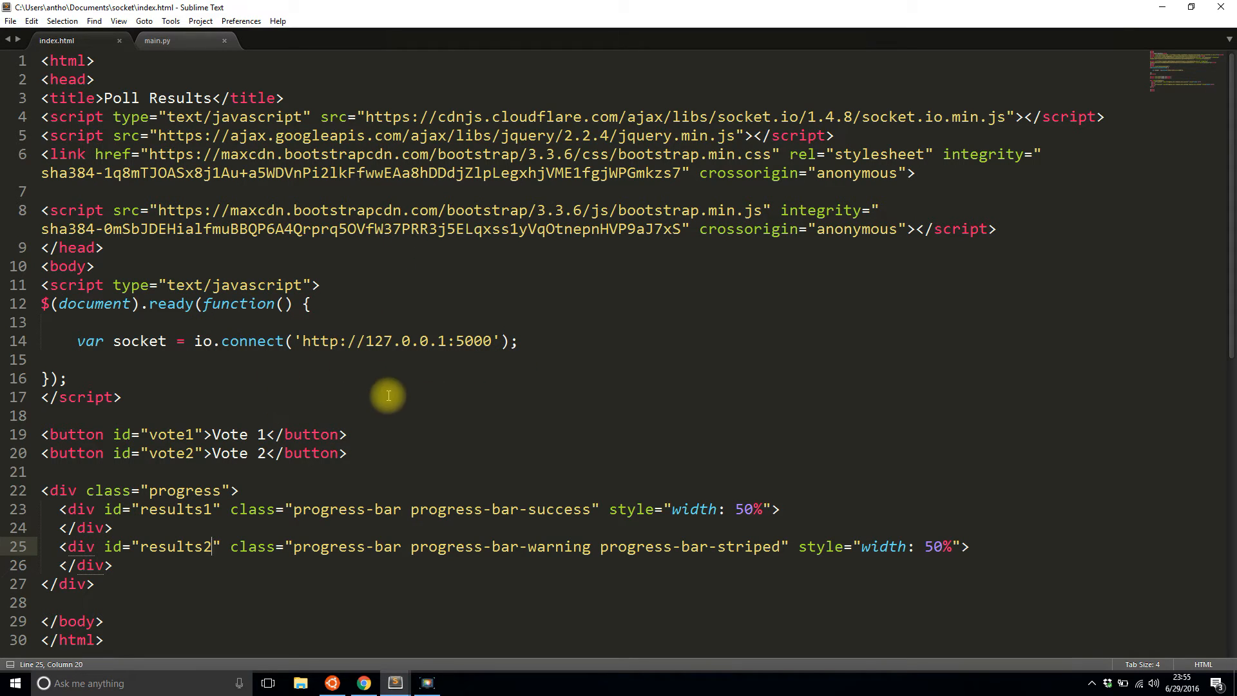
mouse_move(247, 434)
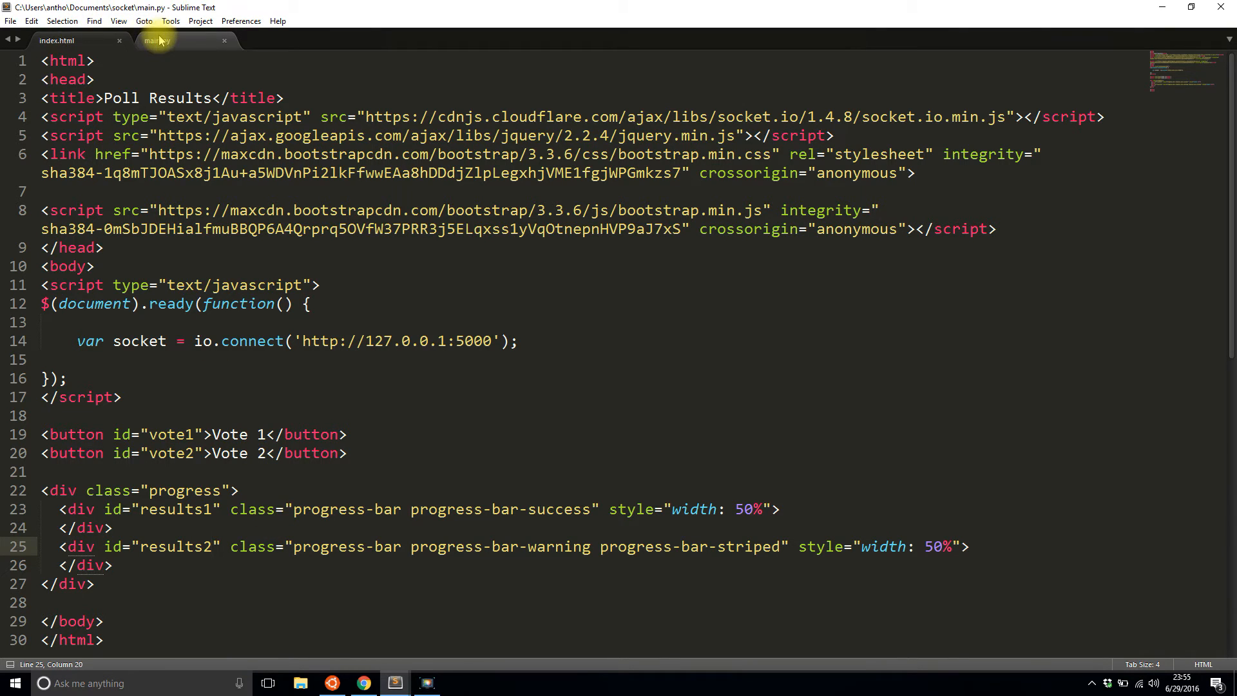
Step: Bring up main.py, showing the SocketIO setup and the Results model
left_click(157, 39)
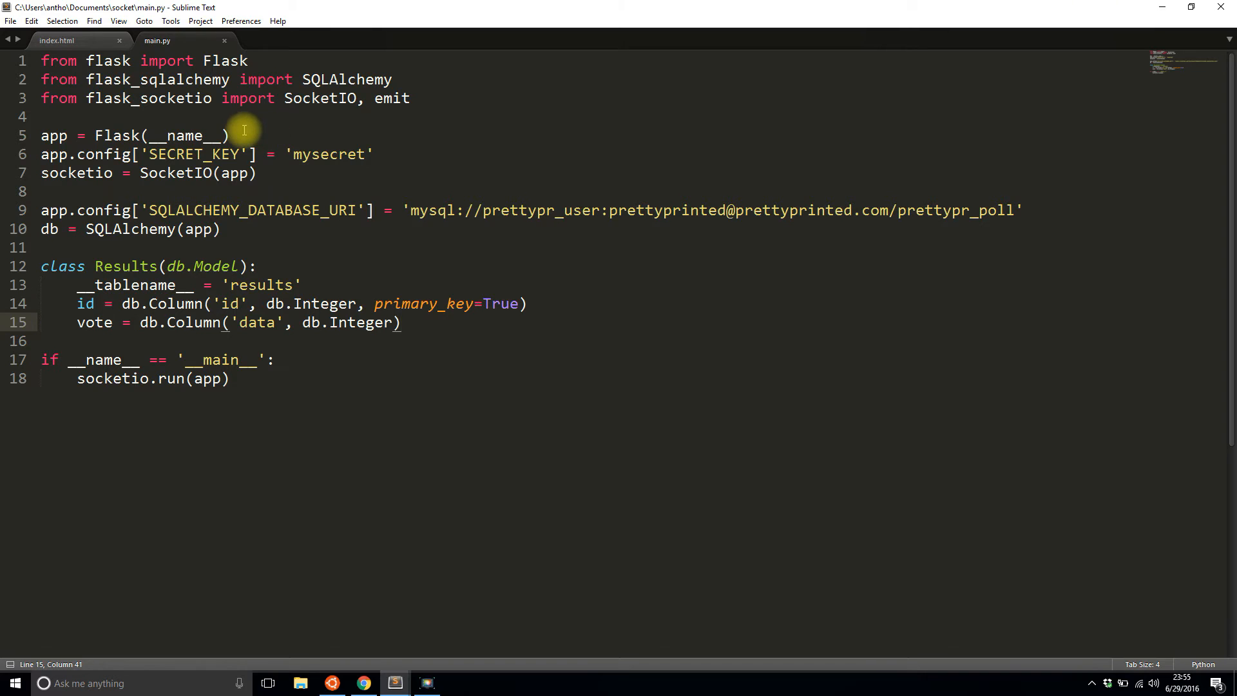
mouse_move(225, 173)
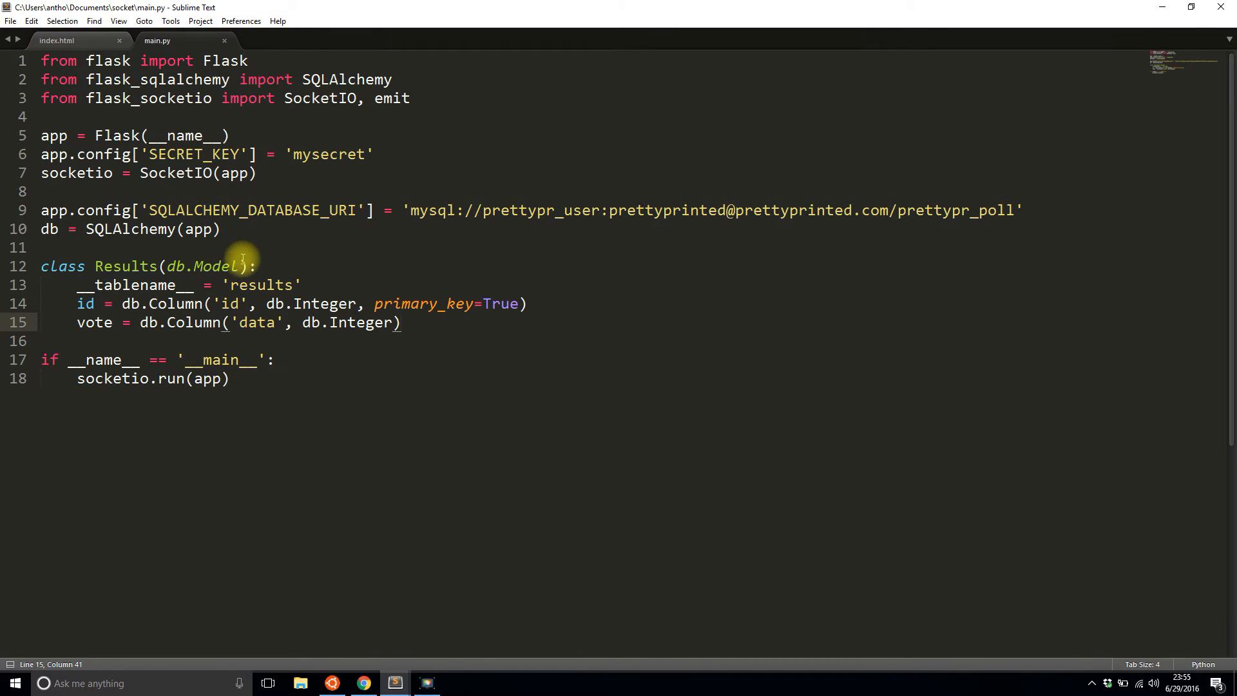
mouse_move(890, 229)
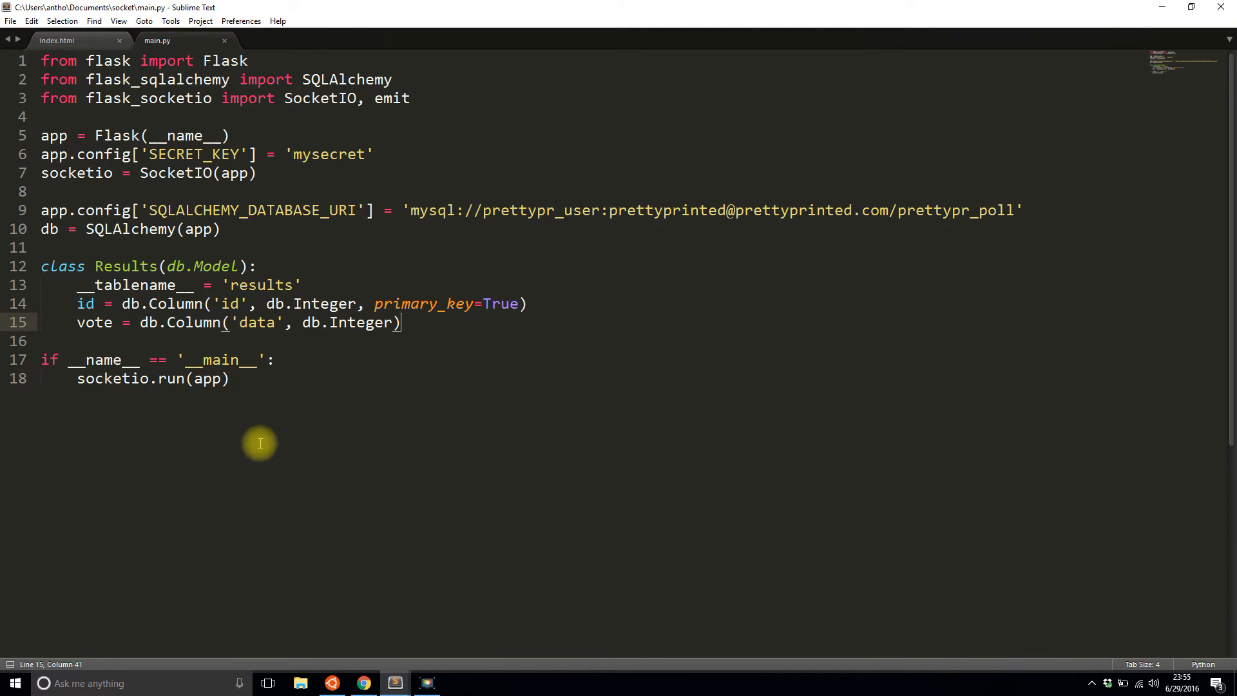
mouse_move(429, 369)
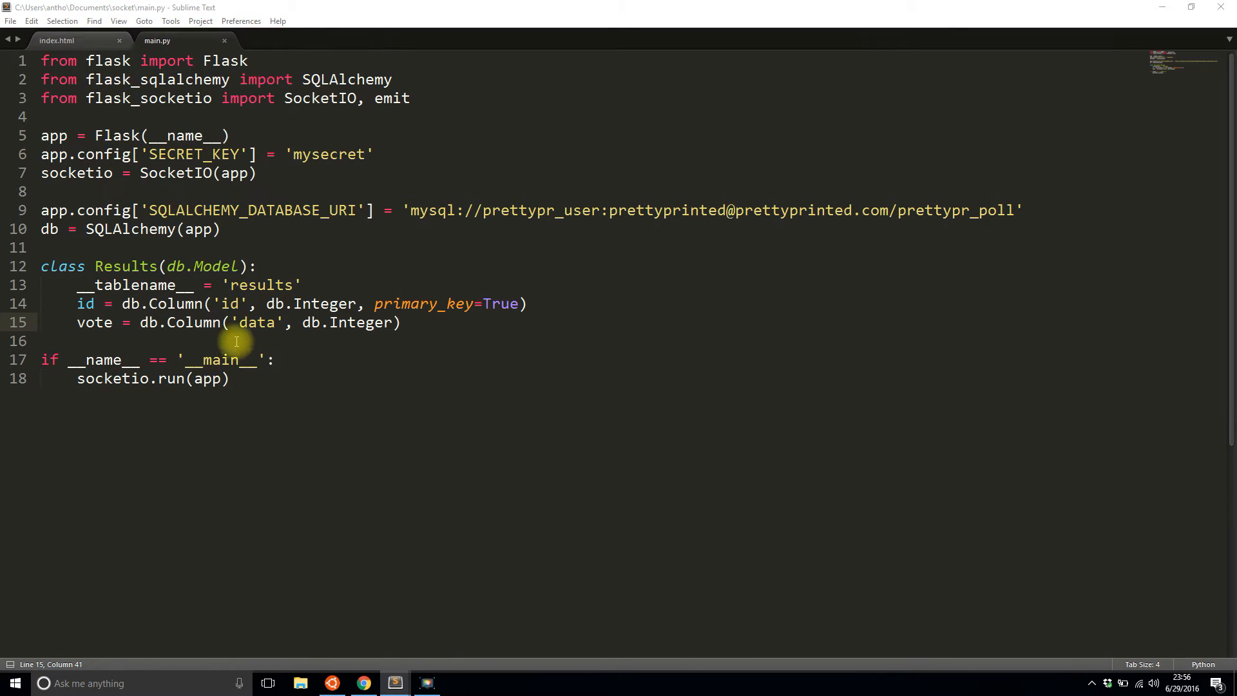
mouse_move(432, 331)
type("@")
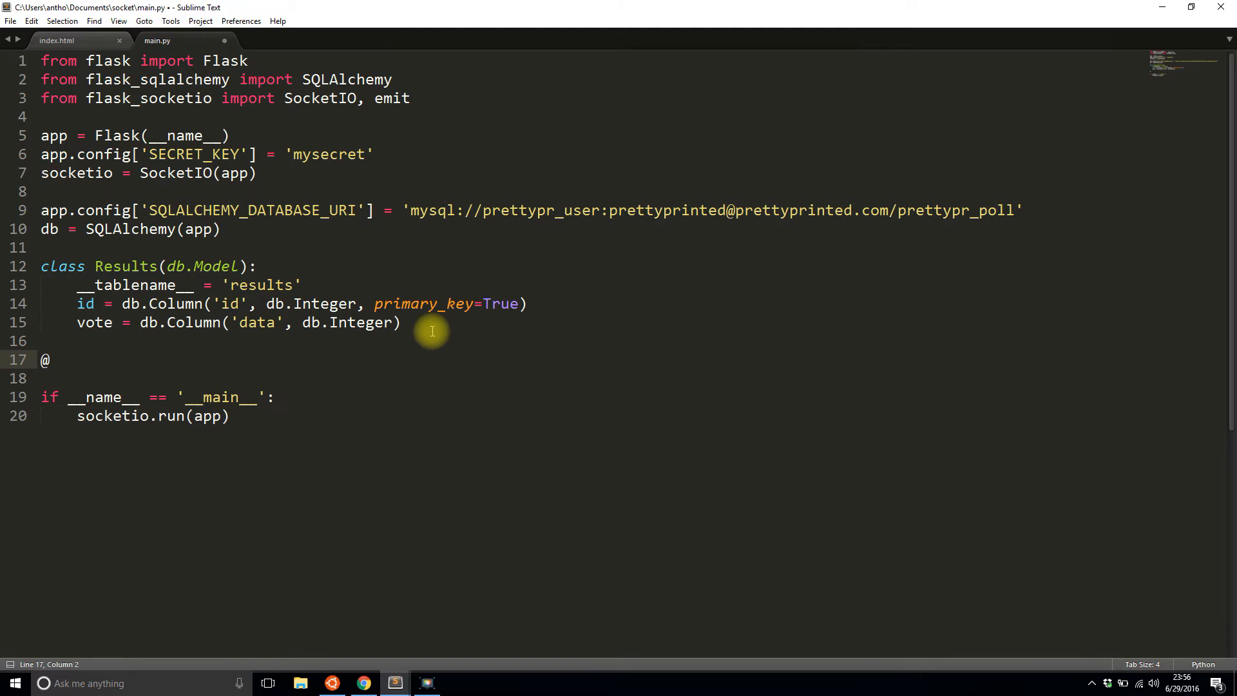
type("socketio.on")
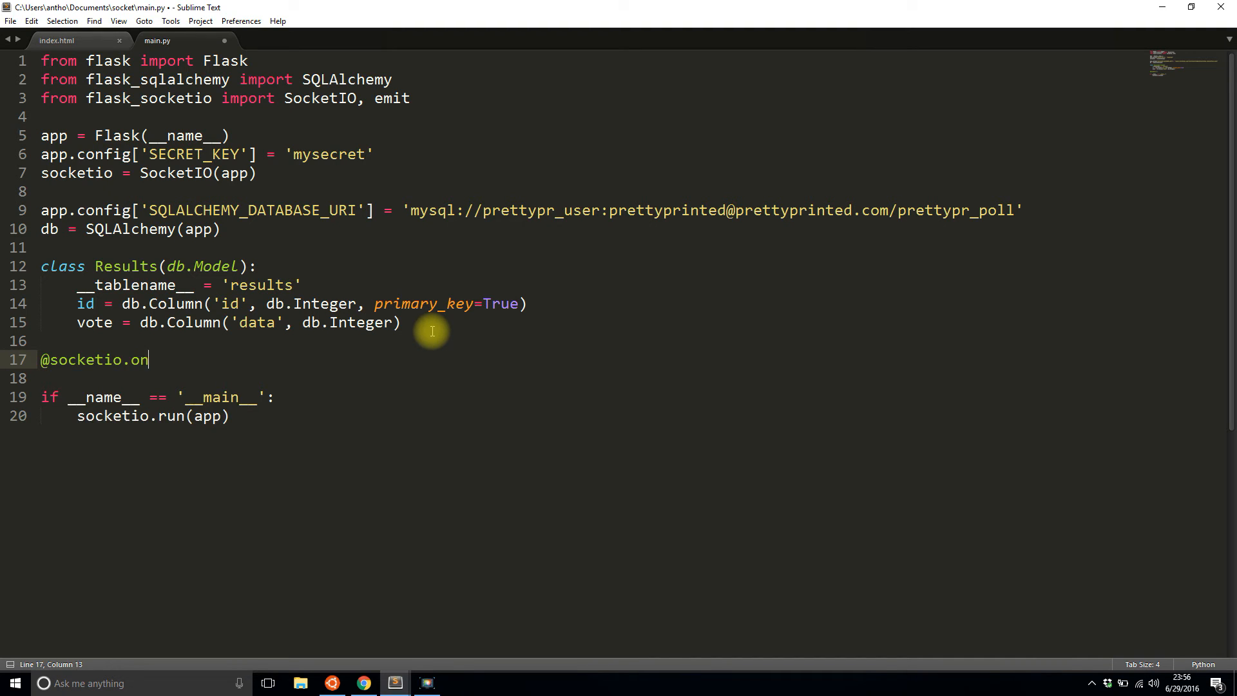
type("('vote')")
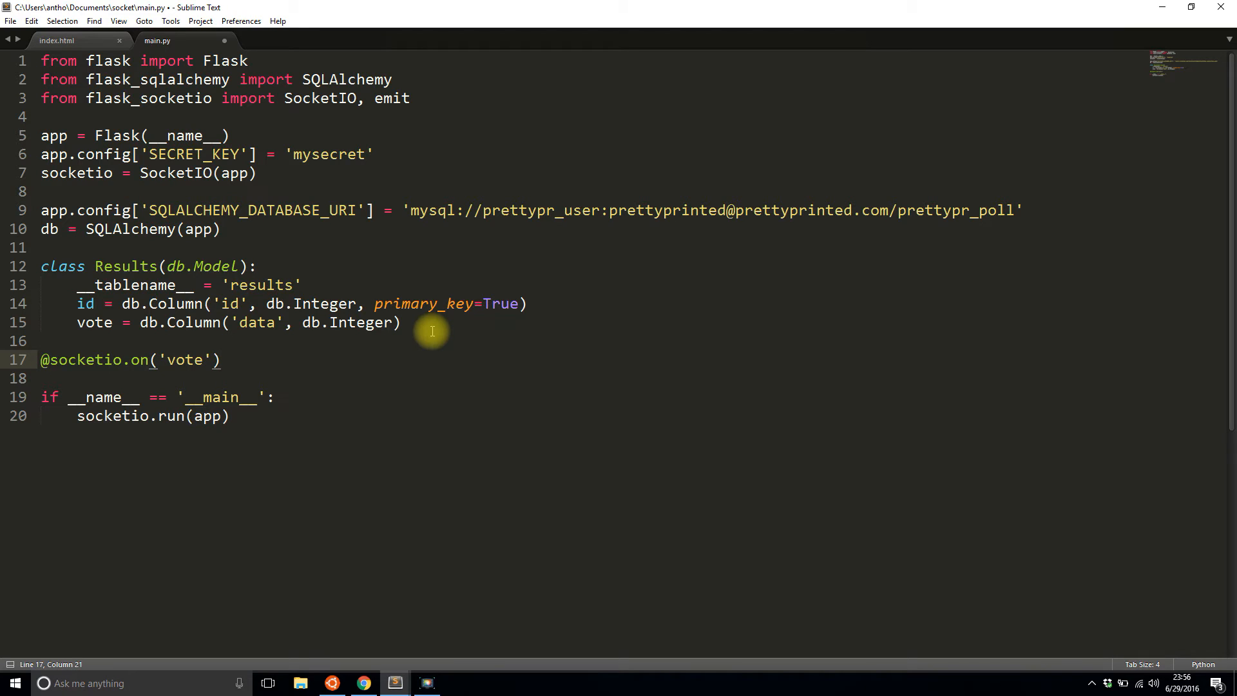
type("def ha")
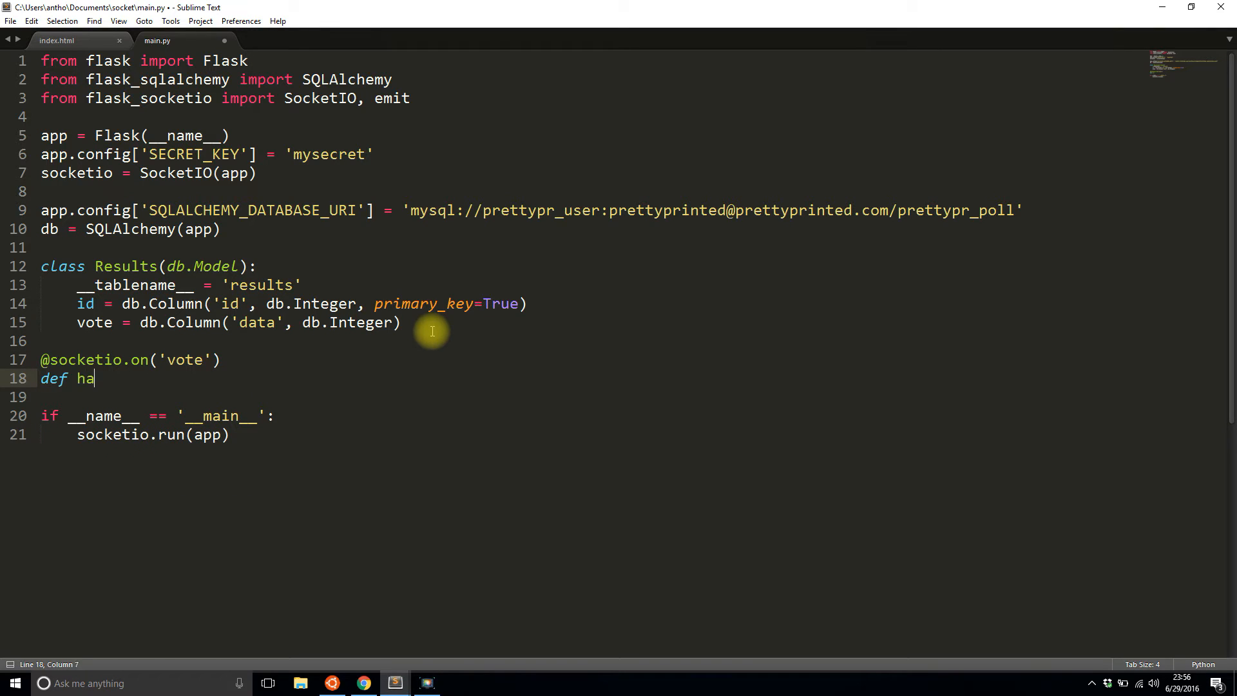
type("ndleVote()")
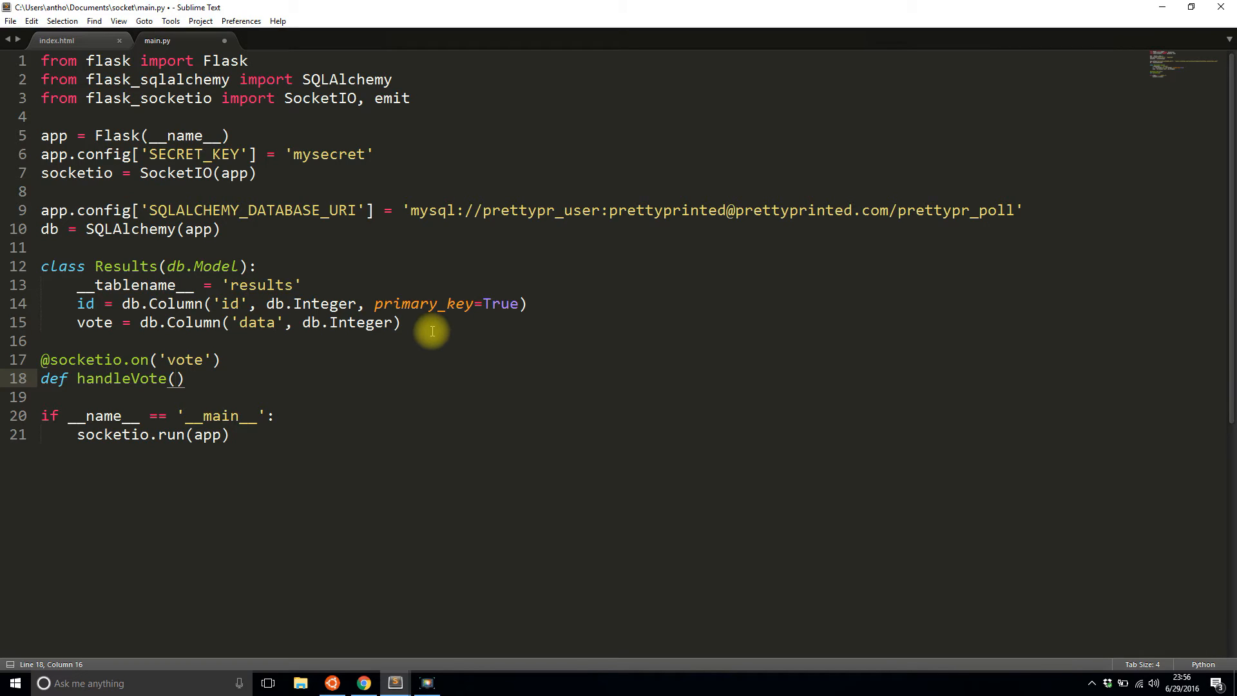
left_click(177, 379)
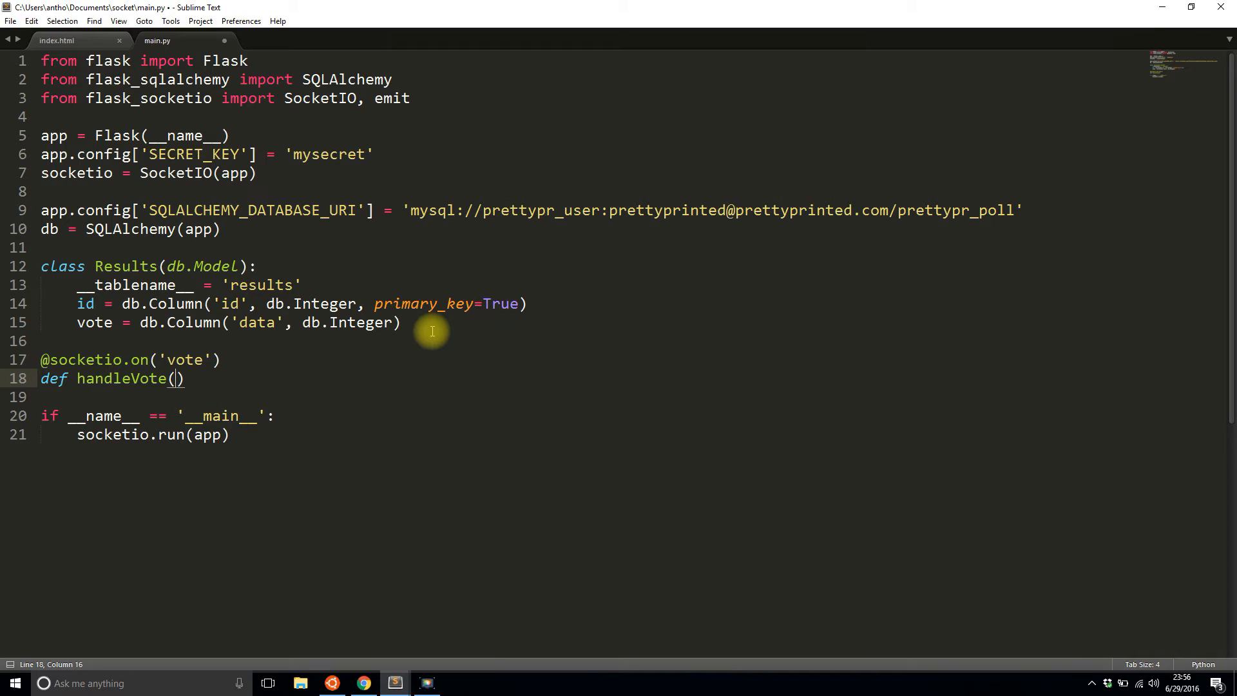
type("ballot")
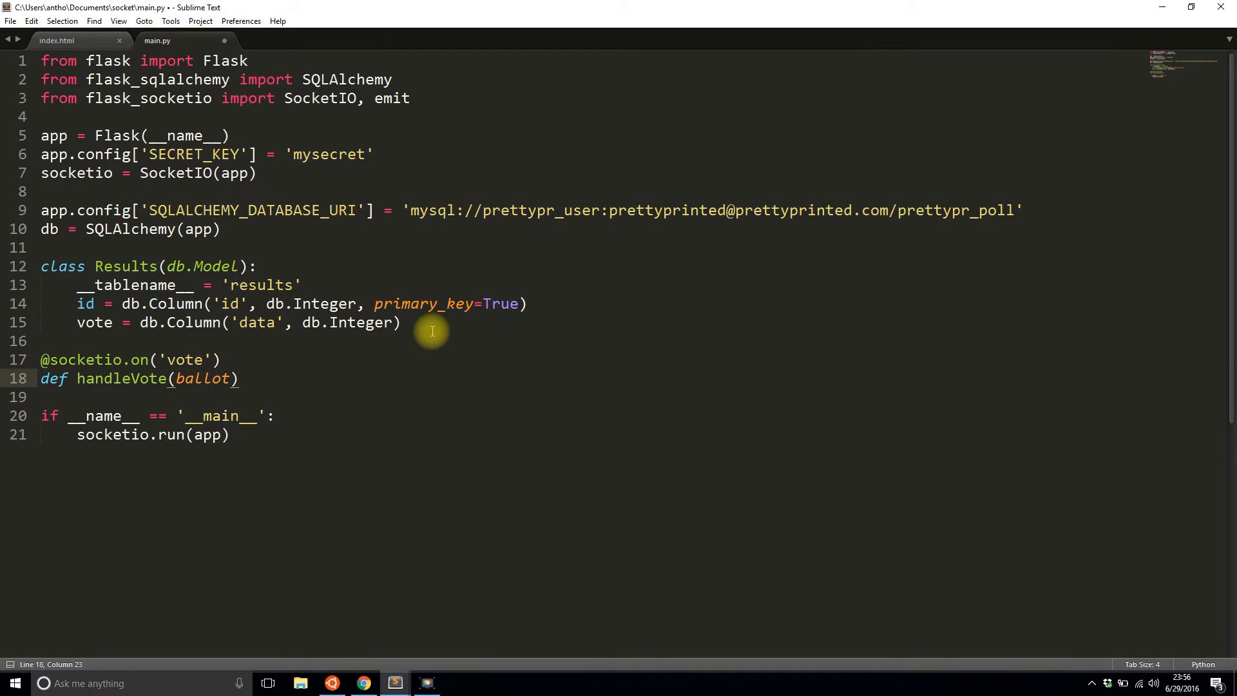
key("enter")
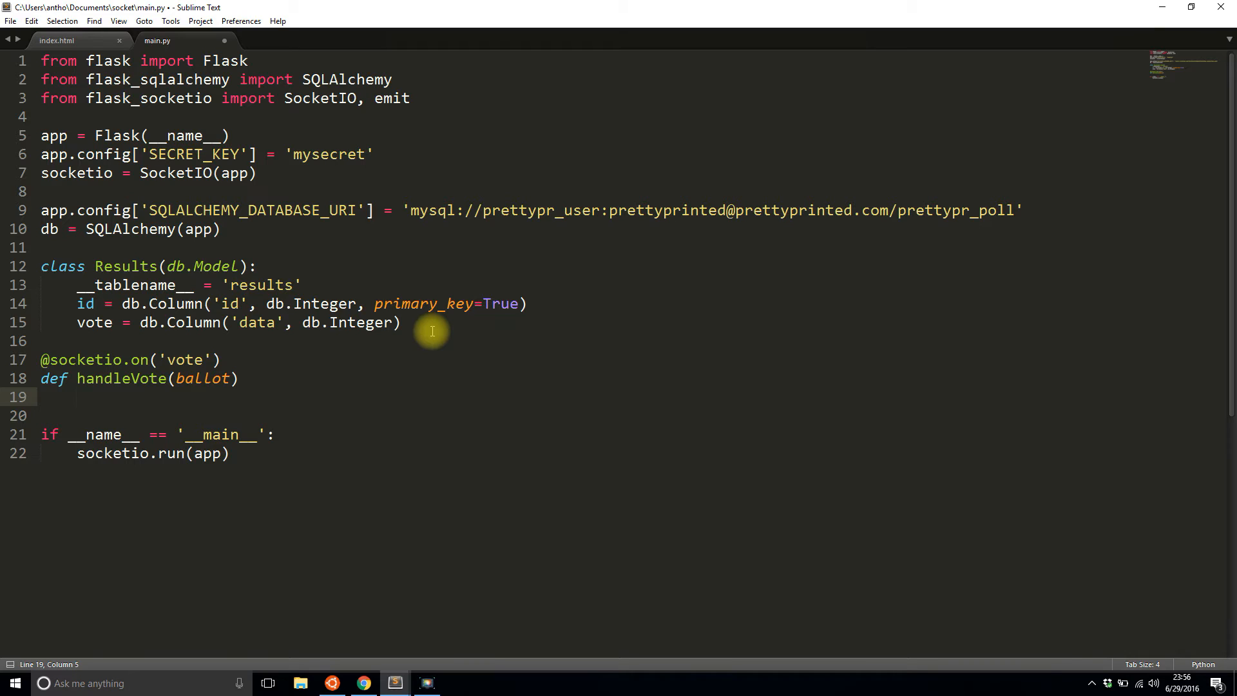
Step: Create vote = Results(vote=ballot), then add it with db.session and commit
type("vote")
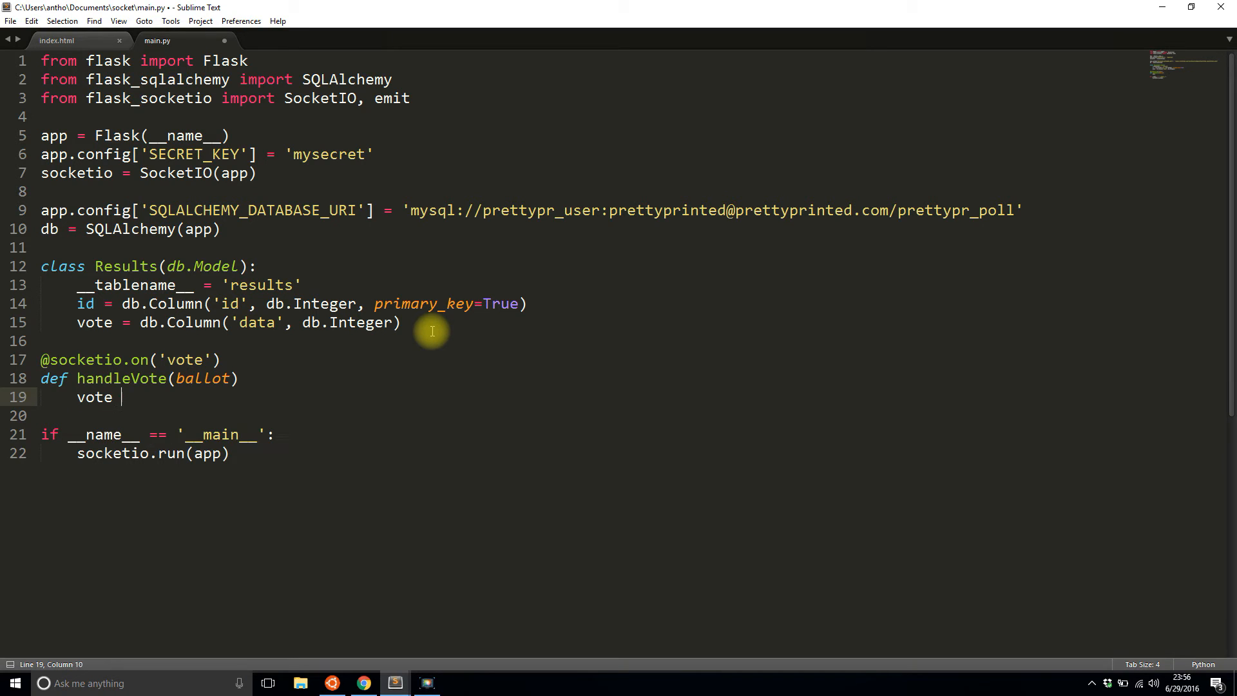
type("=")
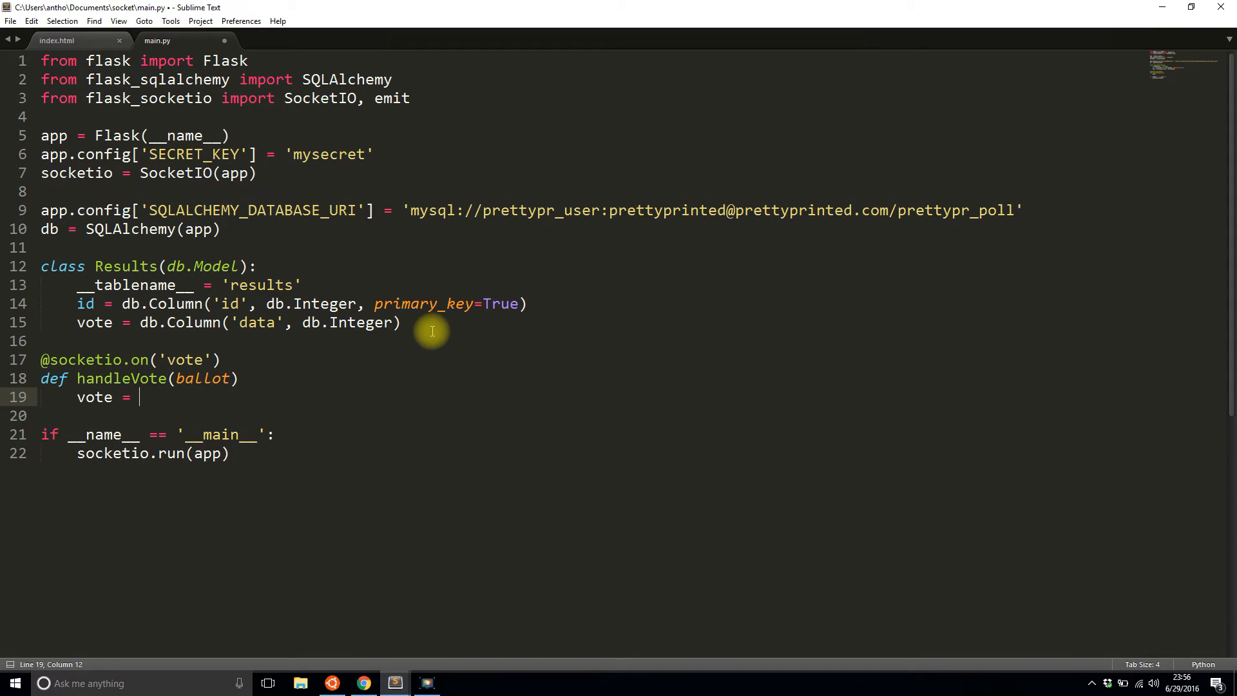
type("Results(")
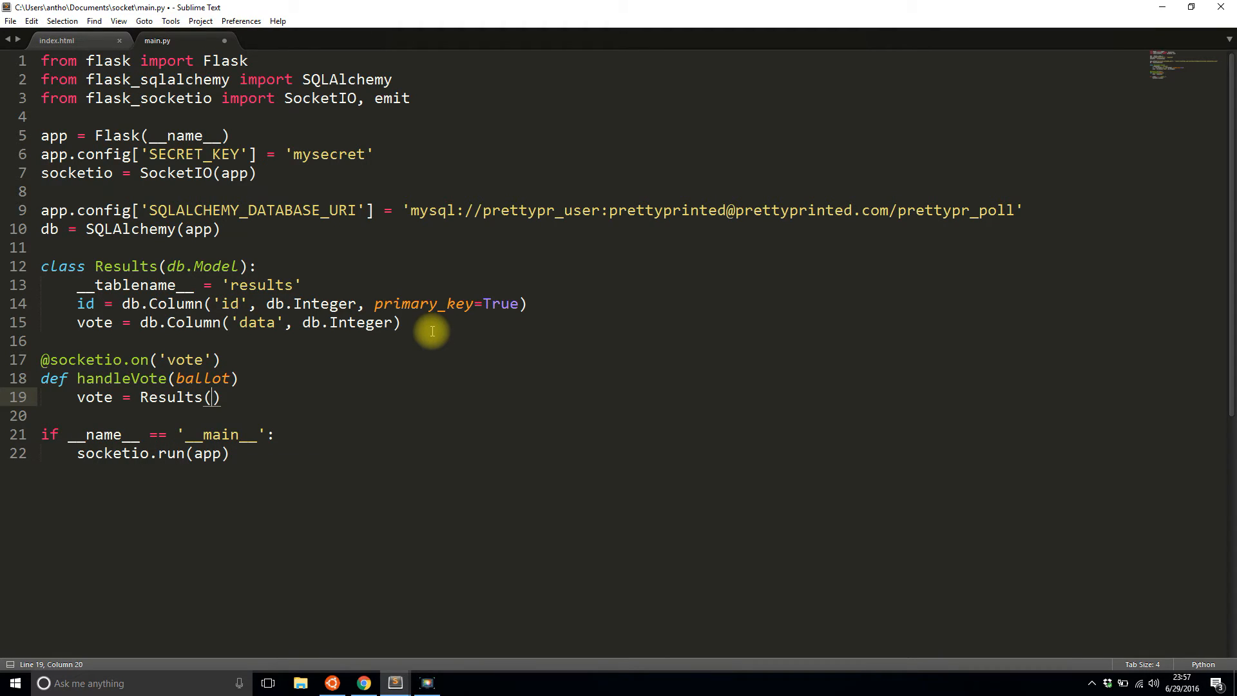
type("vote=")
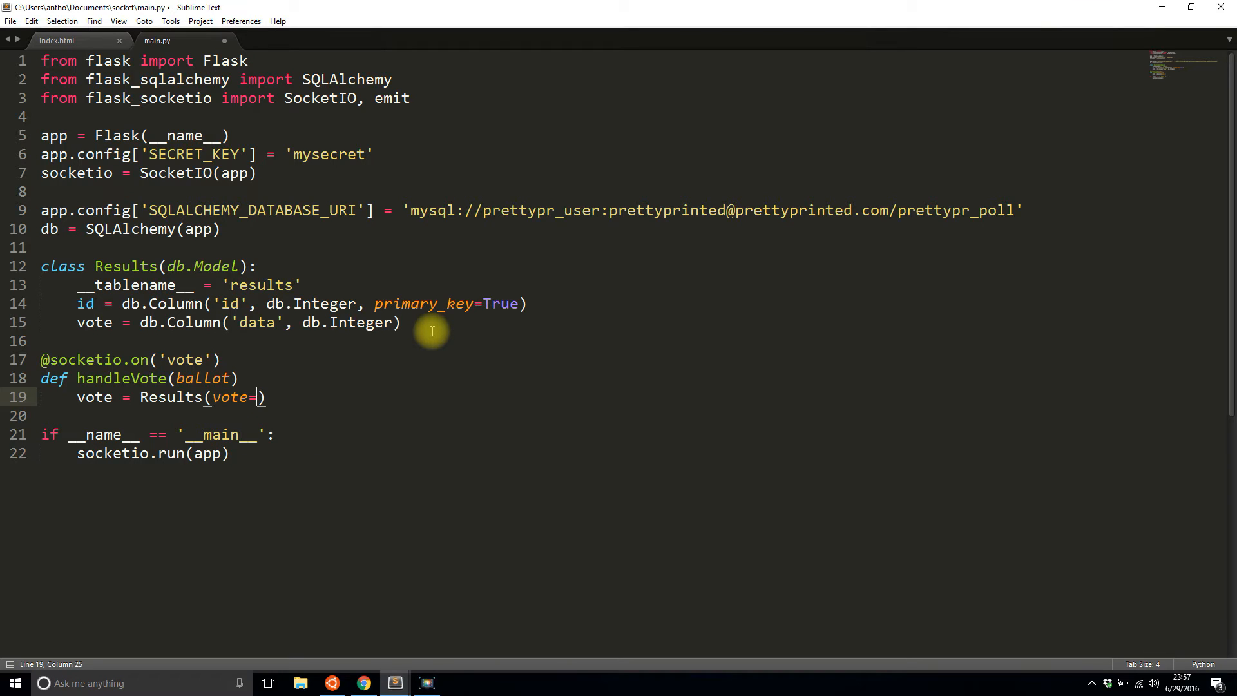
type("ballot")
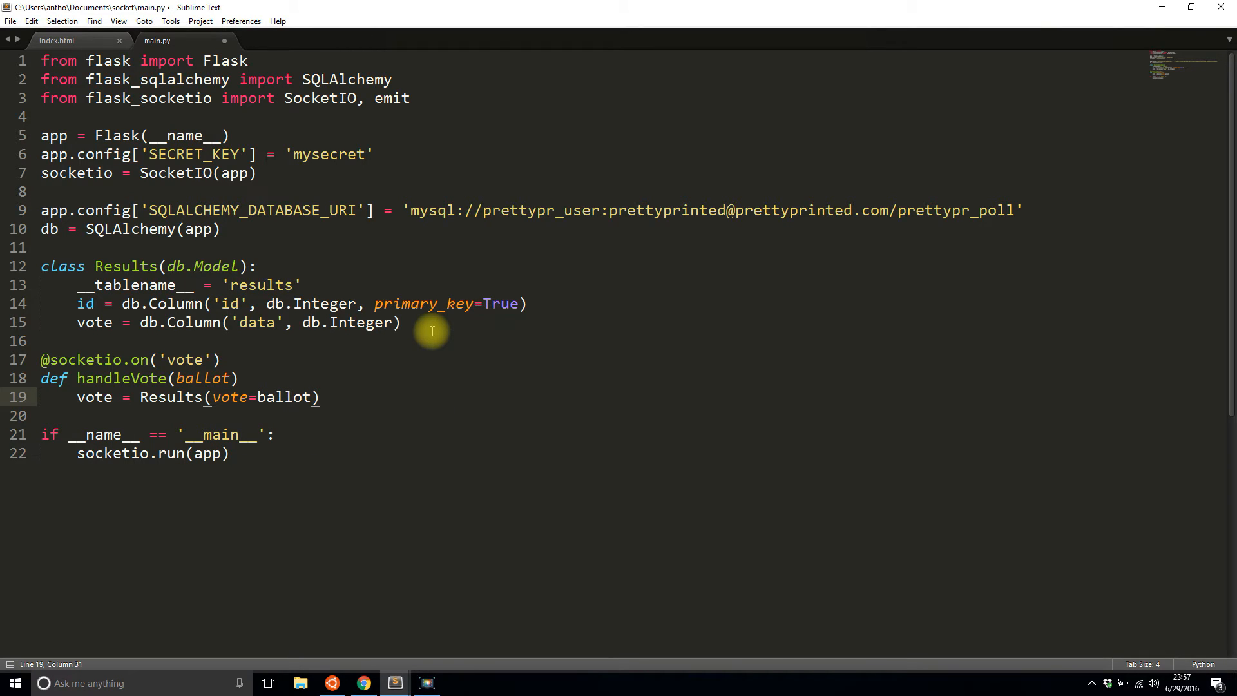
key("enter")
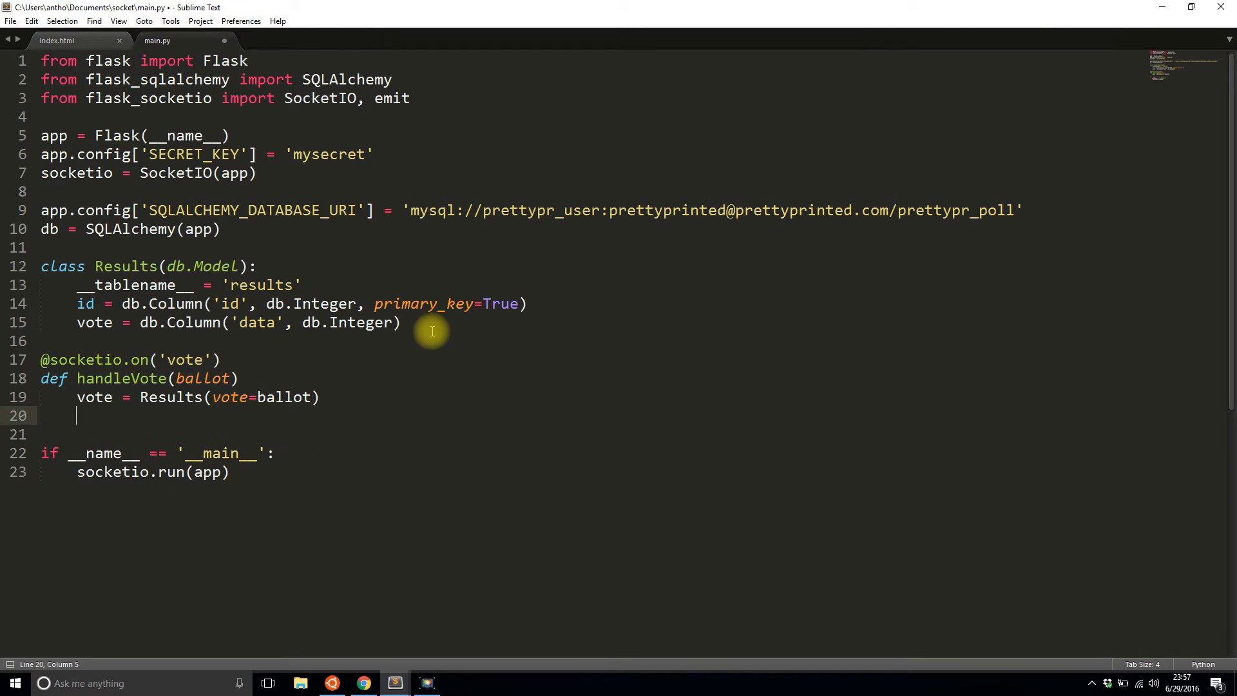
type("db.sesso")
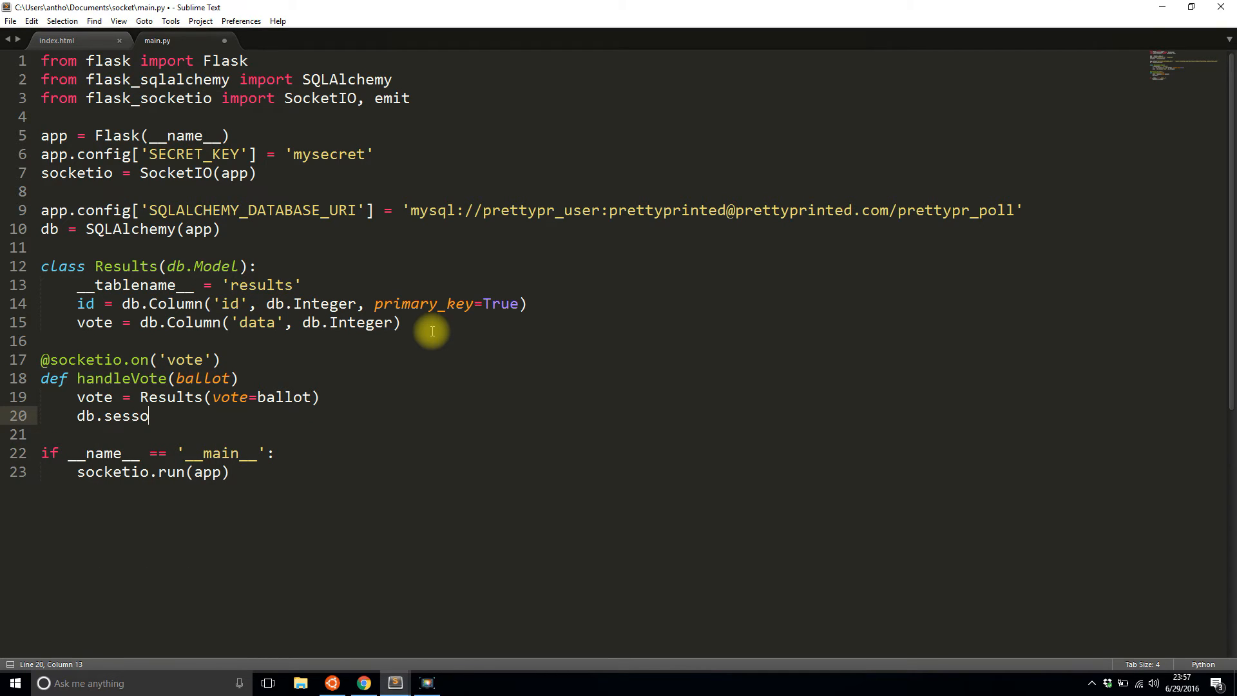
type("ion.")
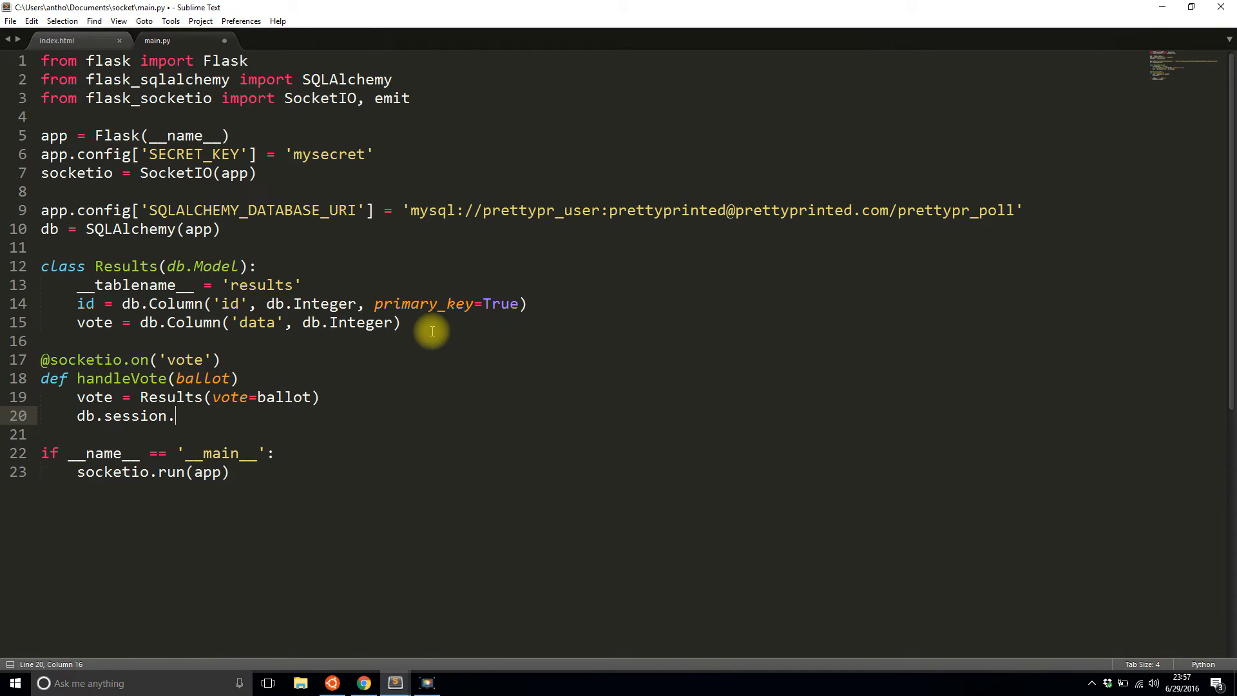
type("add(vo")
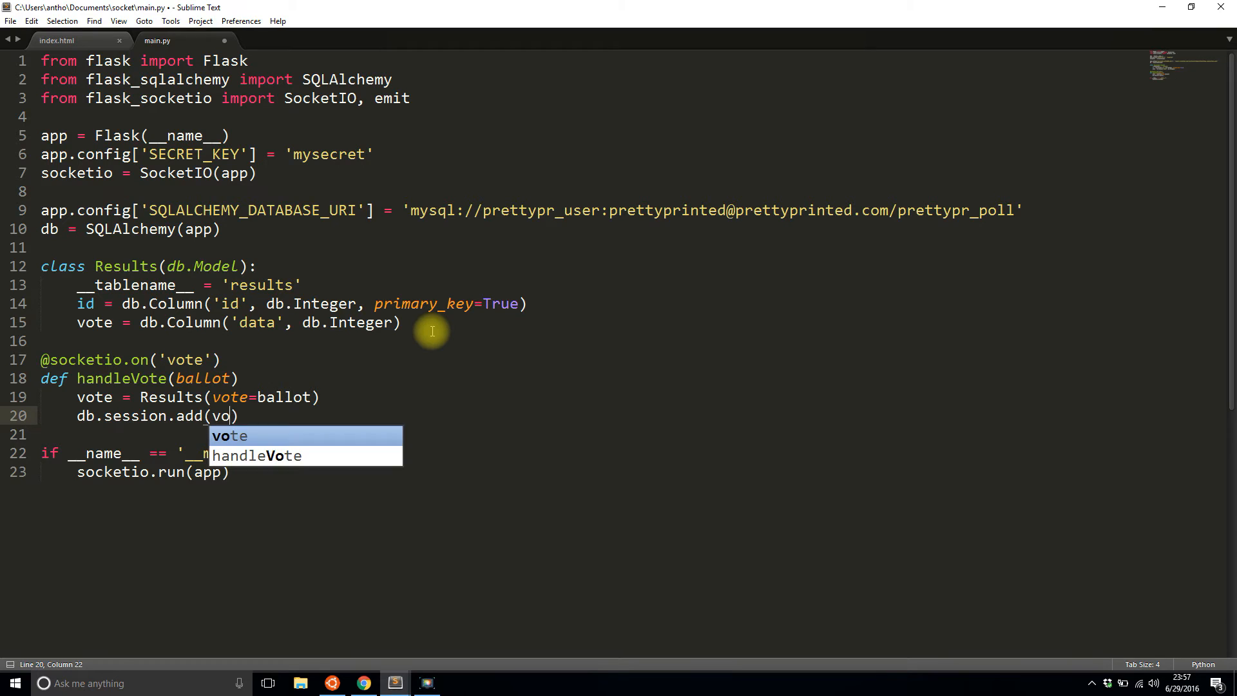
type("db.session.commit(")
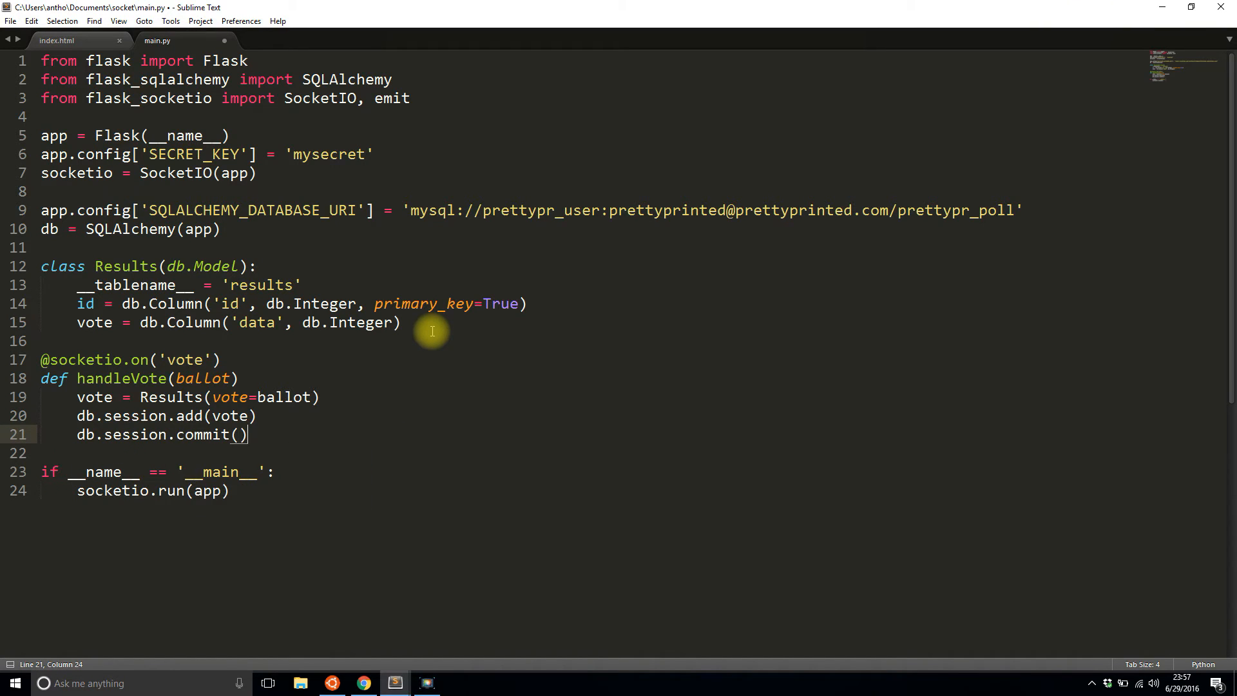
key("enter")
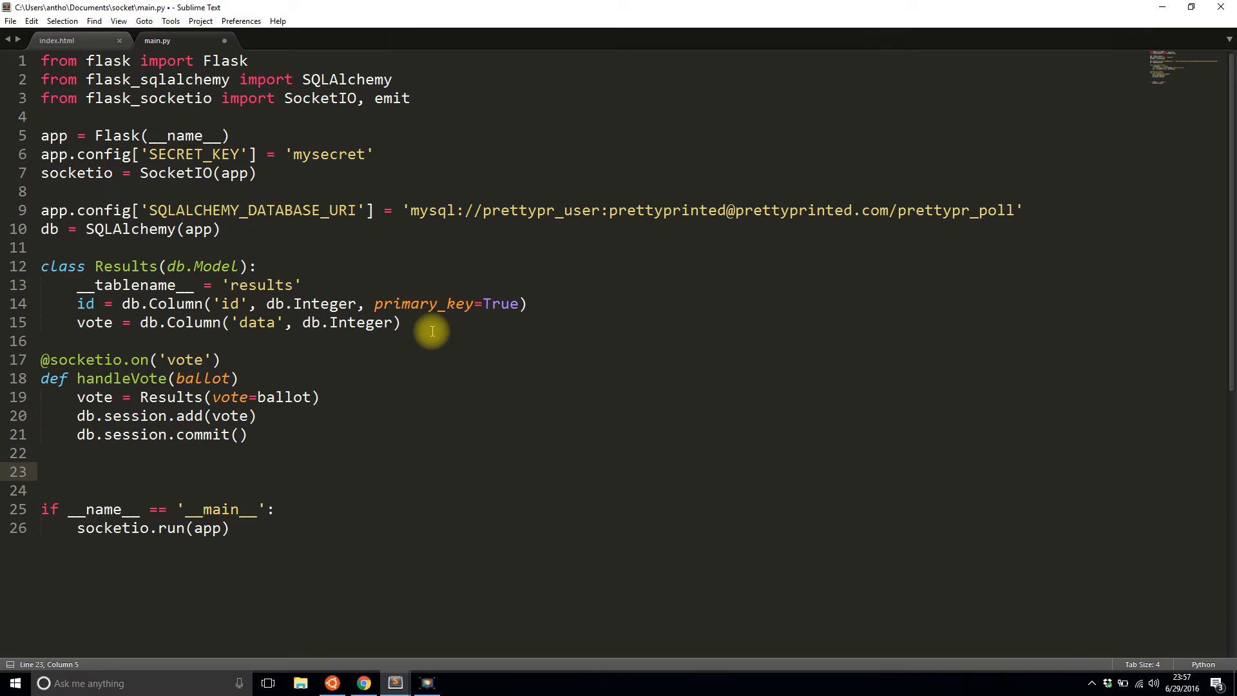
Step: Set results1 and results2 to Results.query.filter_by(vote=1/2).count()
type("results1 =")
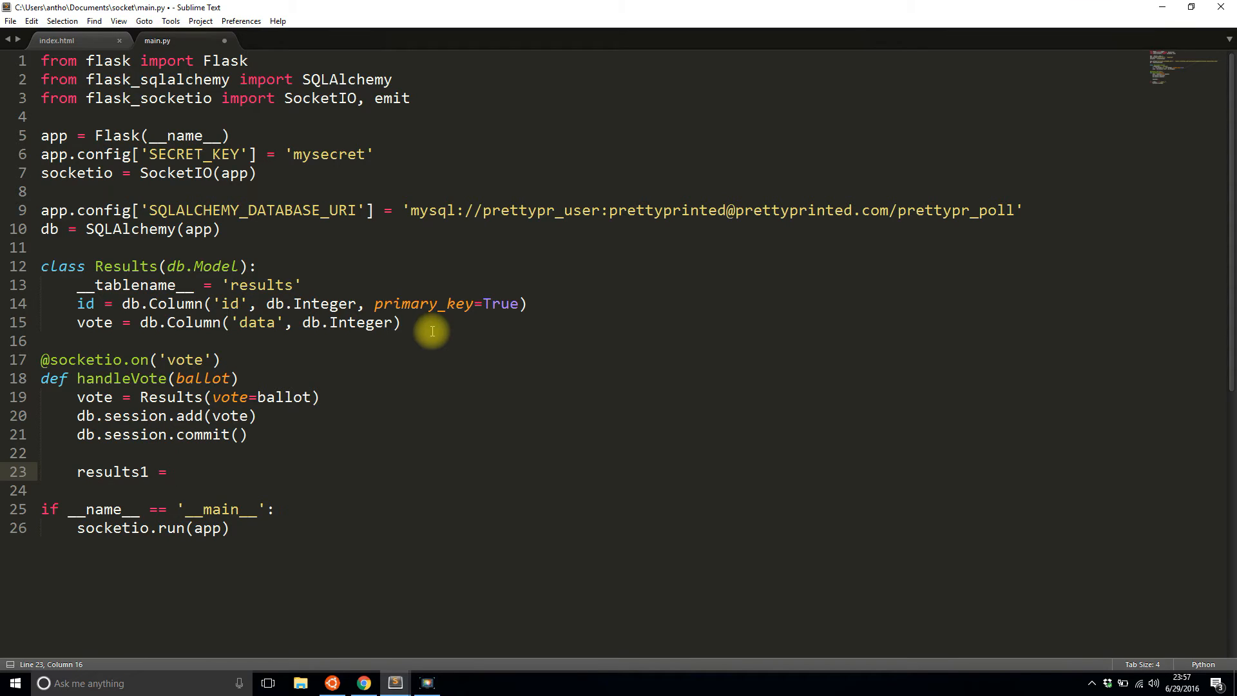
type("Results.query")
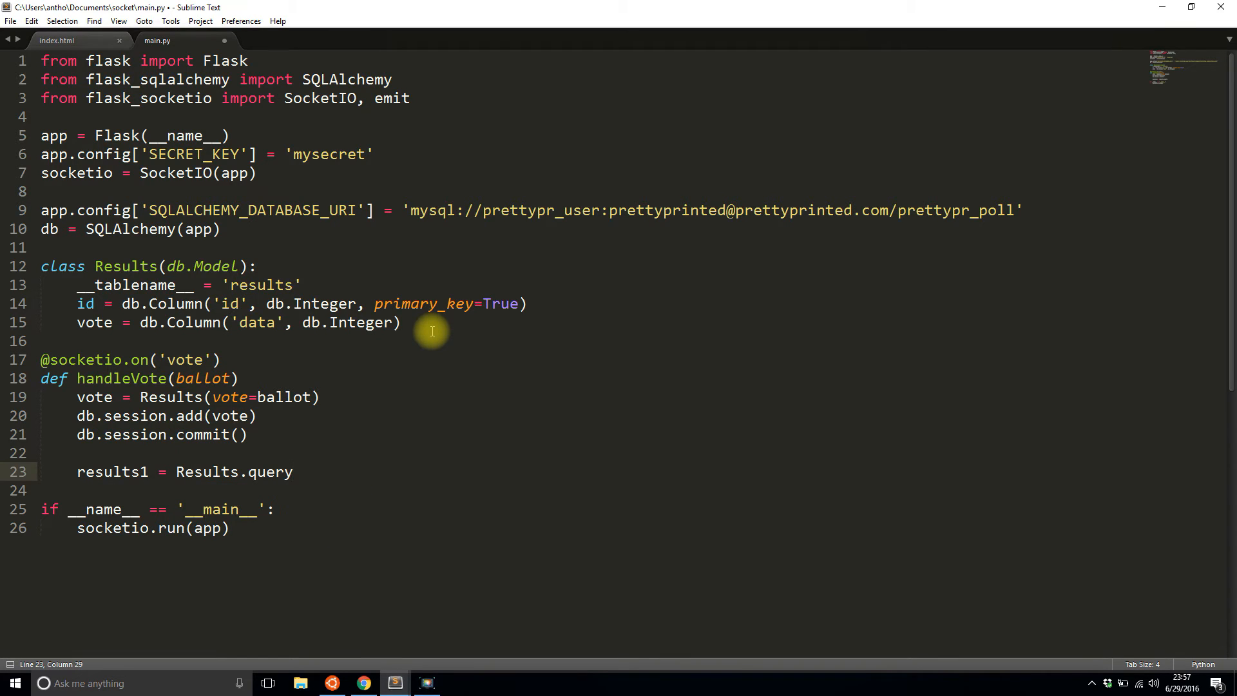
type(".filter_")
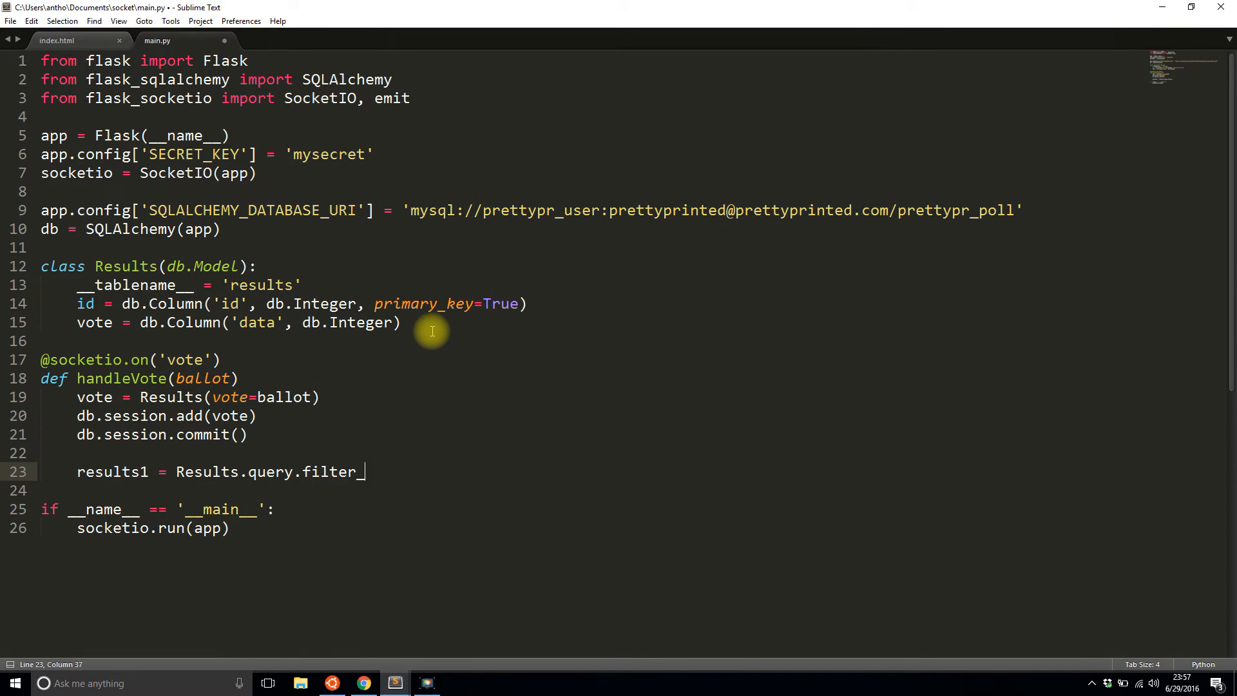
type("by(vote=1)")
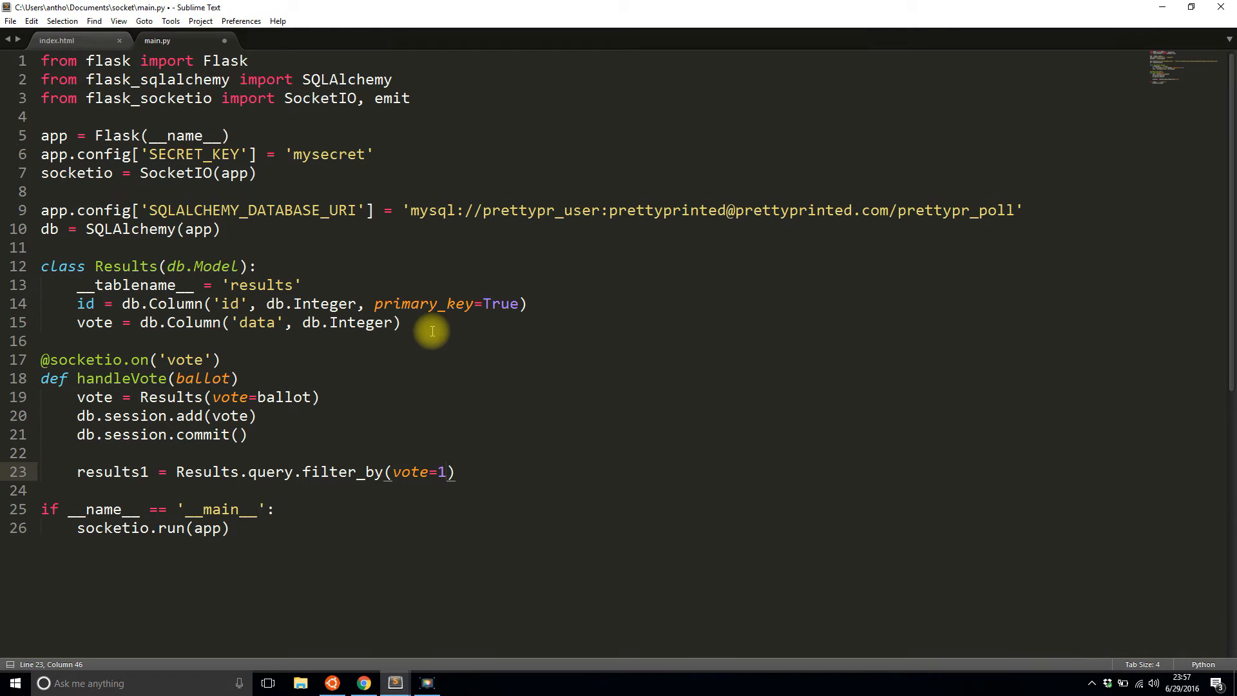
type(".count()")
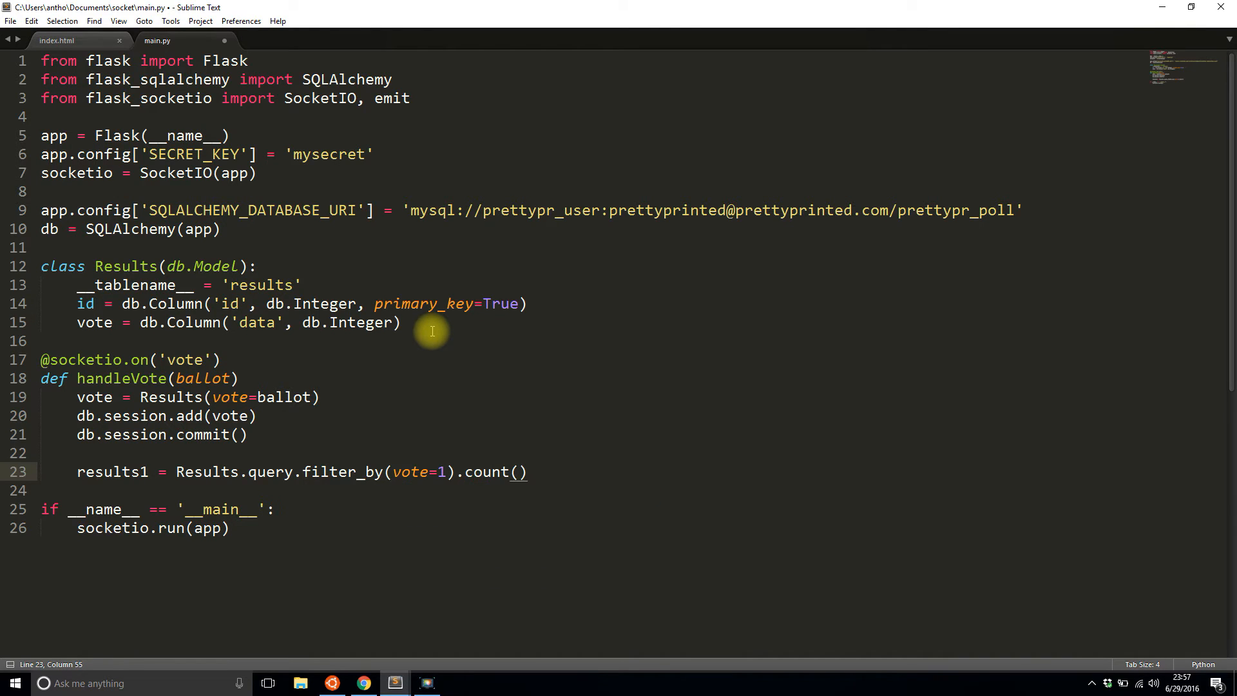
mouse_move(331, 341)
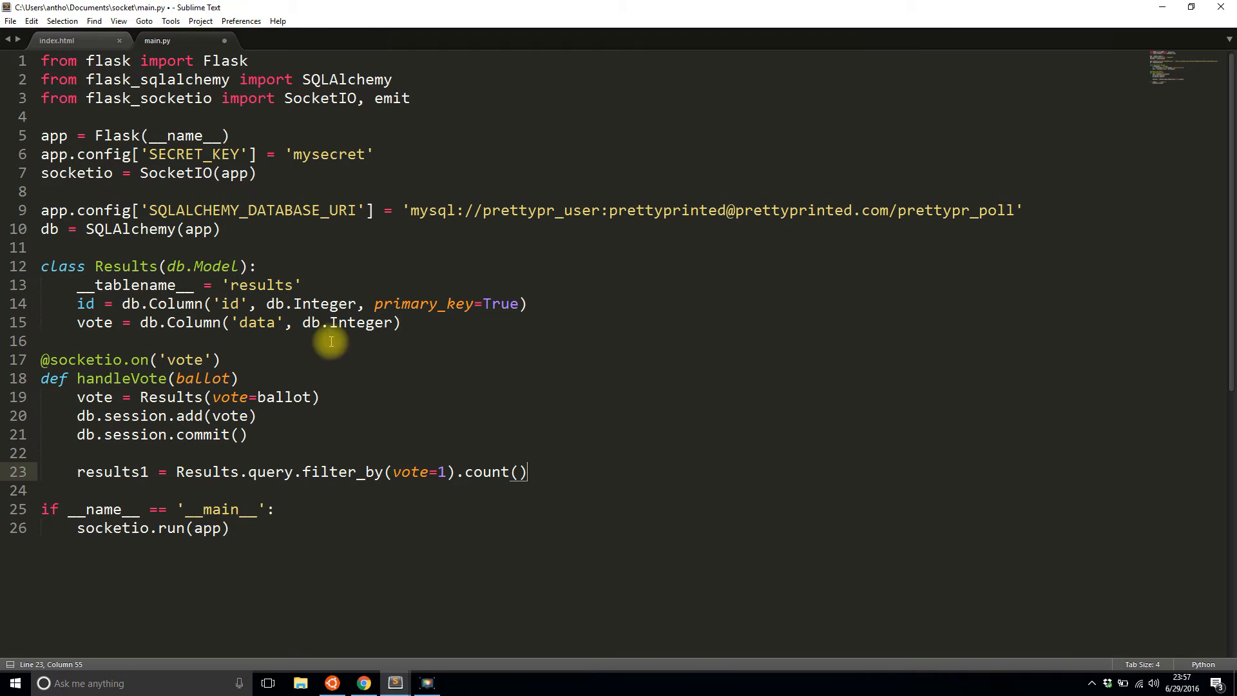
type("results2 = Results.query.filter_by(vote")
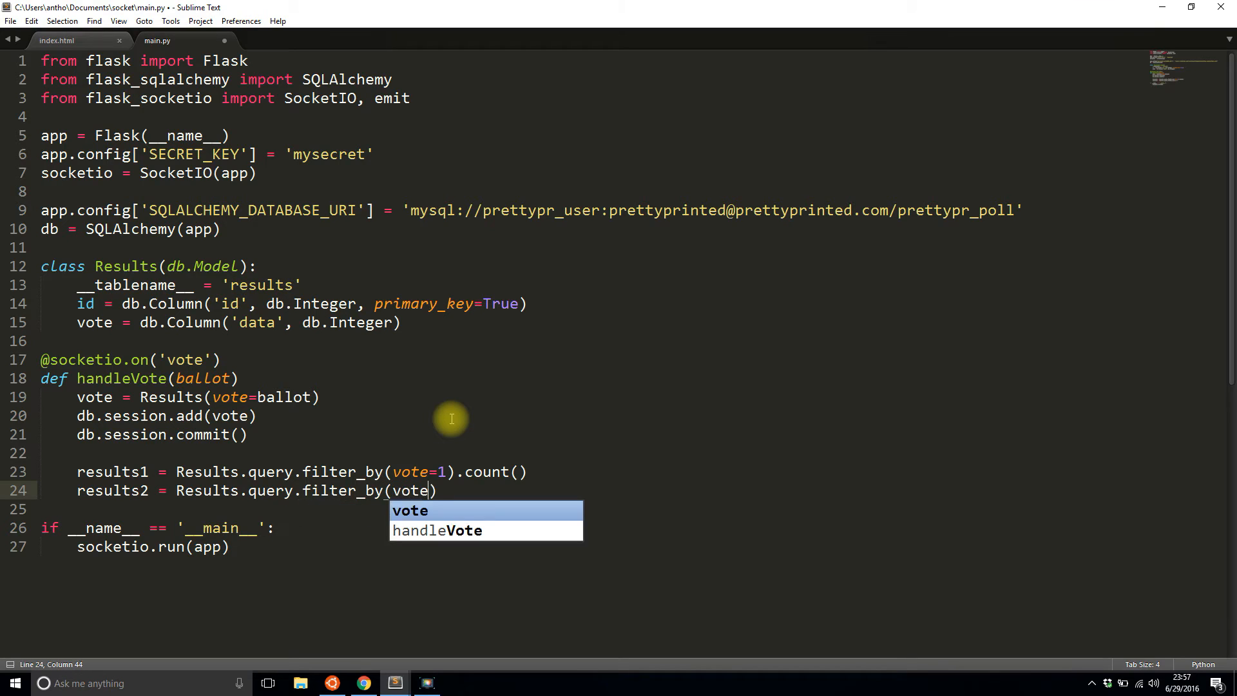
type("=2).count()")
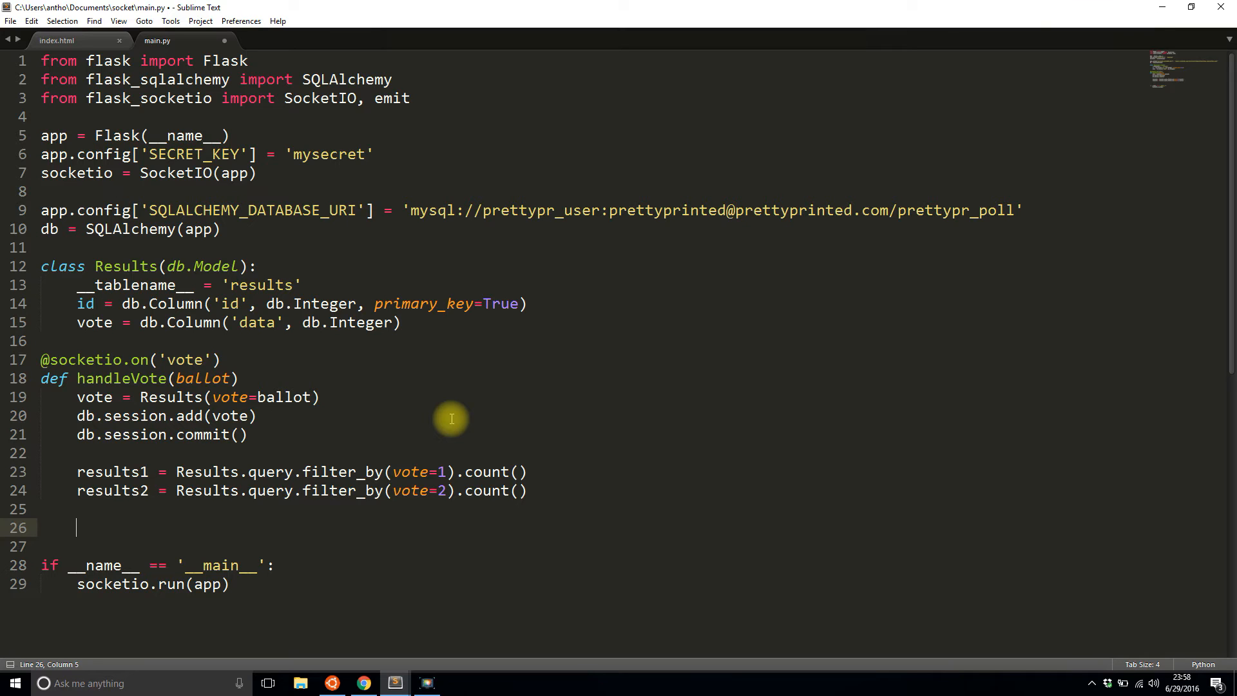
Step: Emit 'vote_results' with {'results1': results1, 'results2': results2} and broadcast=True
type("emit")
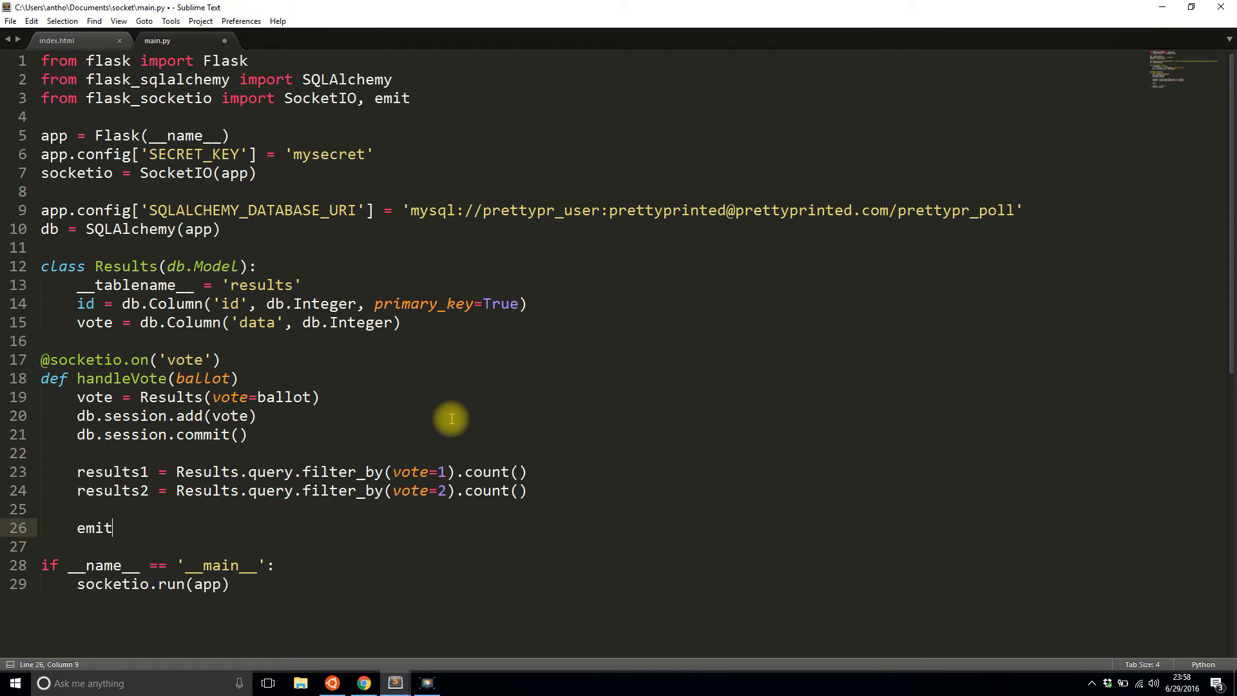
type("('vot')")
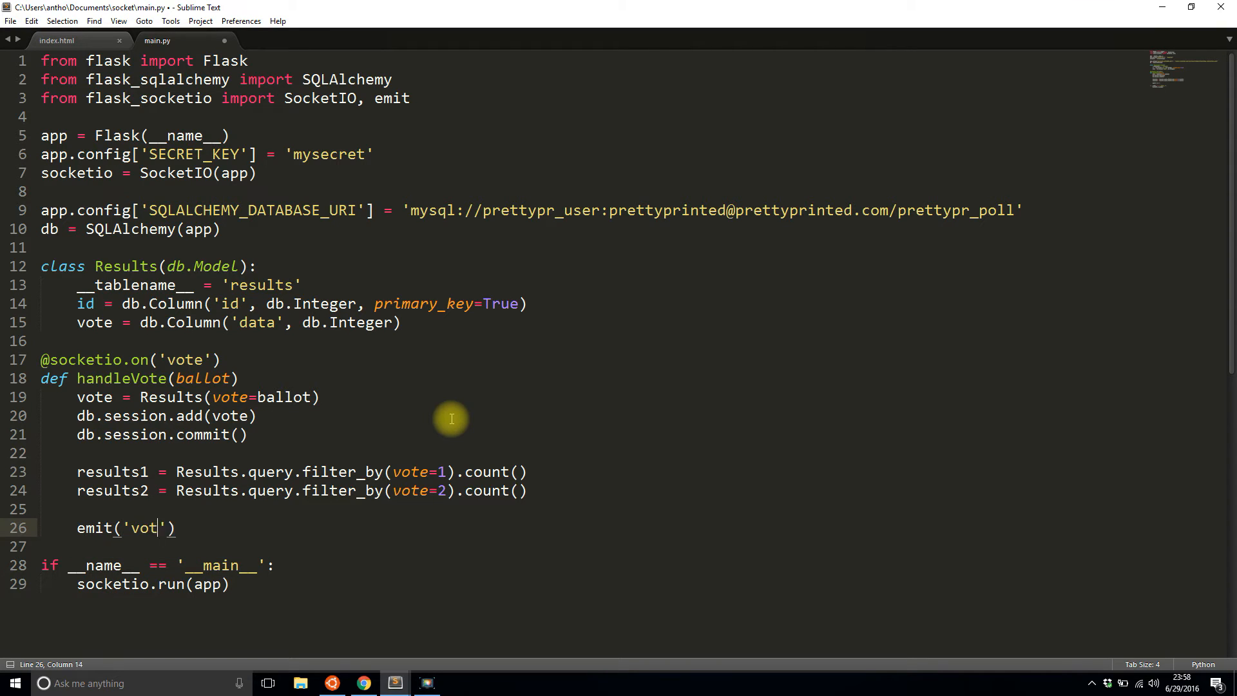
type("e_results")
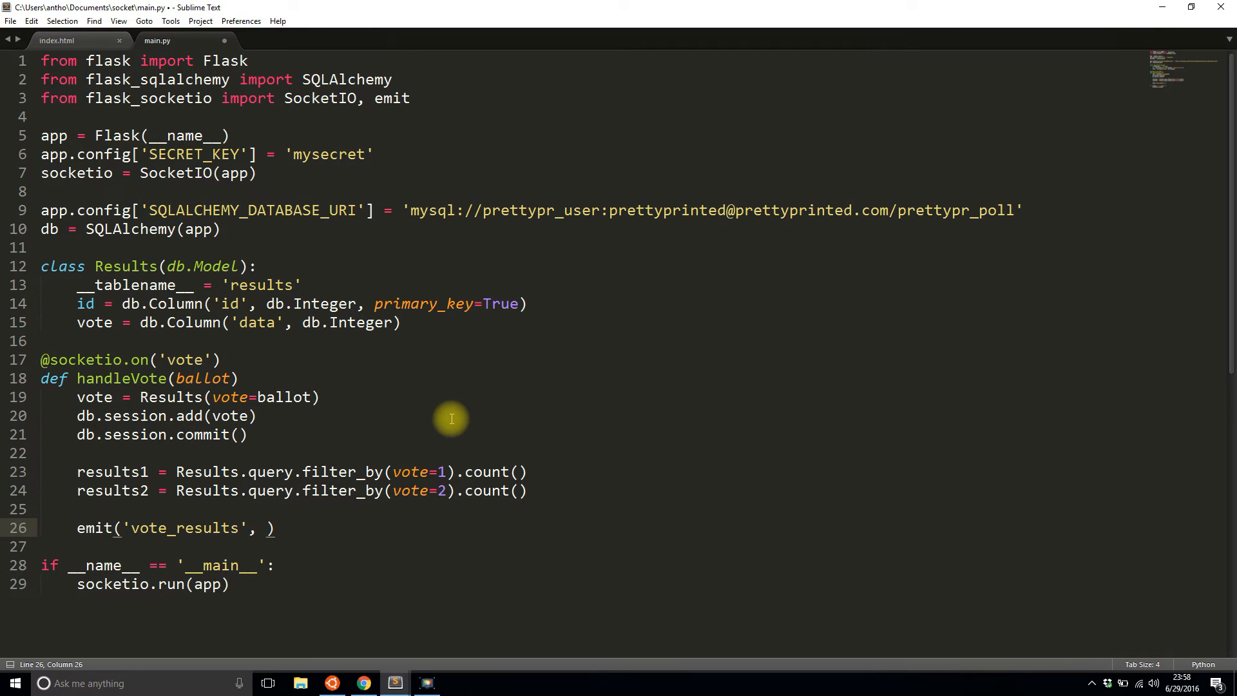
type("{")
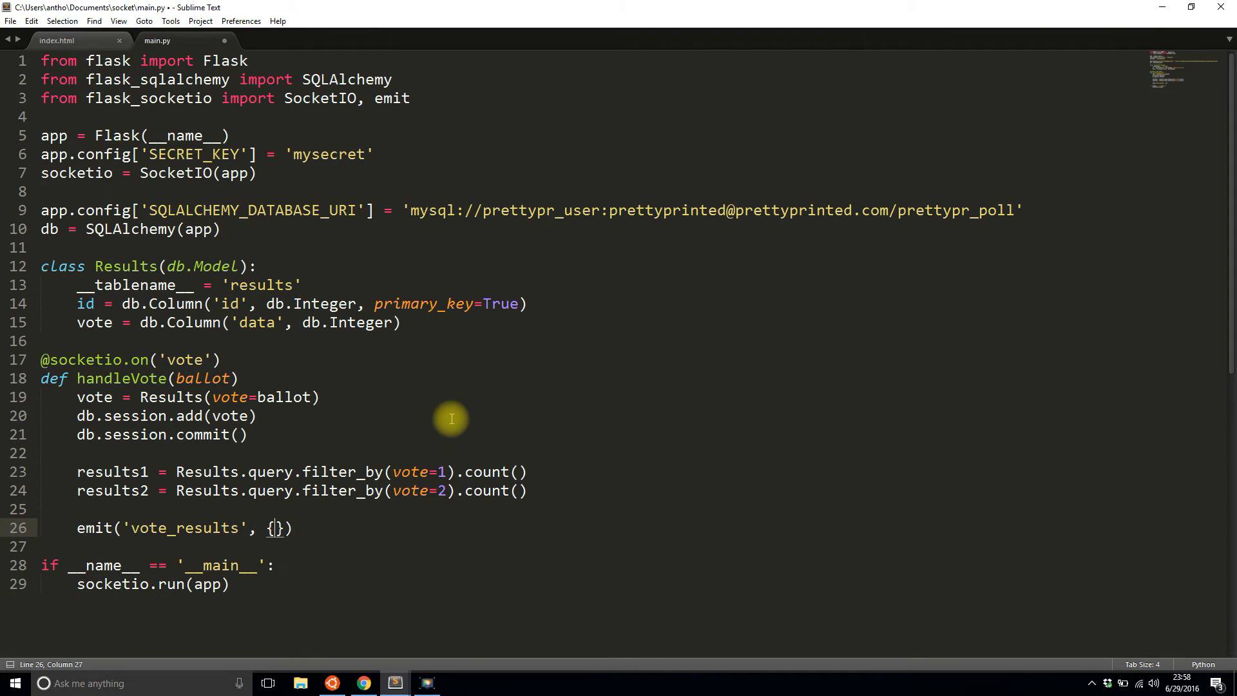
type("'results1'")
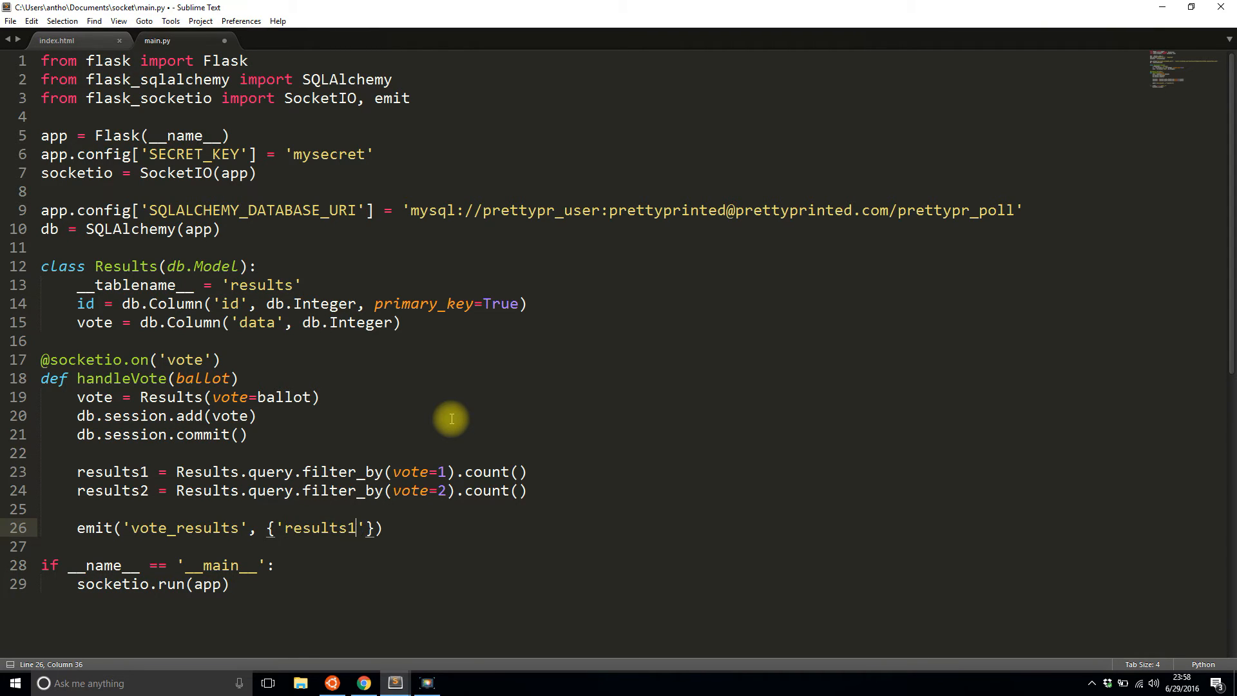
type(": results")
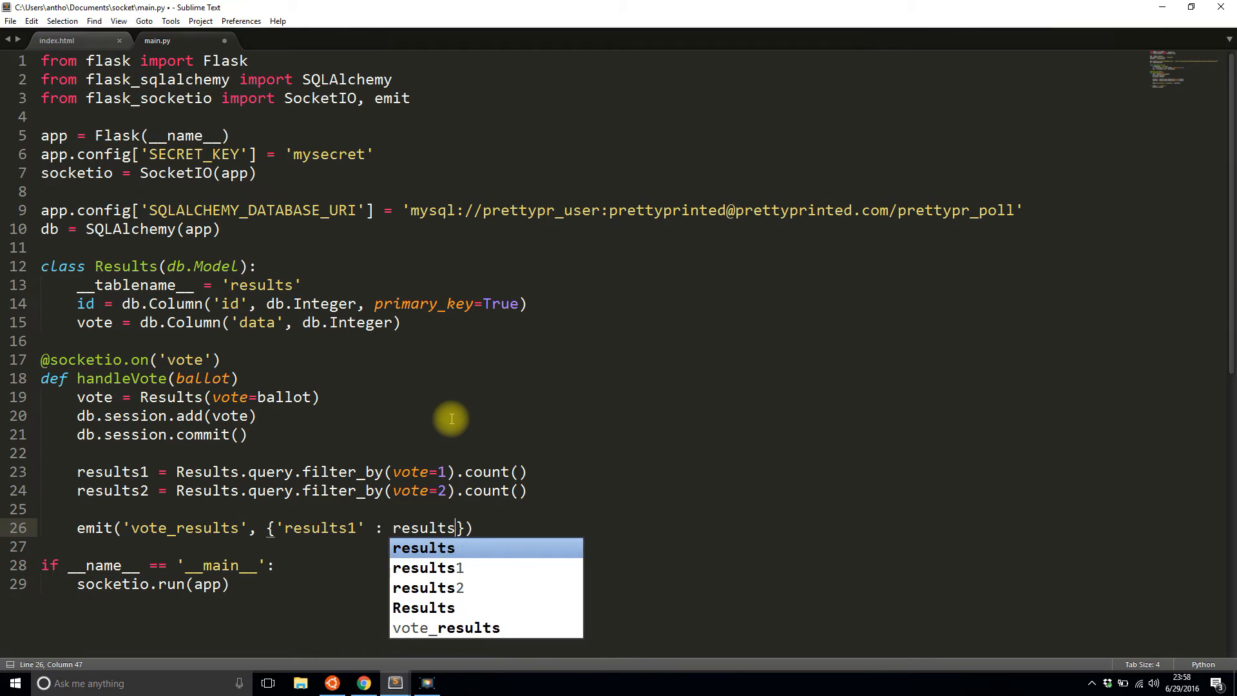
type("1, 'results2' : res")
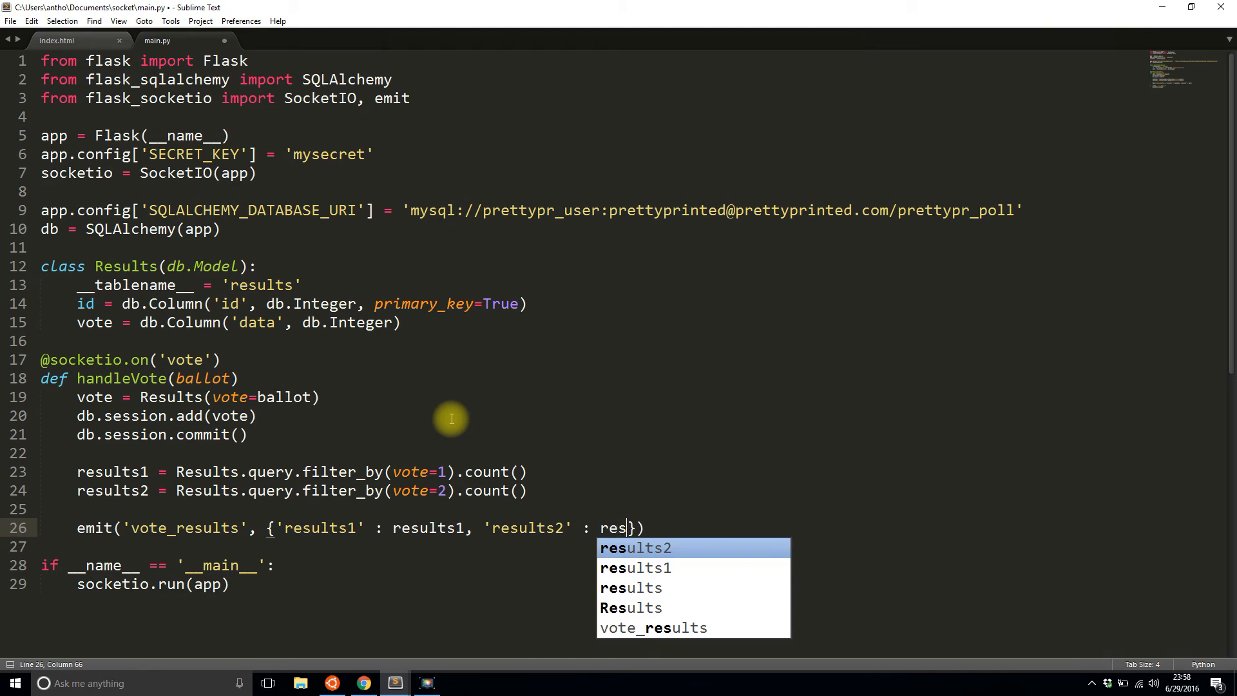
key("Tab")
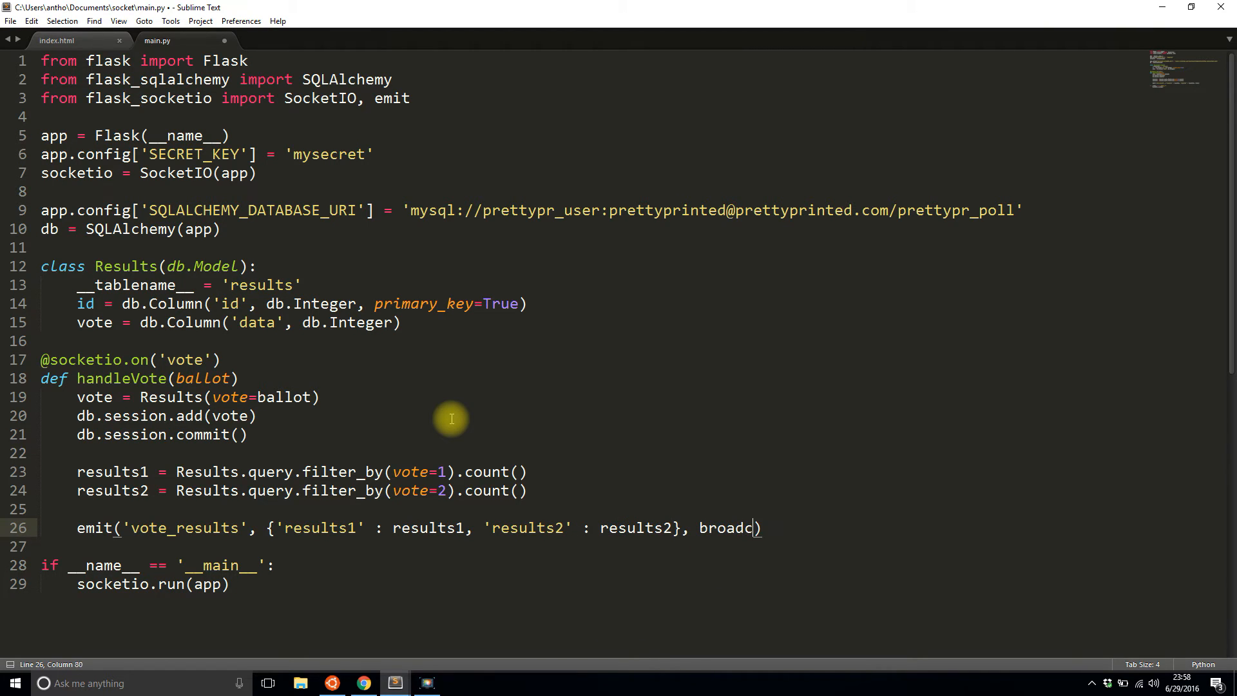
type("ast=True")
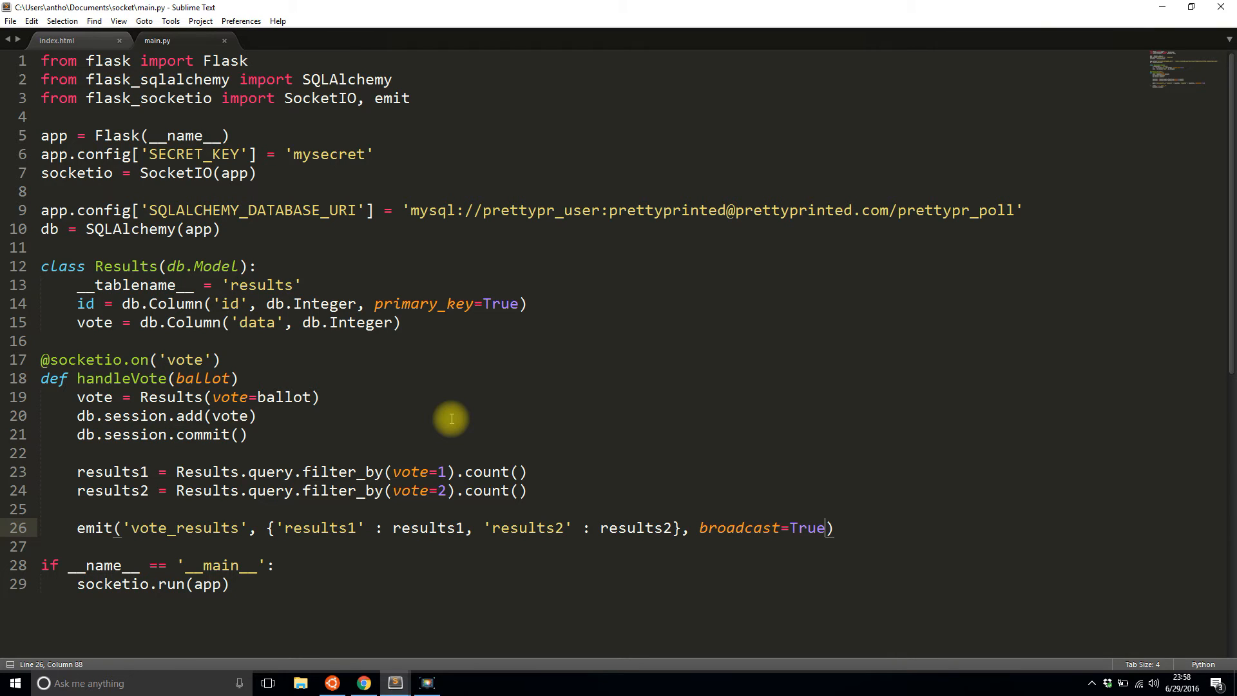
mouse_move(626, 502)
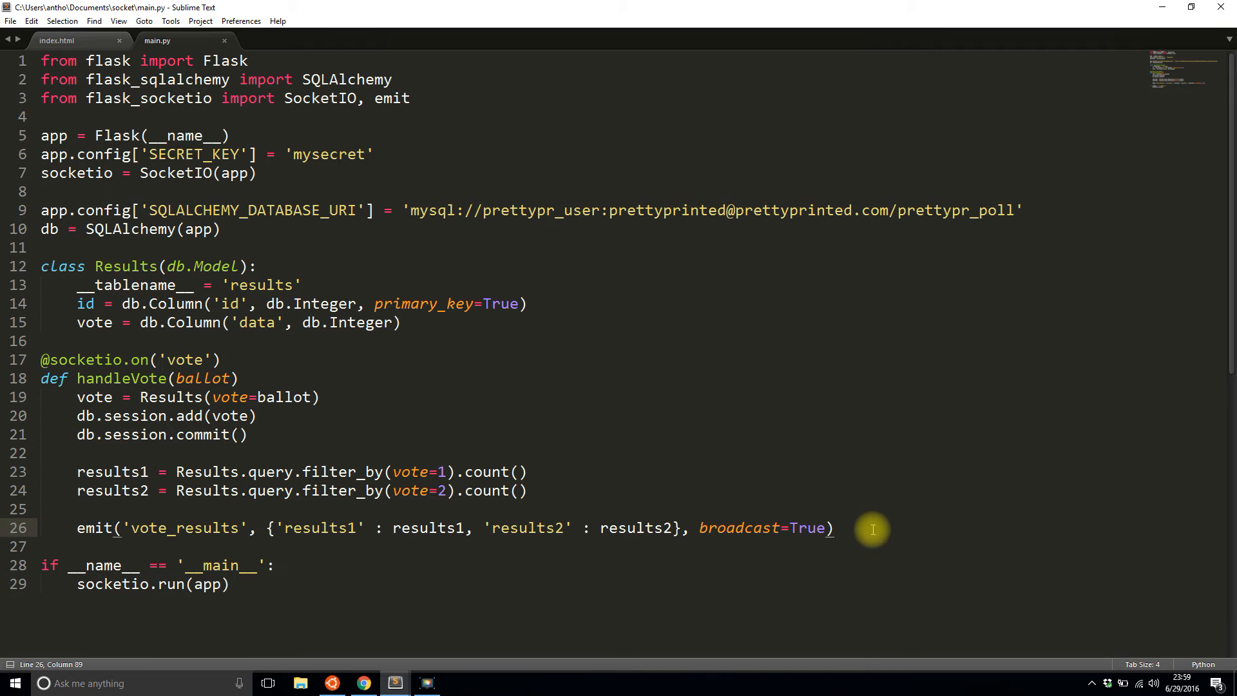
Step: Save main.py and launch the server with python main.py in Command Prompt
key("ctrl+s")
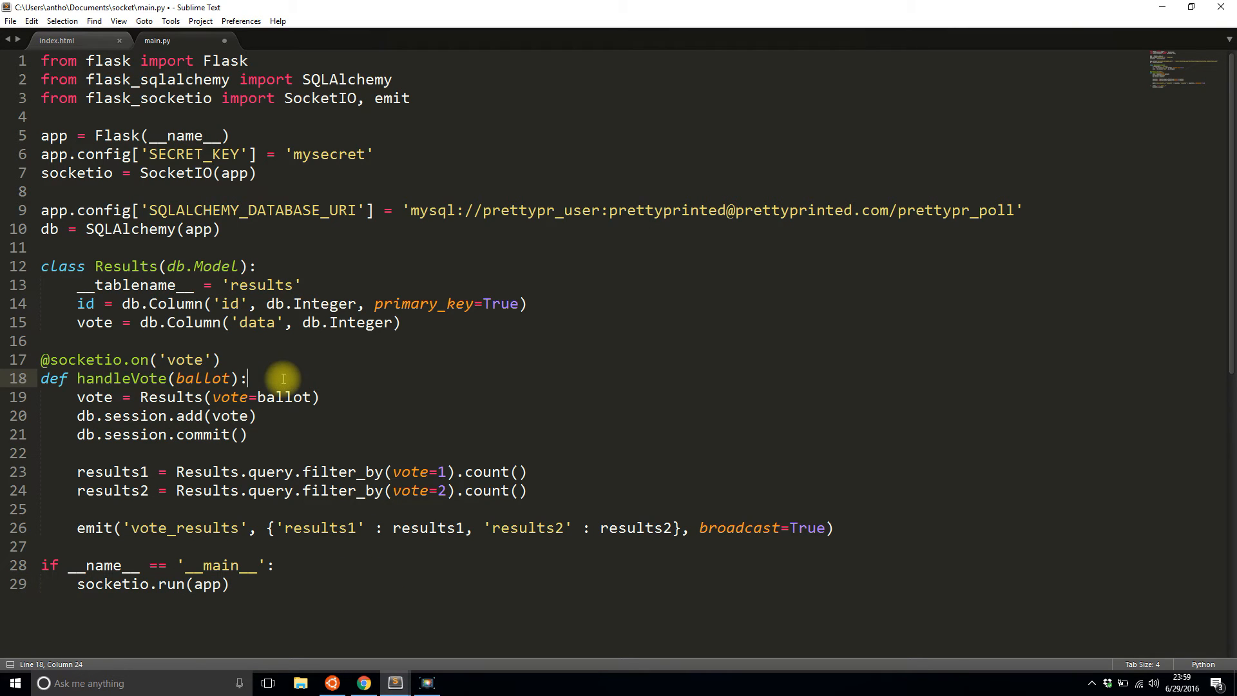
left_click(333, 683)
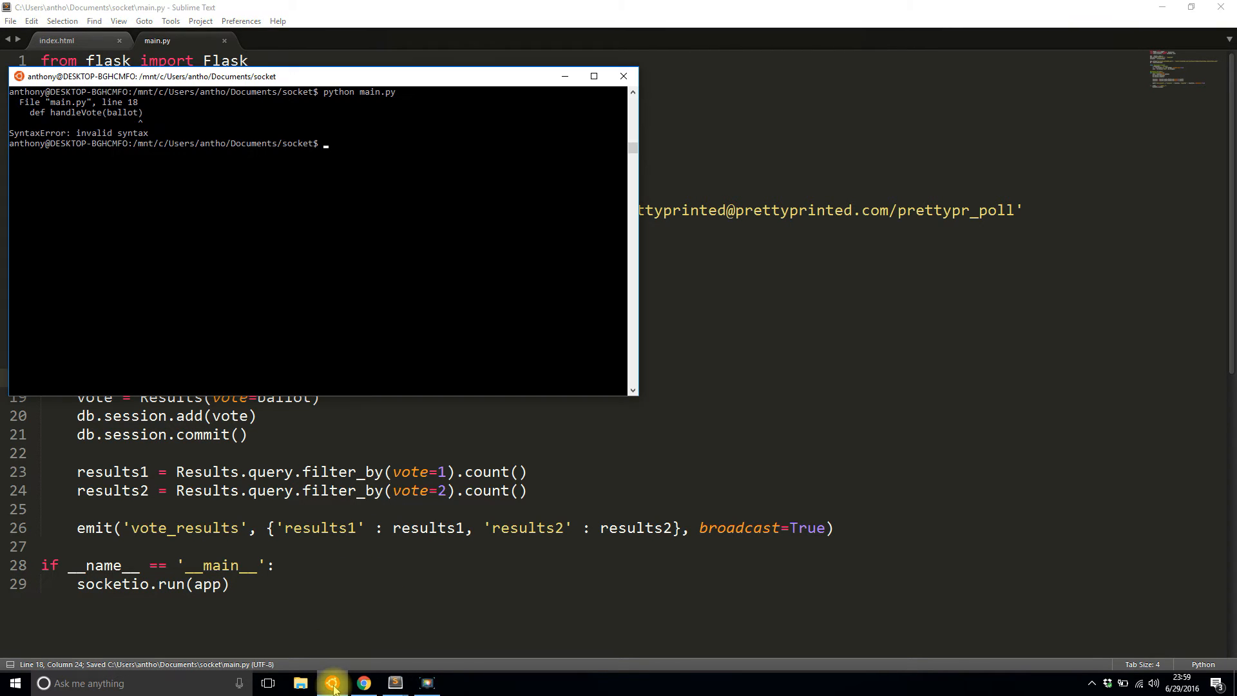
type("python main.py")
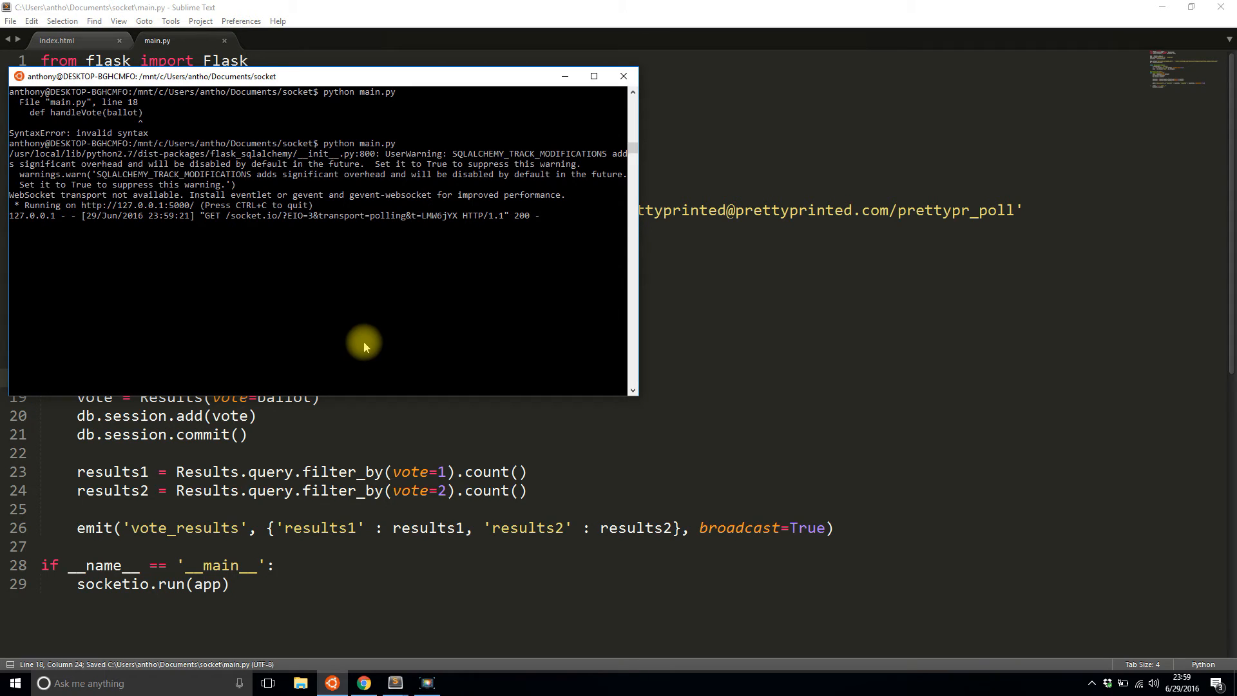
mouse_move(320, 665)
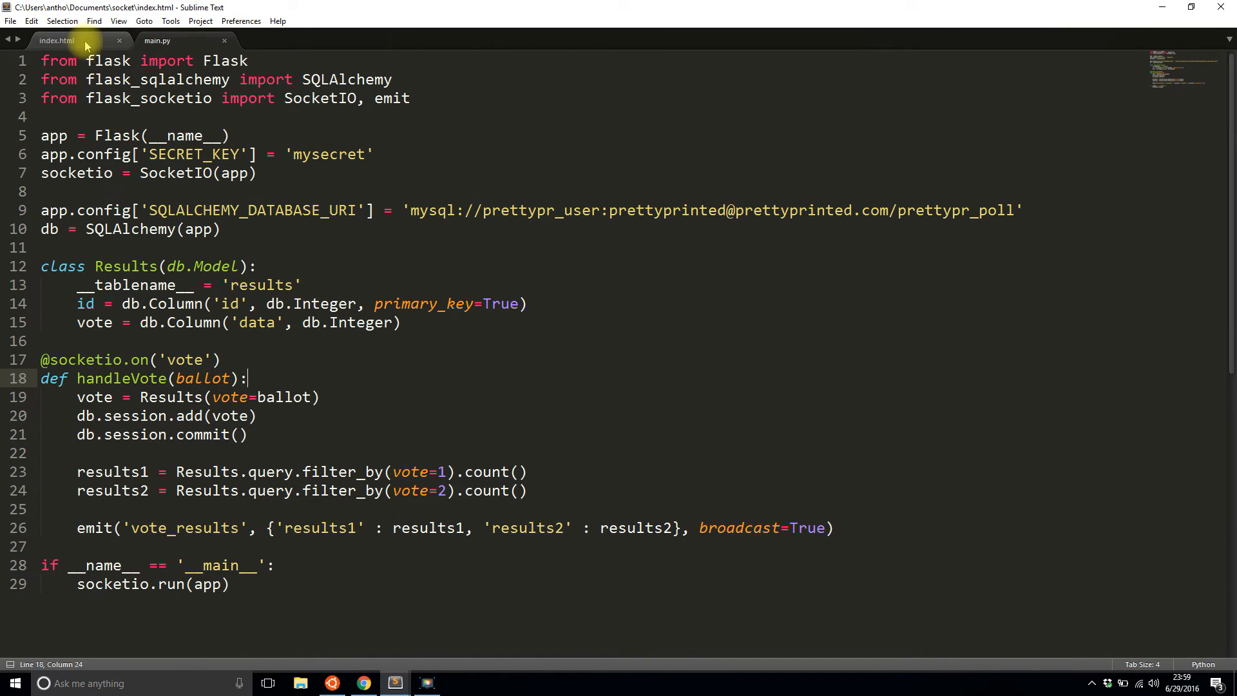
Step: In index.html, add a #vote1 click handler calling socket.emit('vote', 1)
left_click(56, 40)
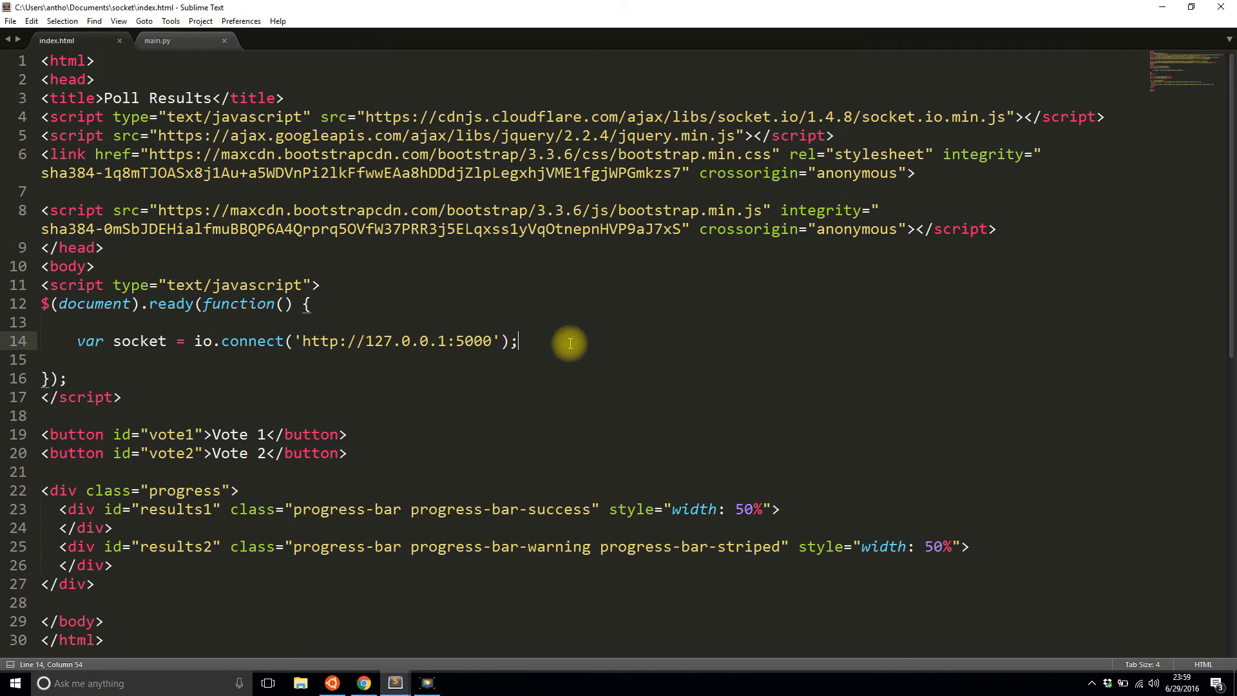
key("enter")
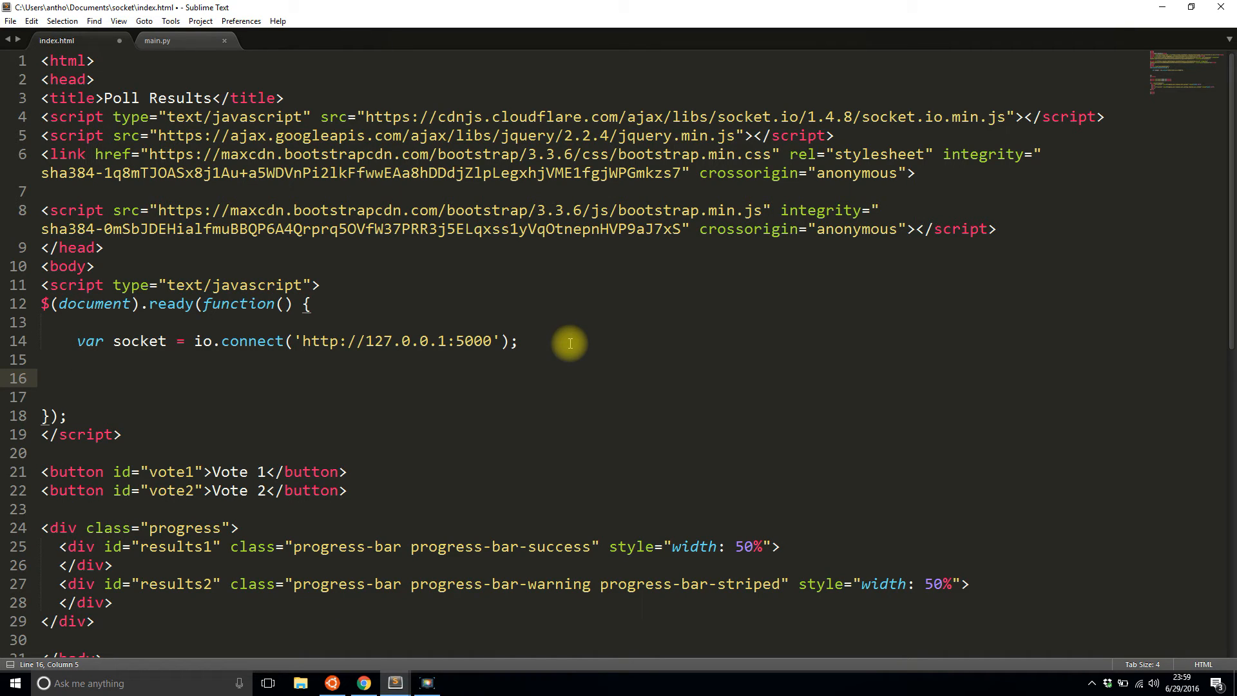
mouse_move(292, 190)
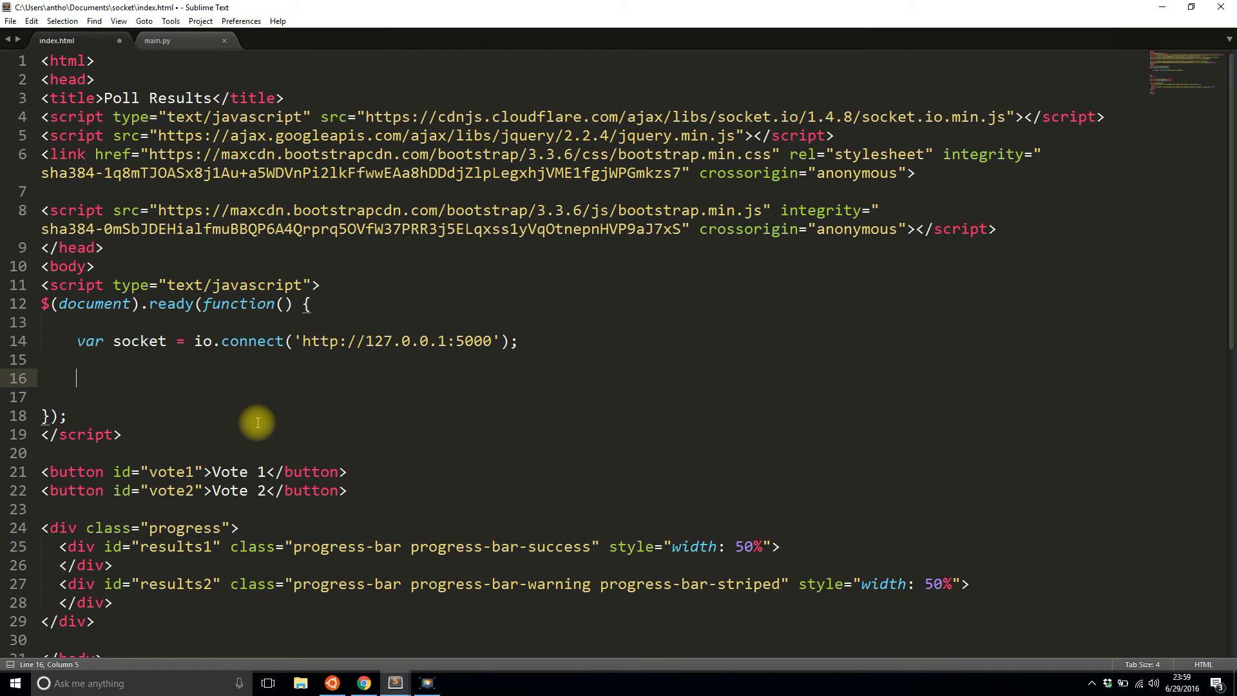
type("$")
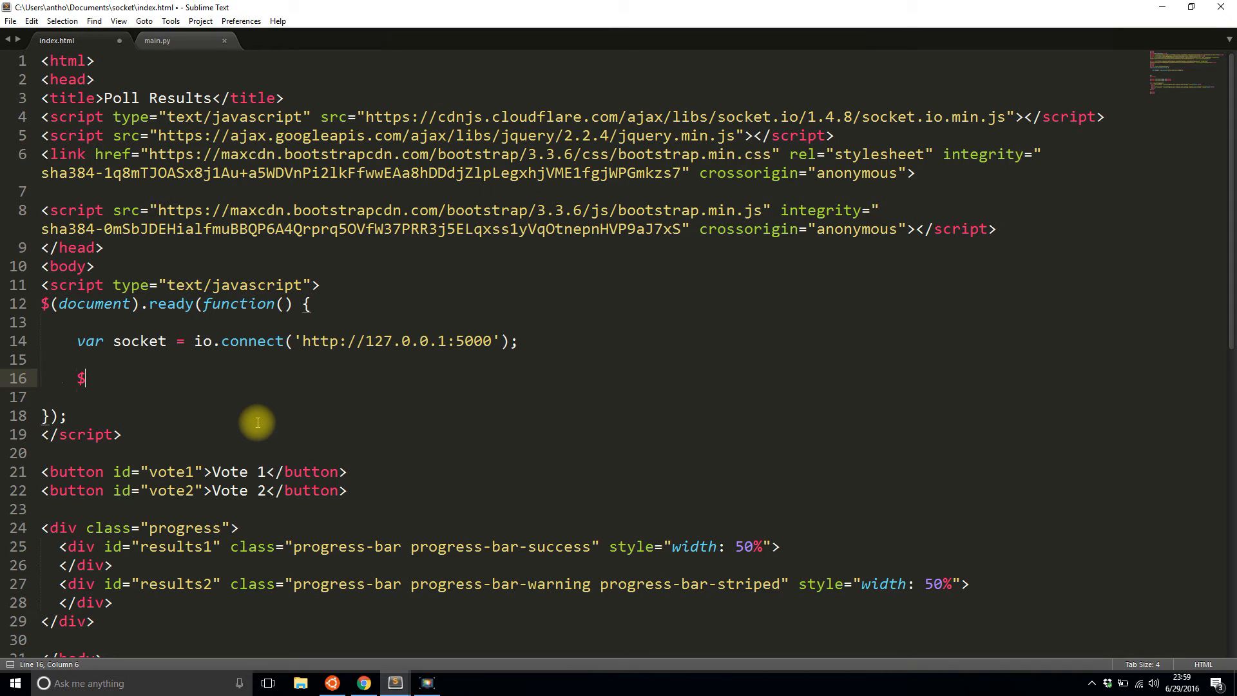
type("()")
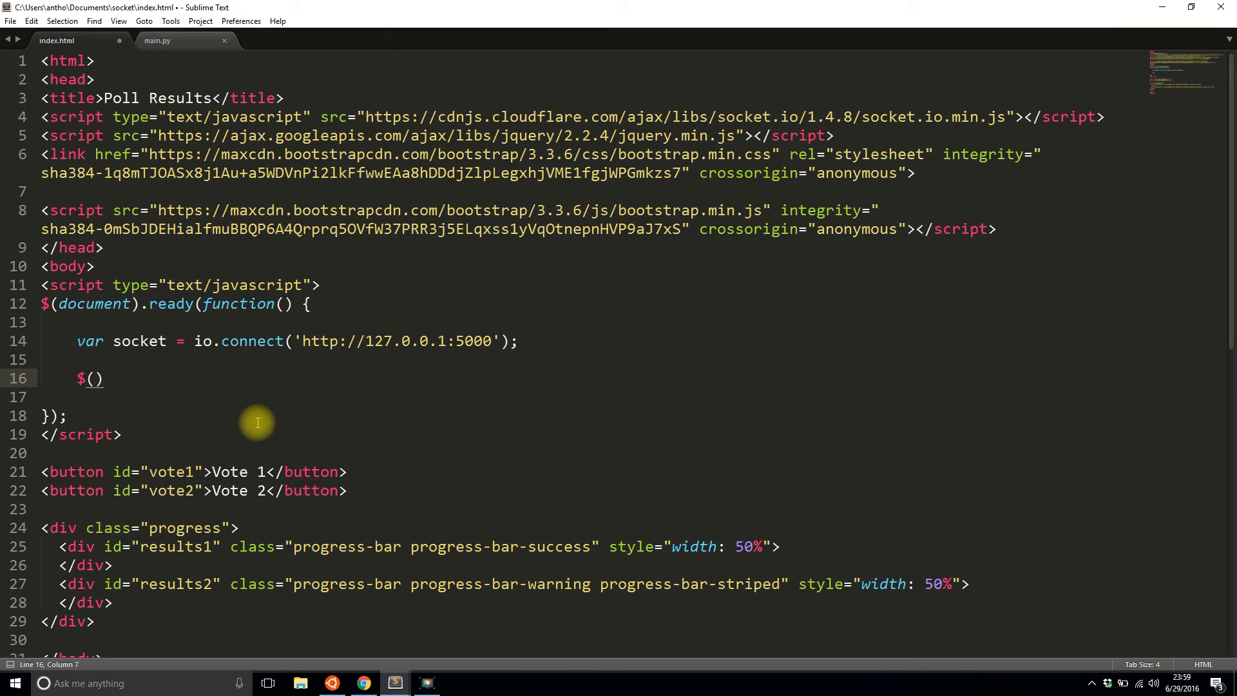
type("'#vote")
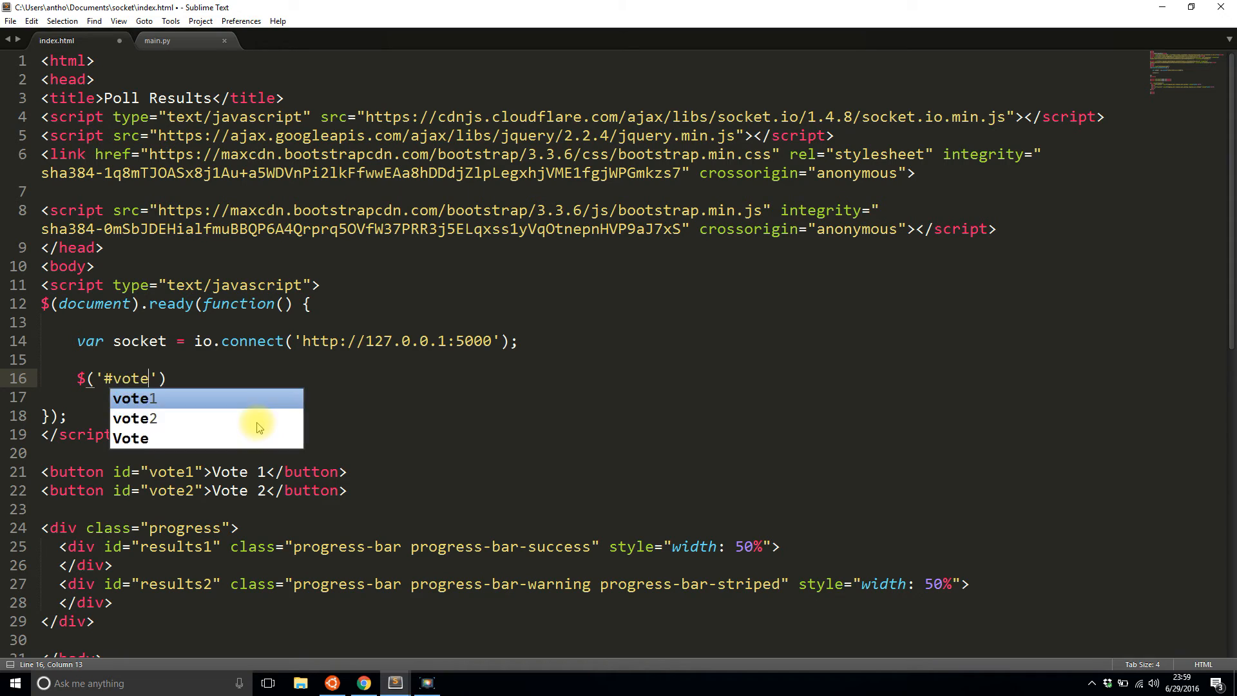
type("1').on('click', )")
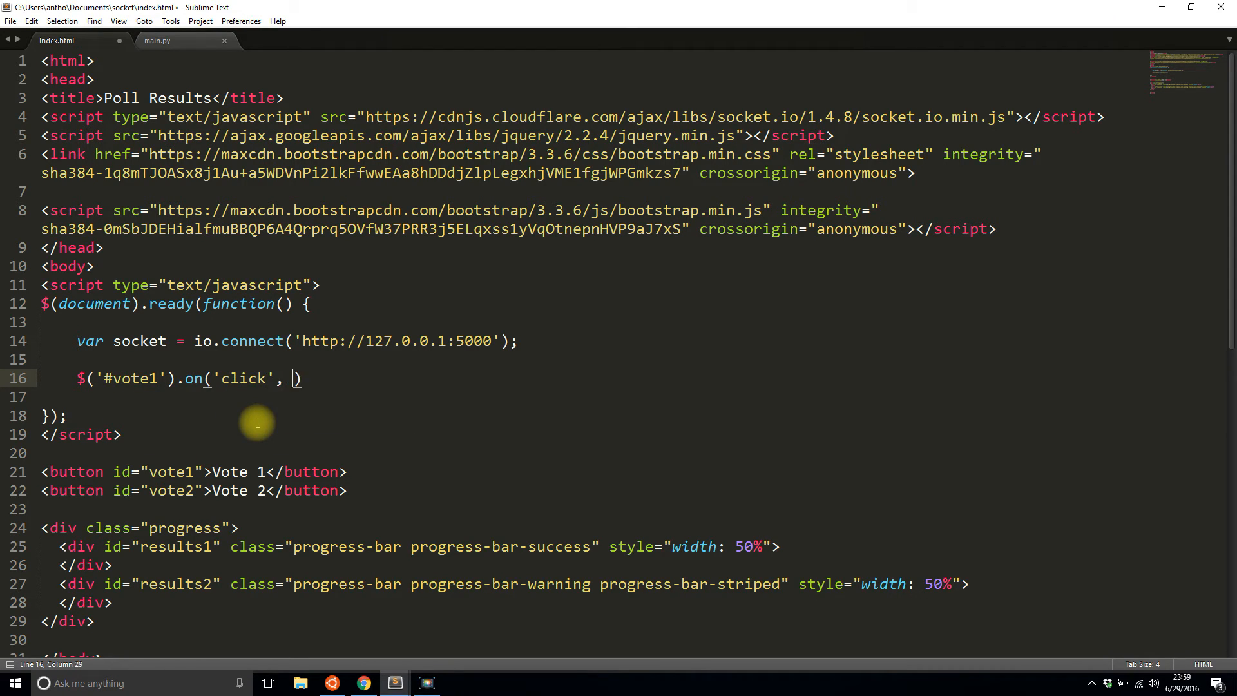
type("function()")
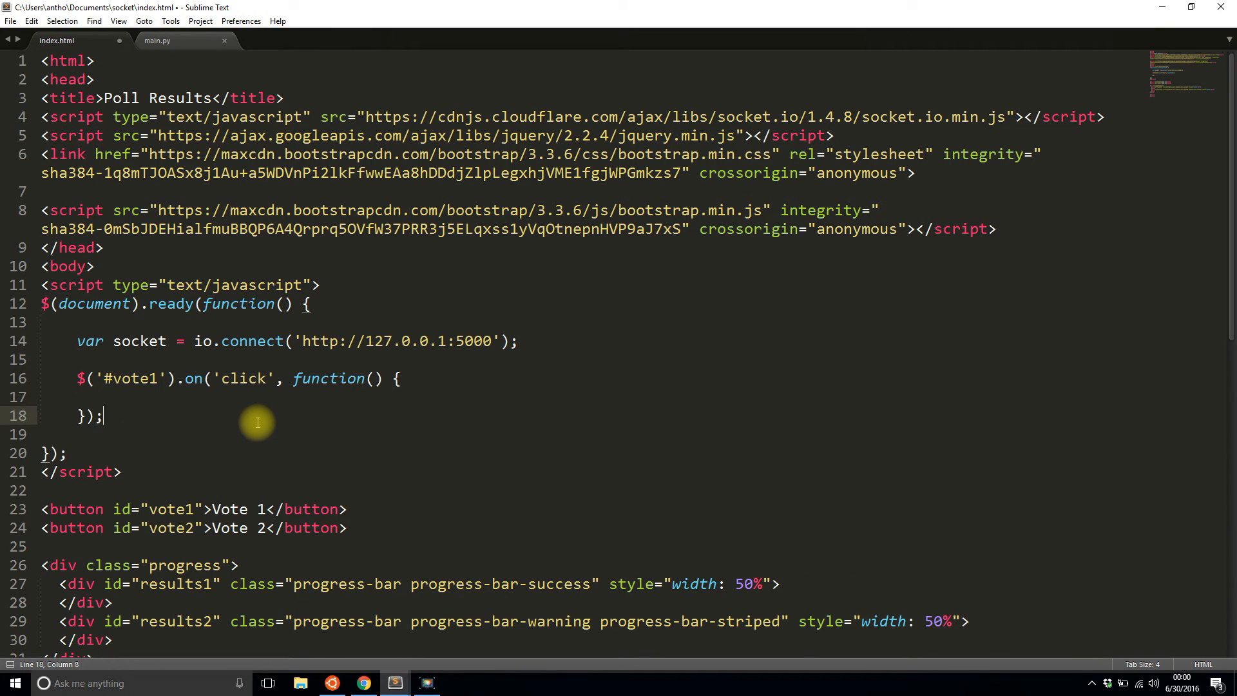
type("socket.emit('vote', )")
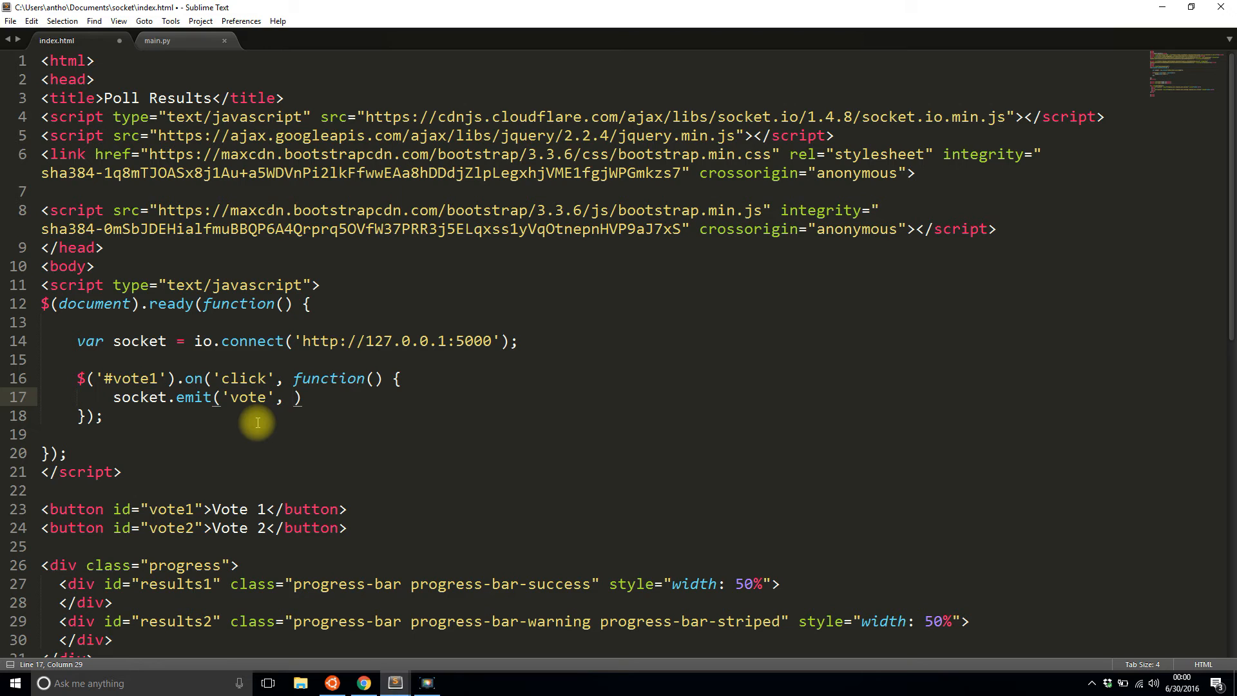
type("1")
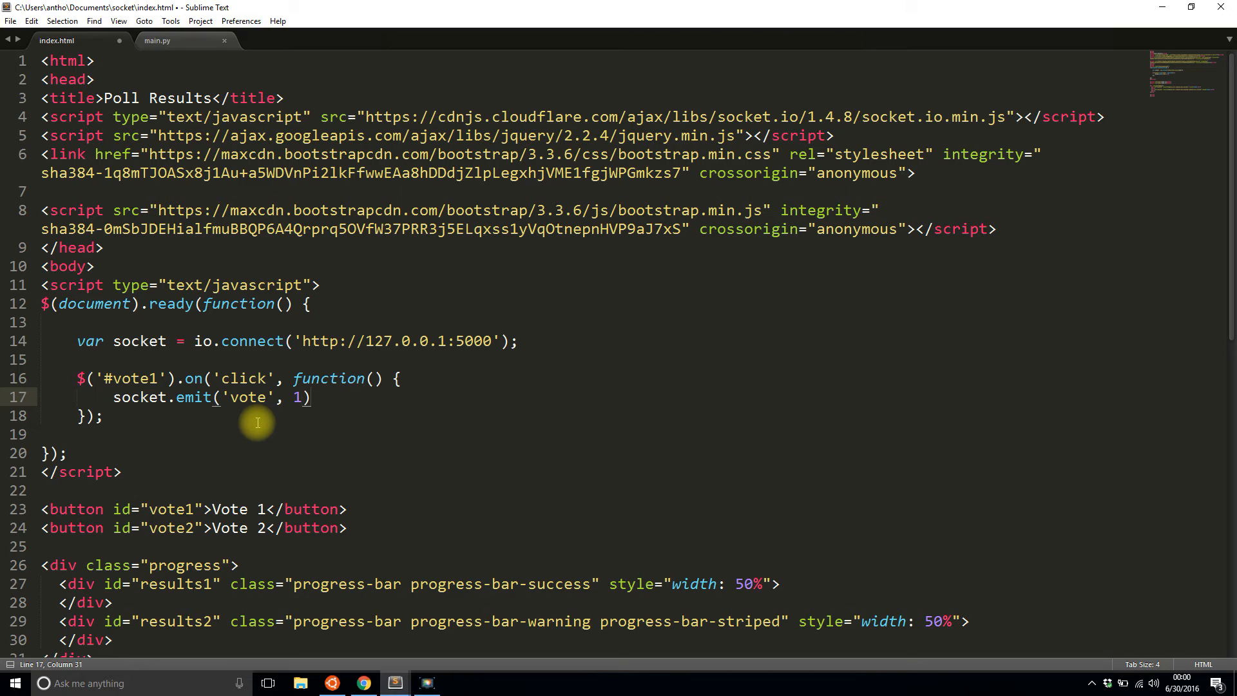
type(";")
type("$('#vote")
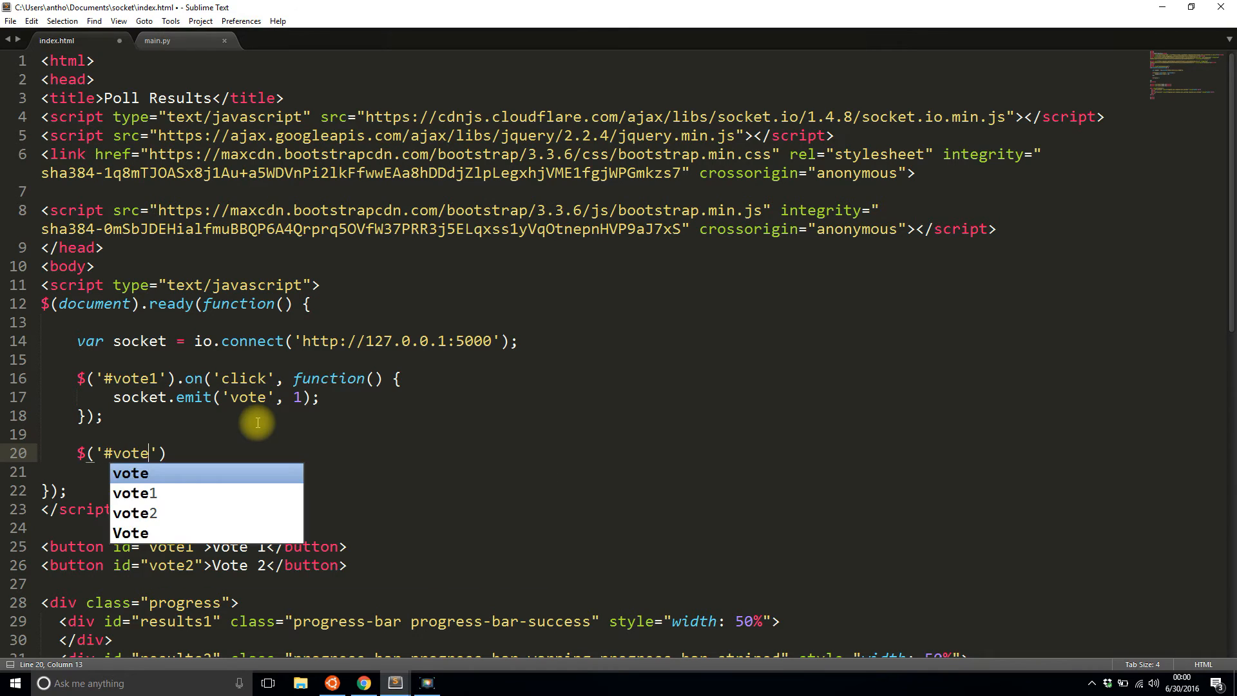
Step: Start the matching #vote2 click handler with socket.emit('vote'
type("2').on")
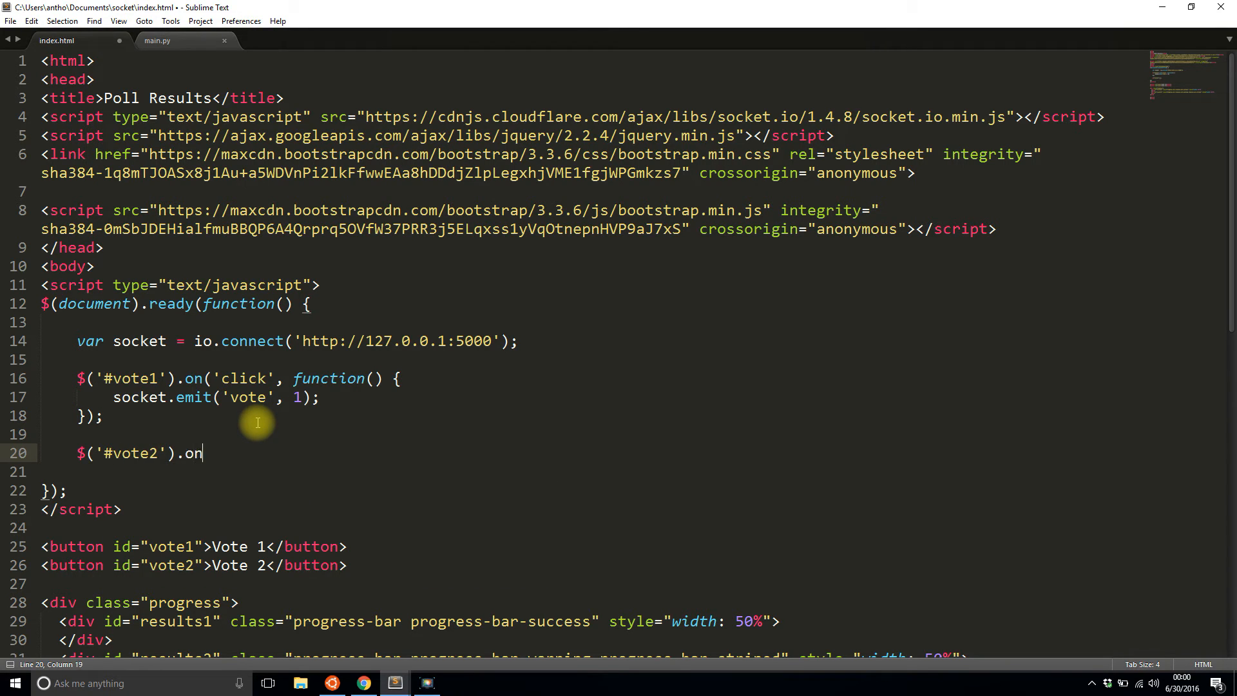
type("('click')")
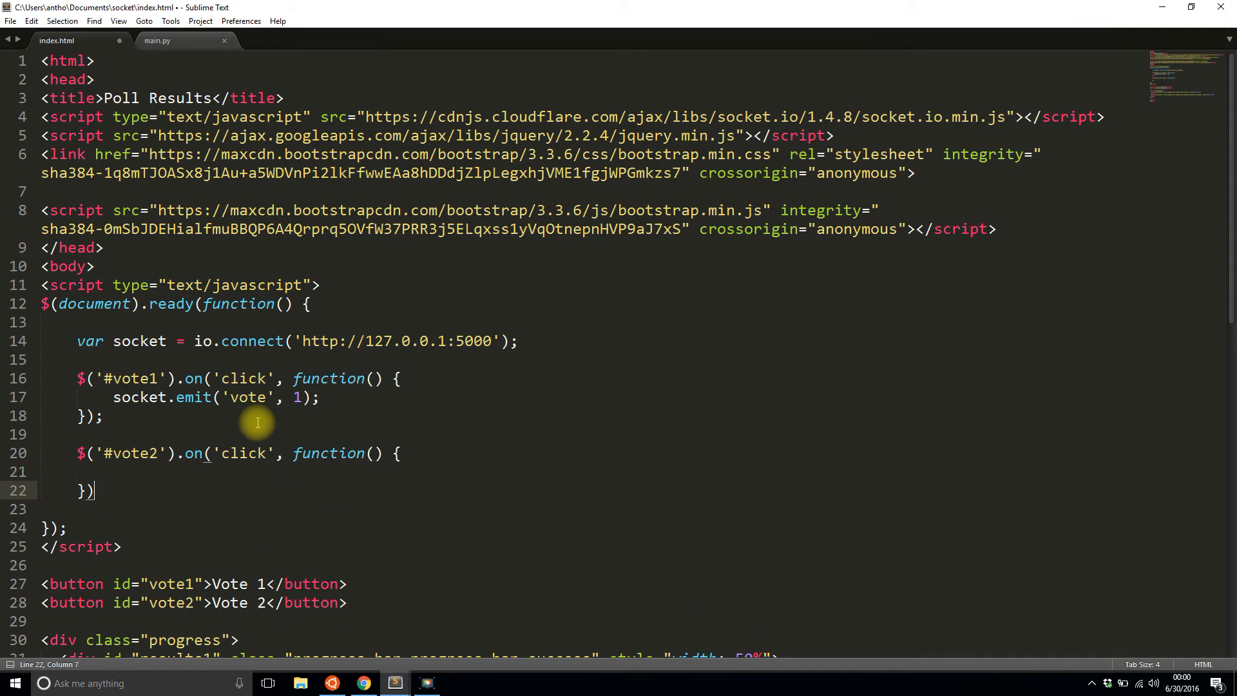
type("socke")
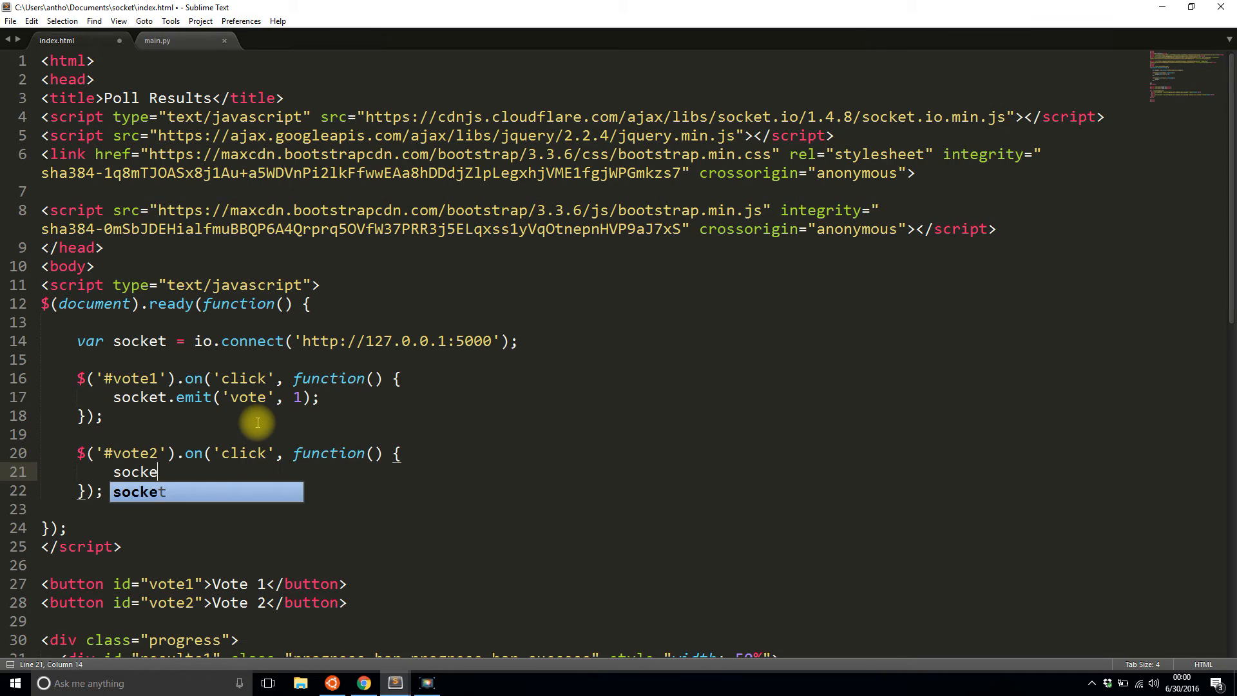
type("t.emit('vote')")
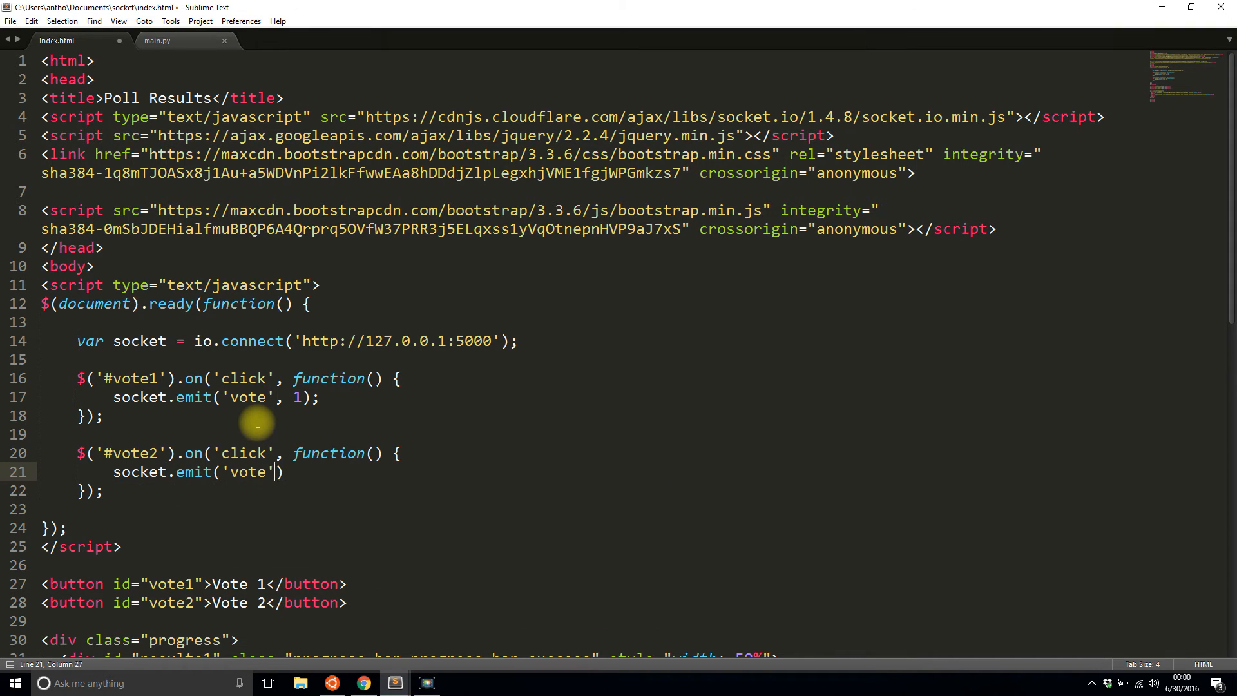
Step: Complete socket.emit('vote', 2) in the #vote2 handler and review main.py
type(", 2")
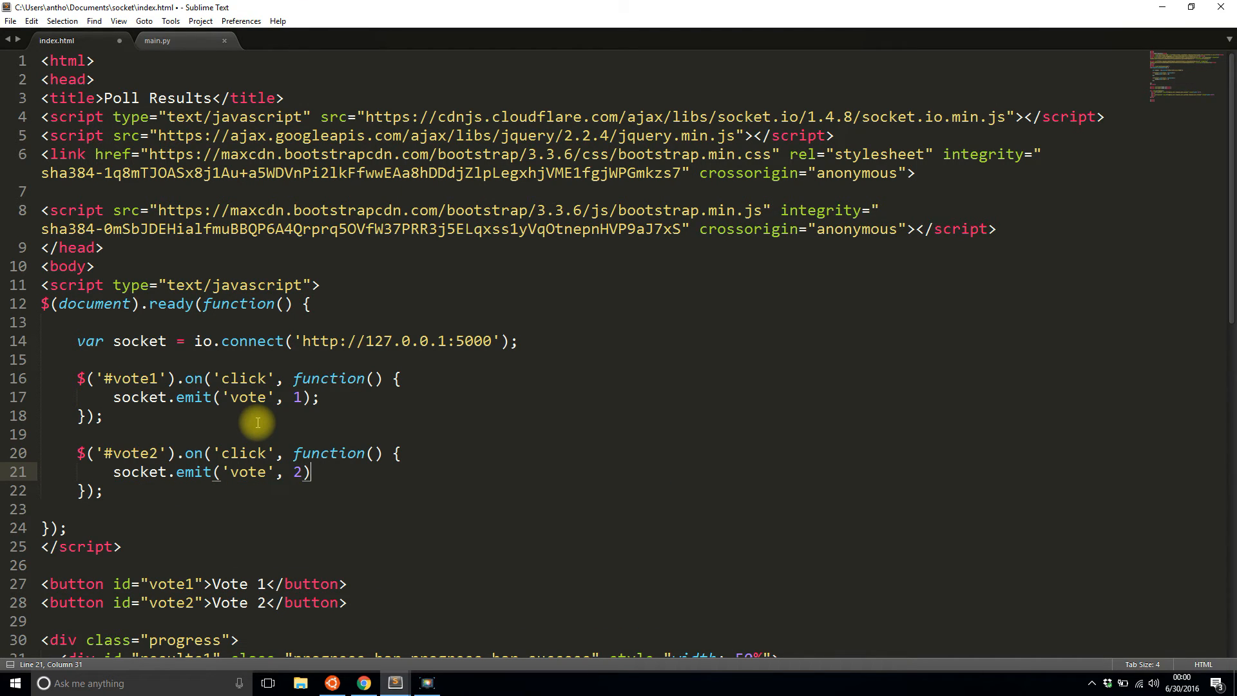
left_click(157, 40)
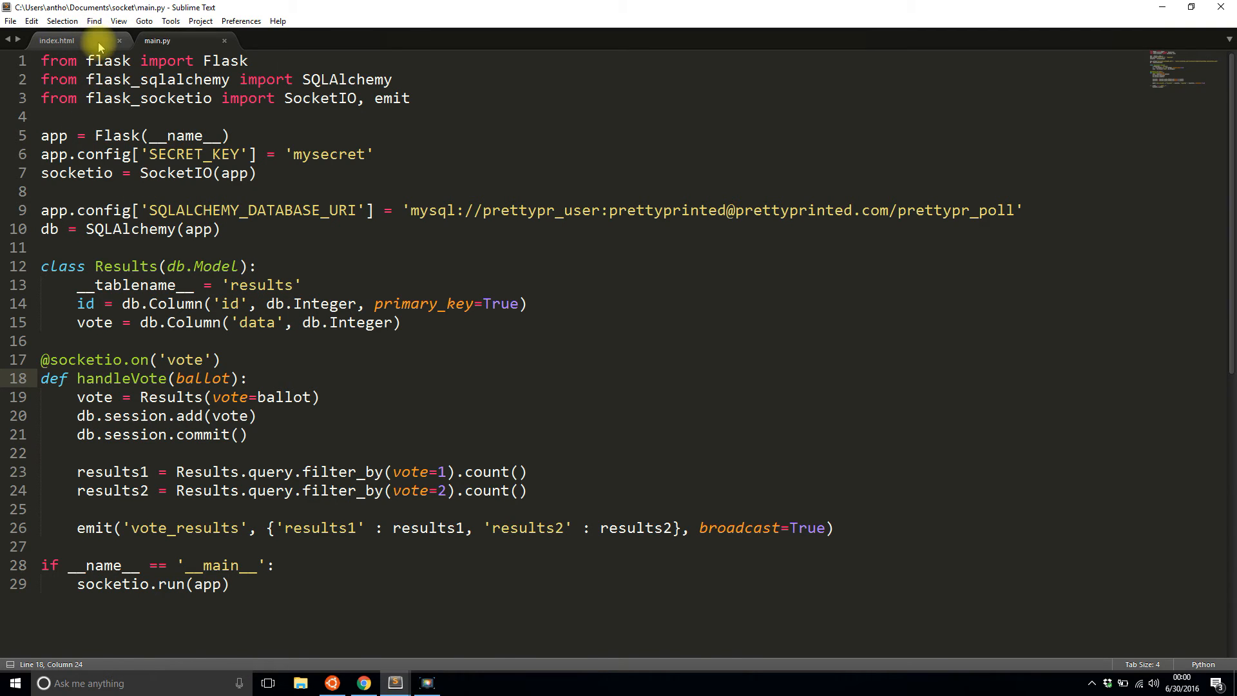
left_click(57, 40)
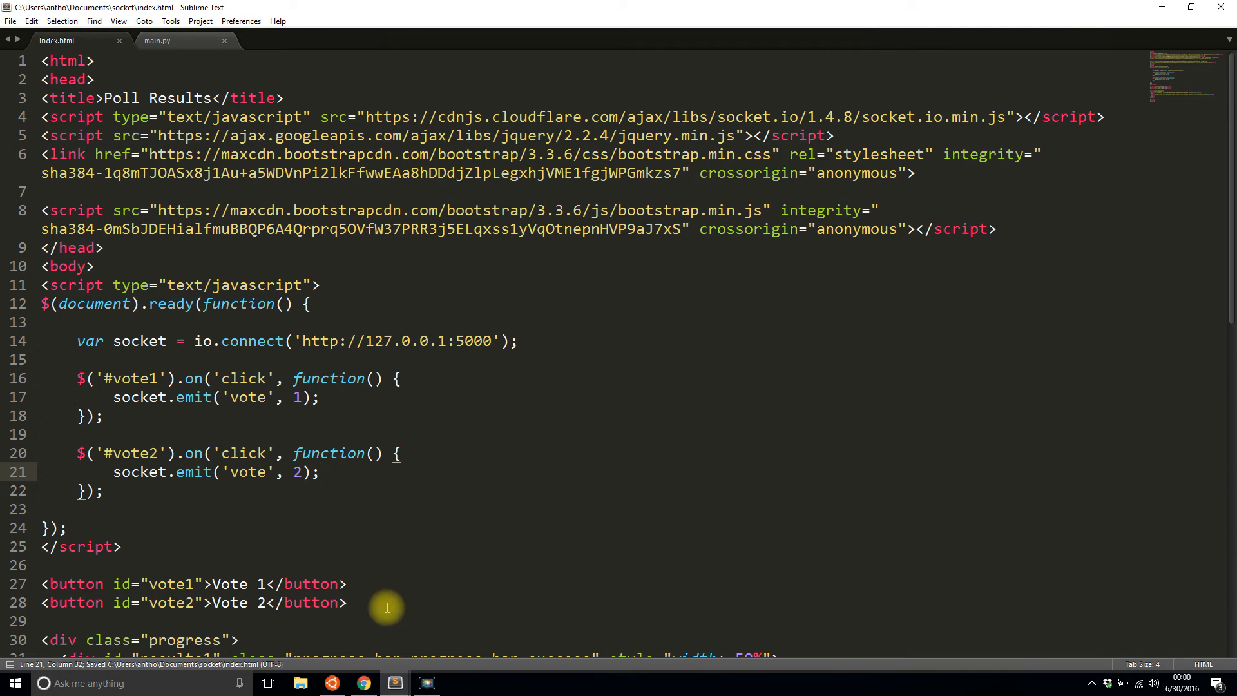
left_click(362, 683)
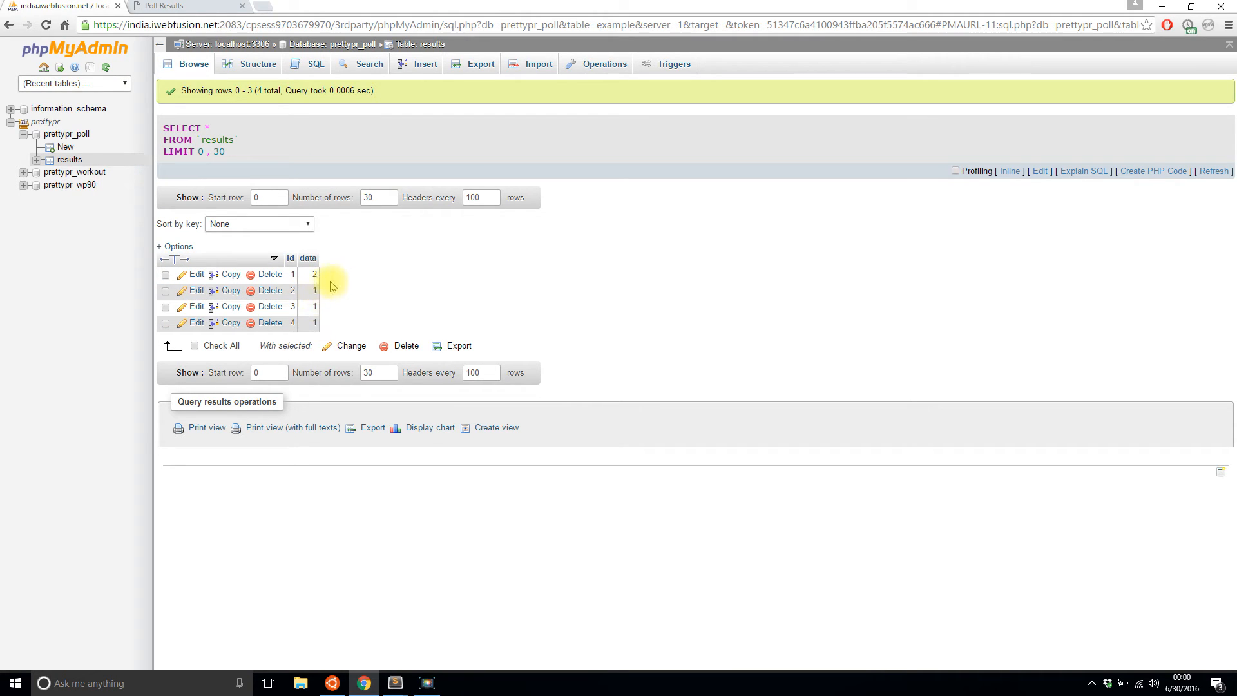
Step: Reload phpMyAdmin's results table and confirm the new row with id 5, data 2
left_click(163, 6)
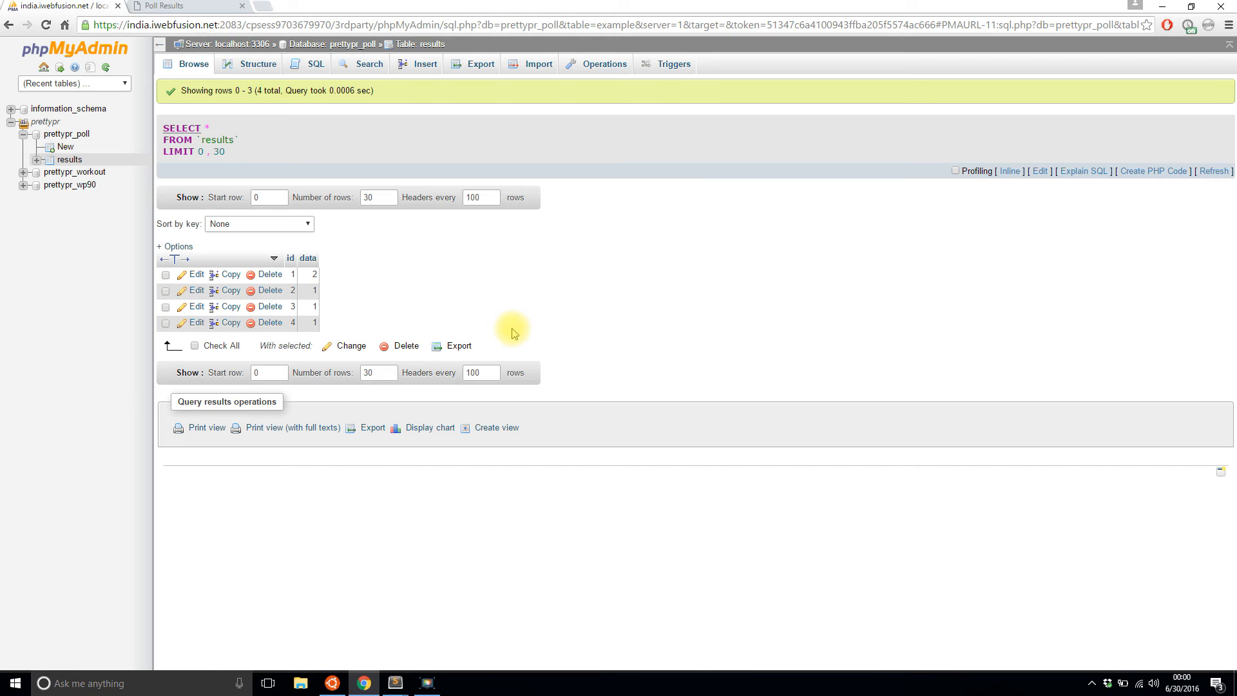
mouse_move(105, 66)
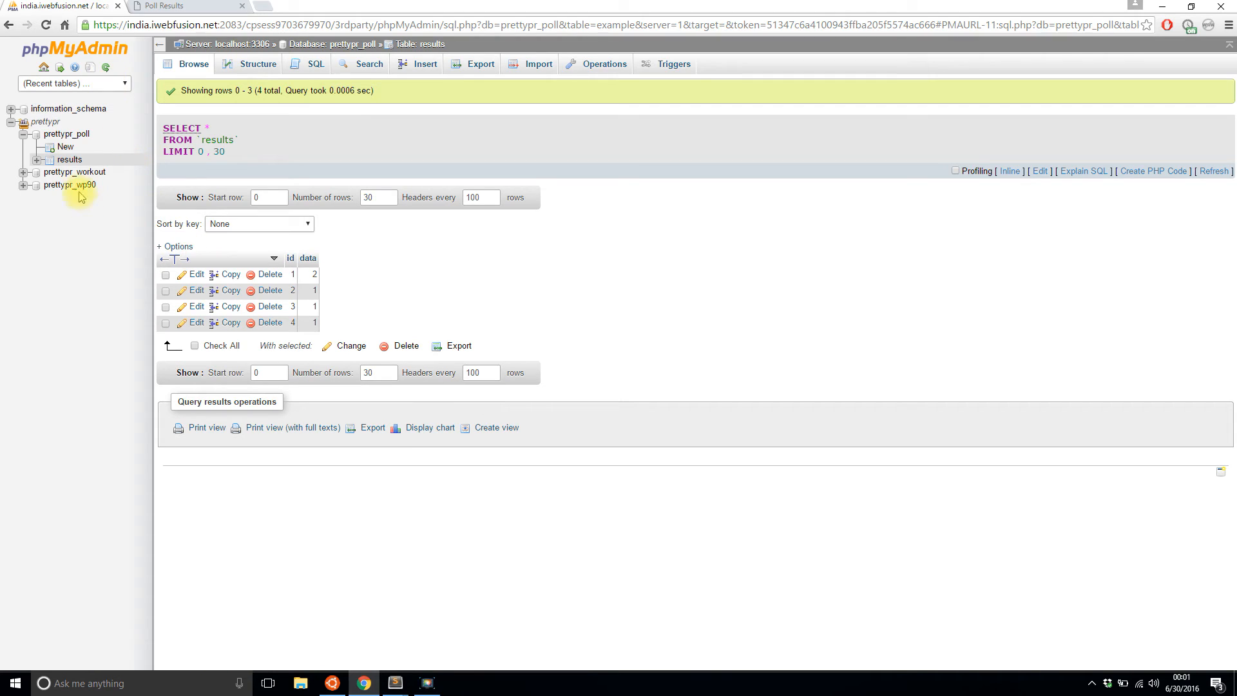
left_click(70, 159)
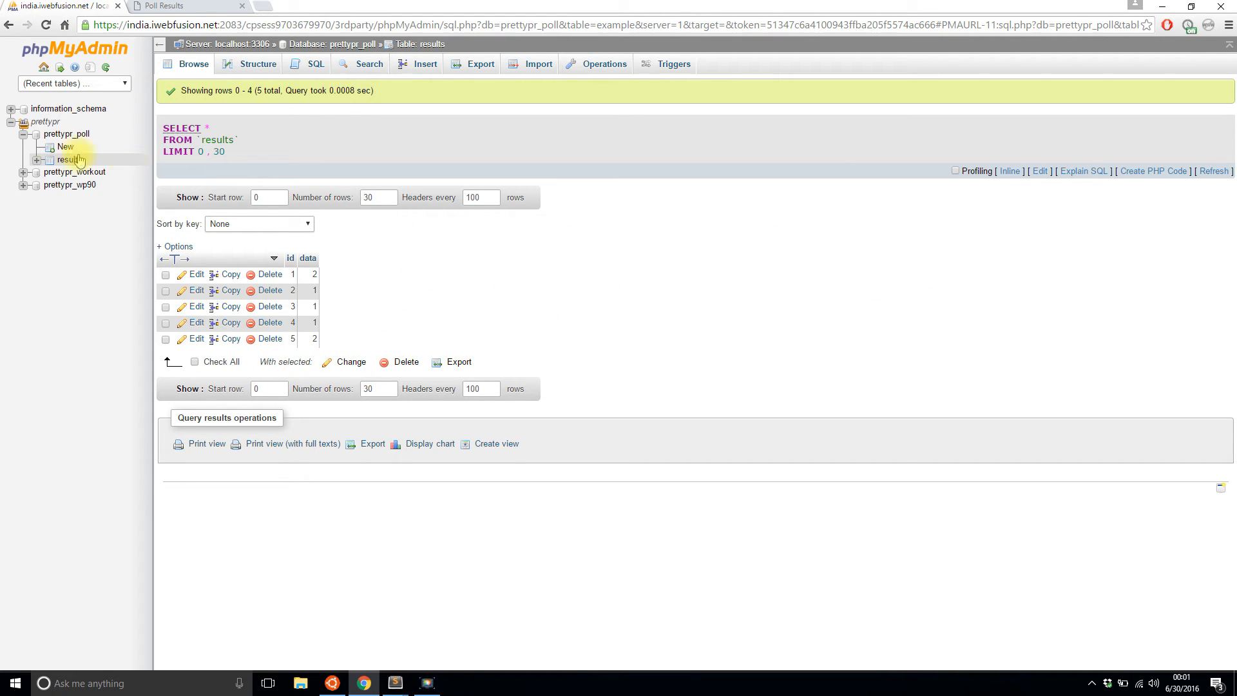
mouse_move(70, 159)
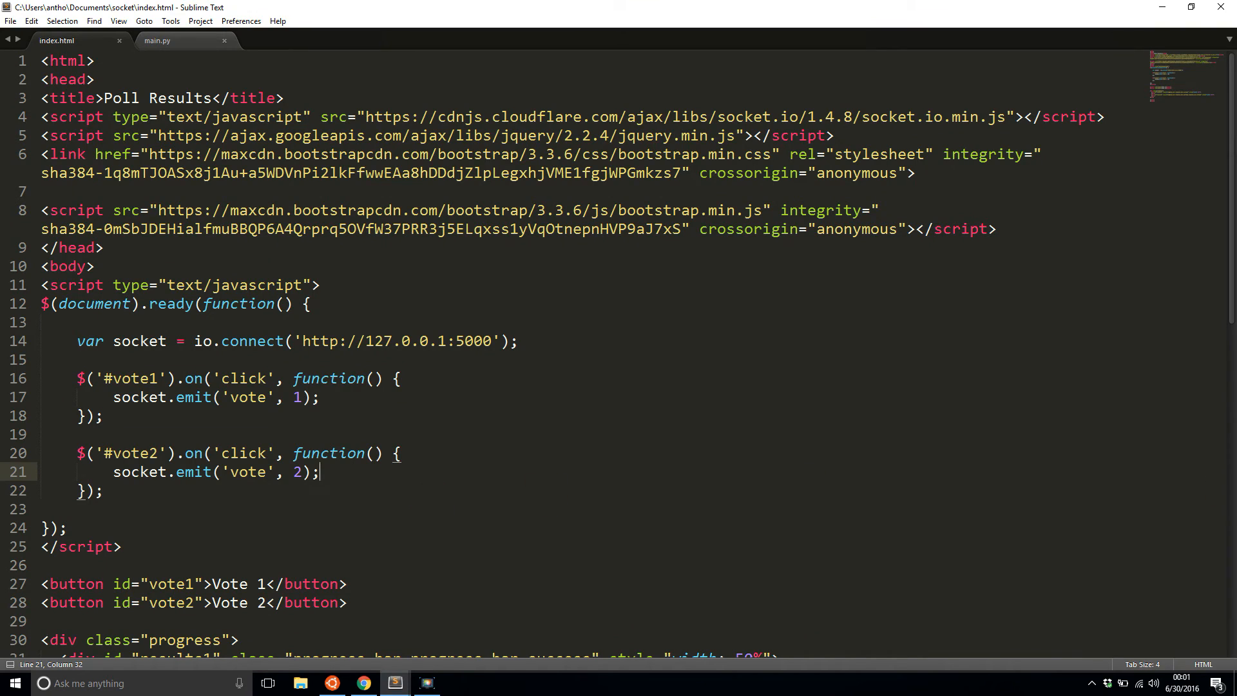
Step: Add an empty socket.on('vote_results', function(results) { }) listener after the vote2 handler
left_click(101, 490)
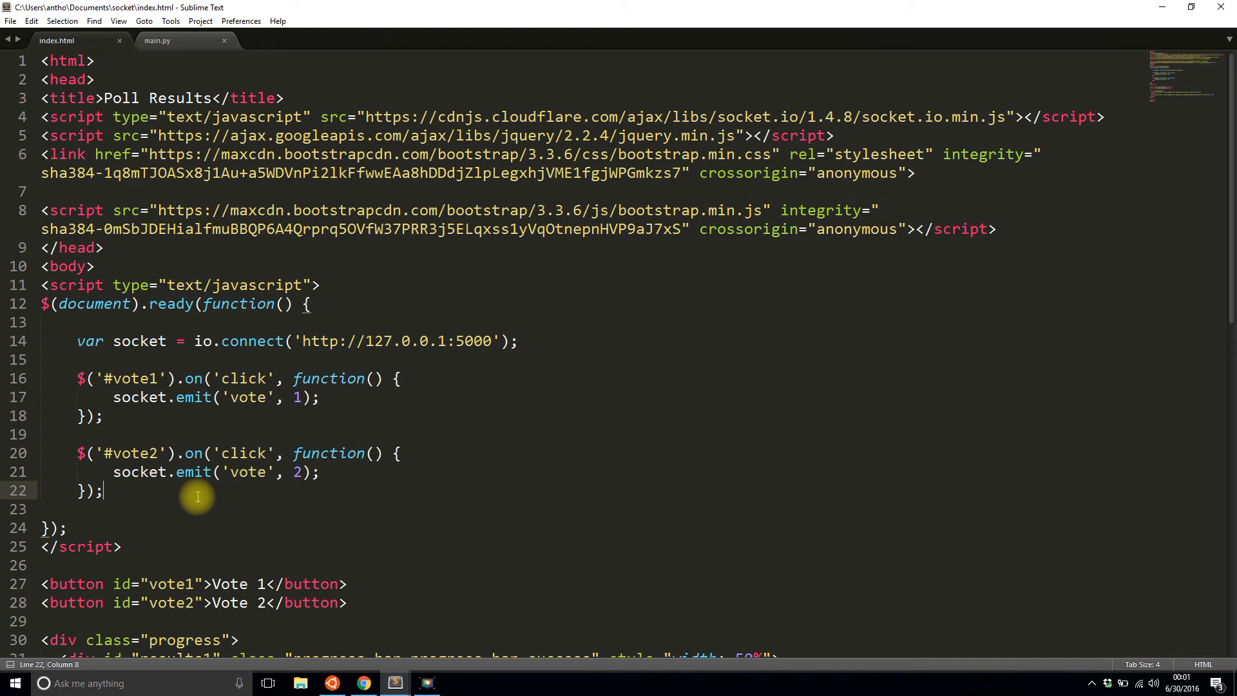
key("enter")
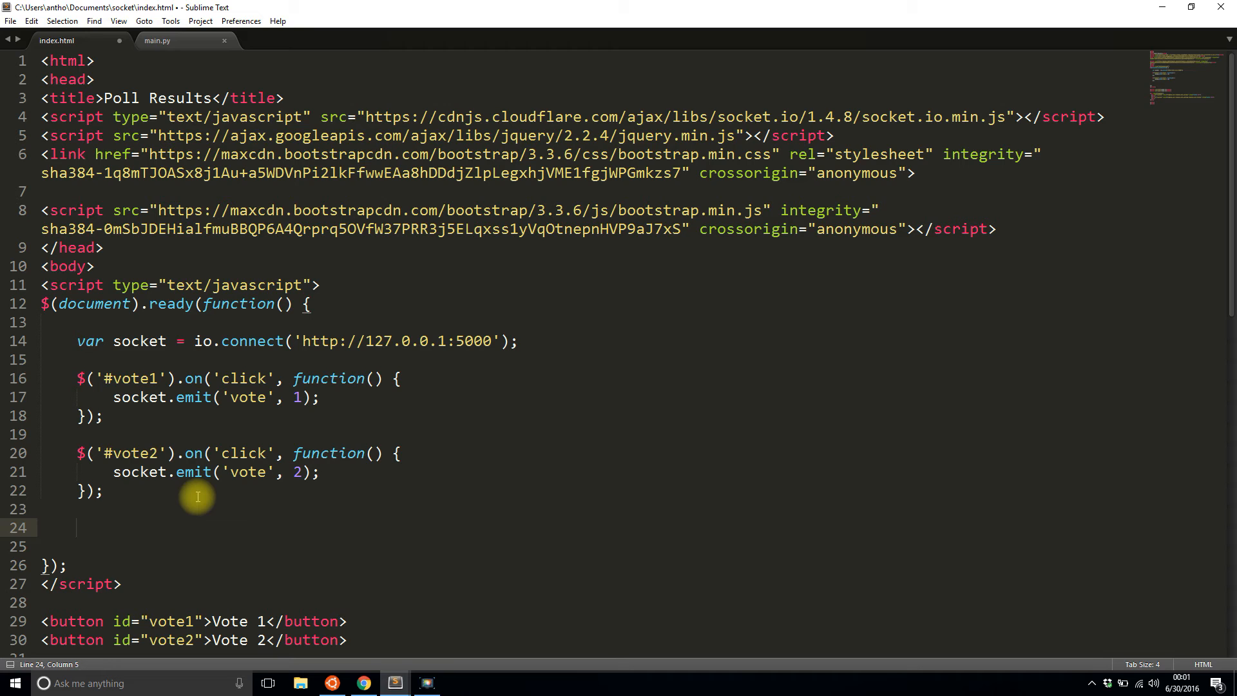
type("socket.on('vo")
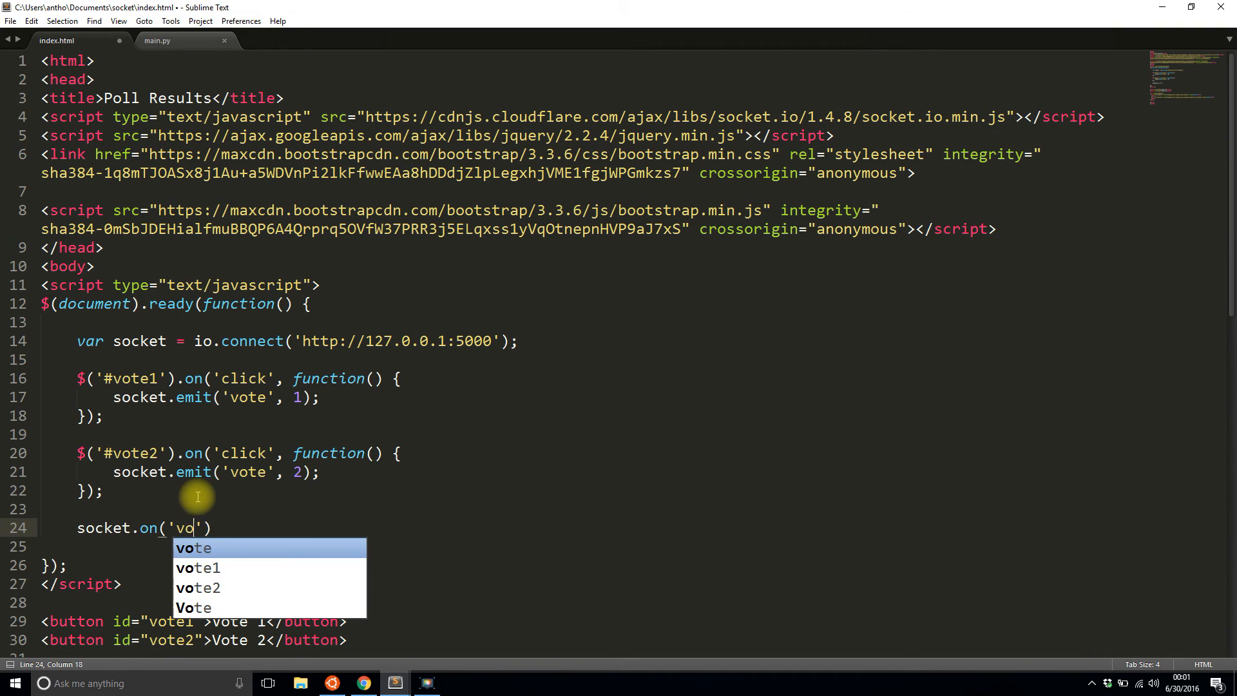
type("te_result")
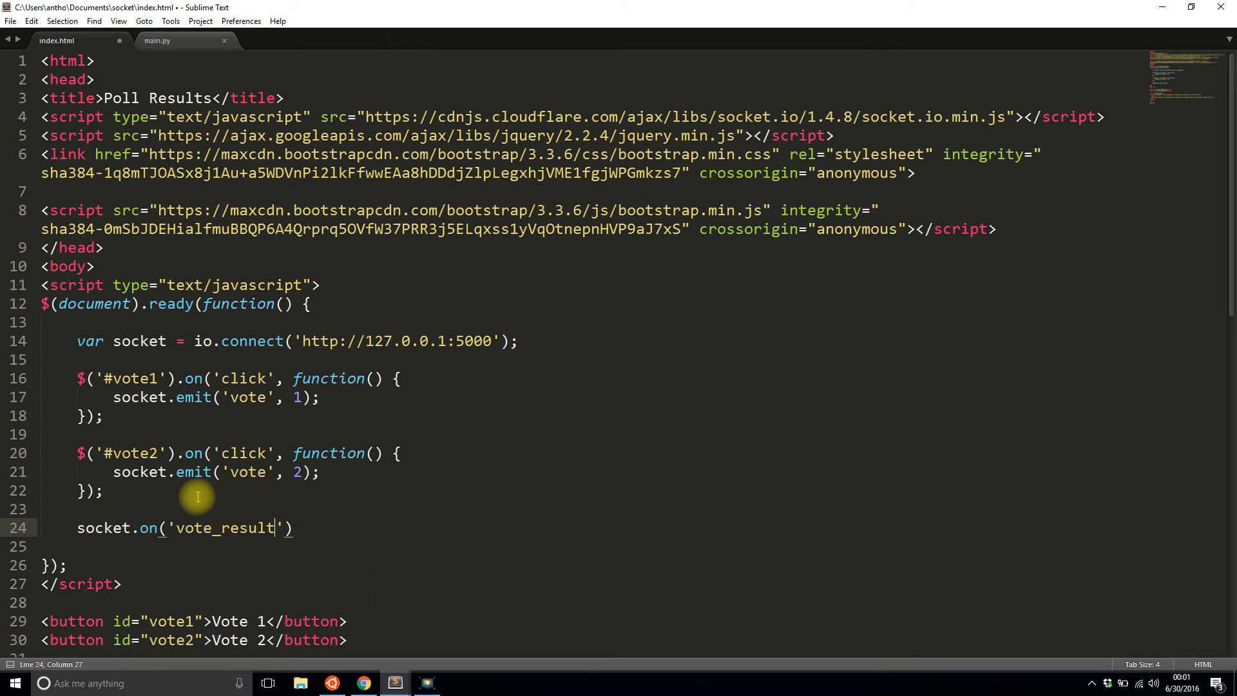
type("s', func")
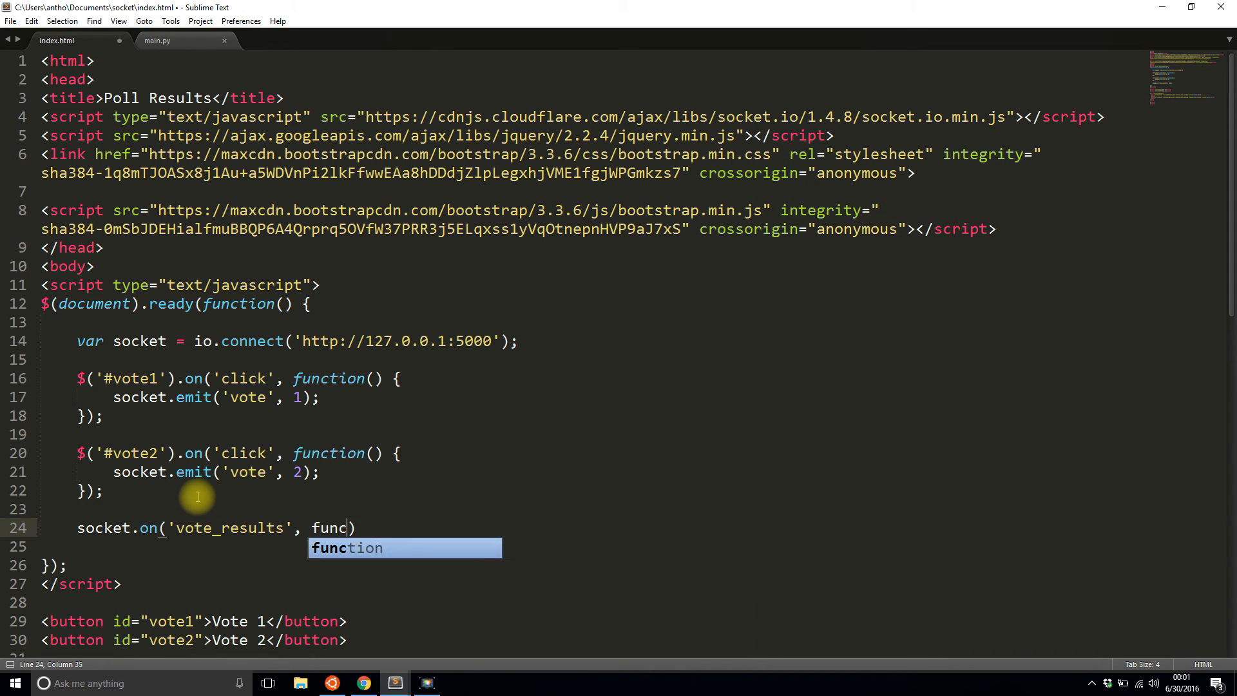
key("Tab")
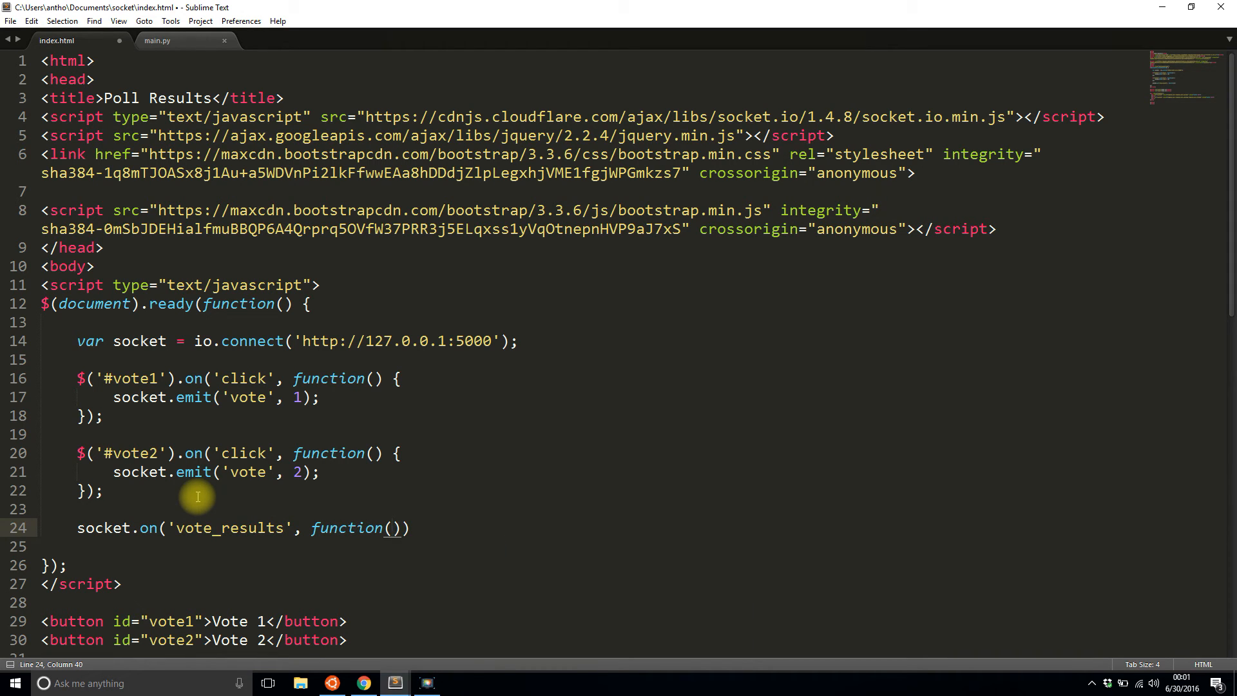
type("results")
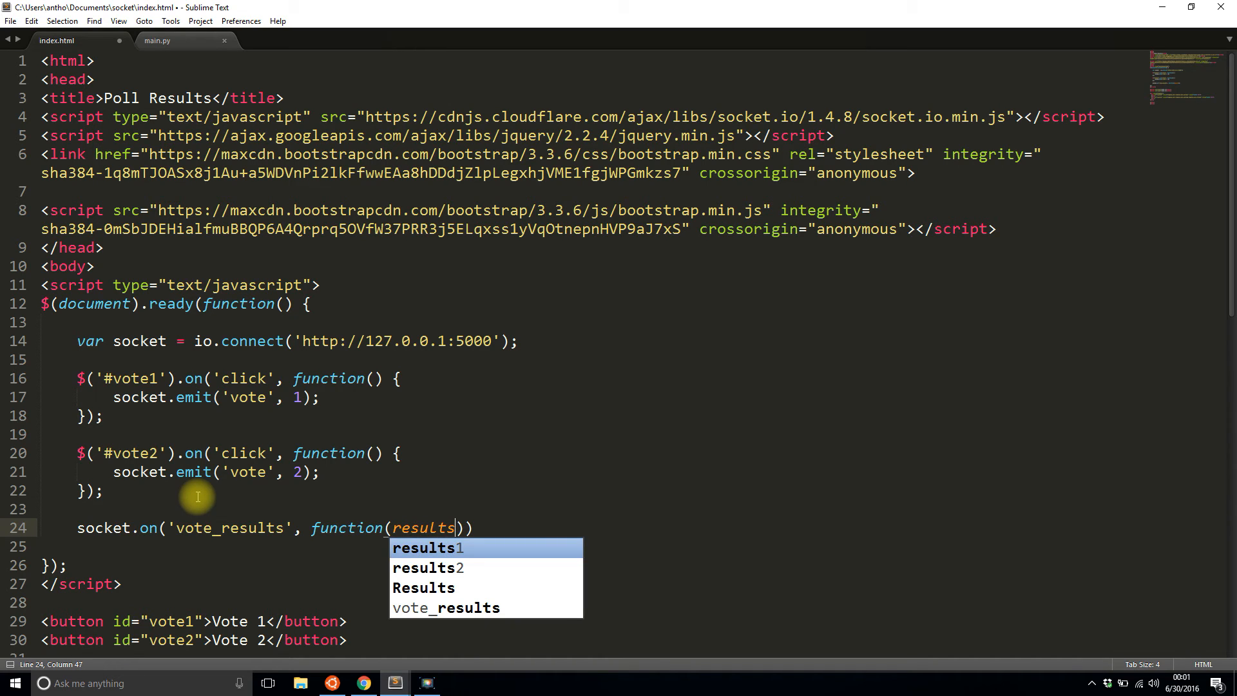
type("{")
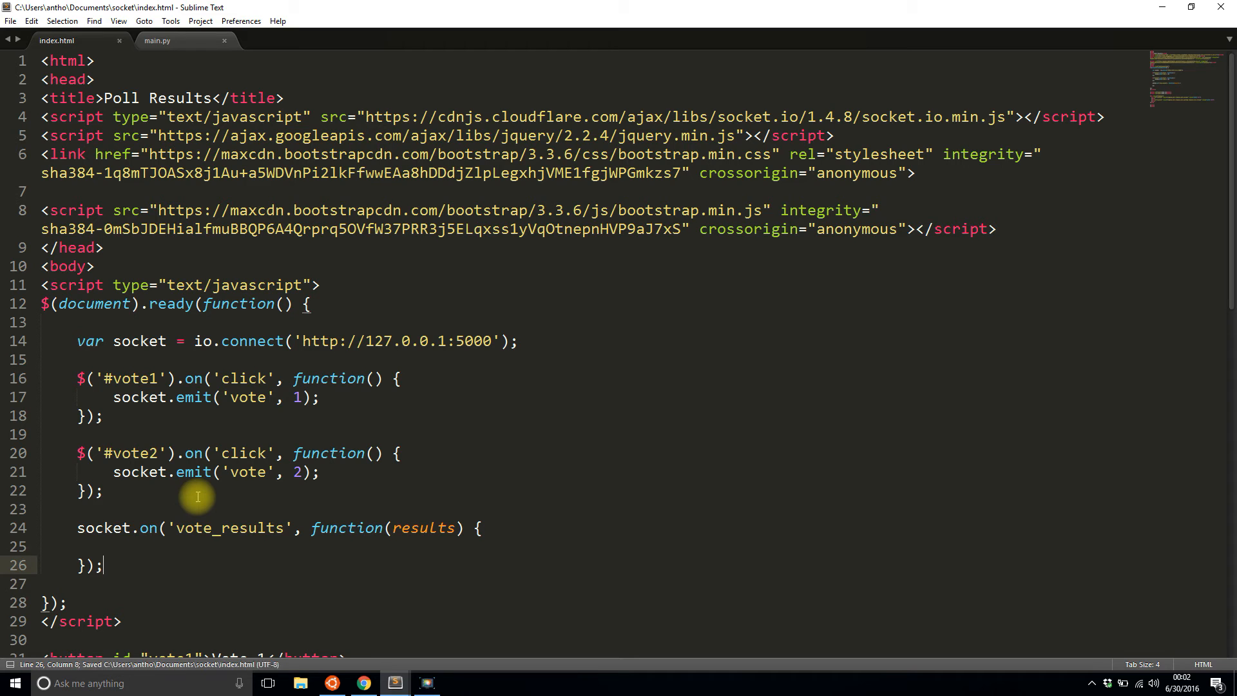
left_click(157, 40)
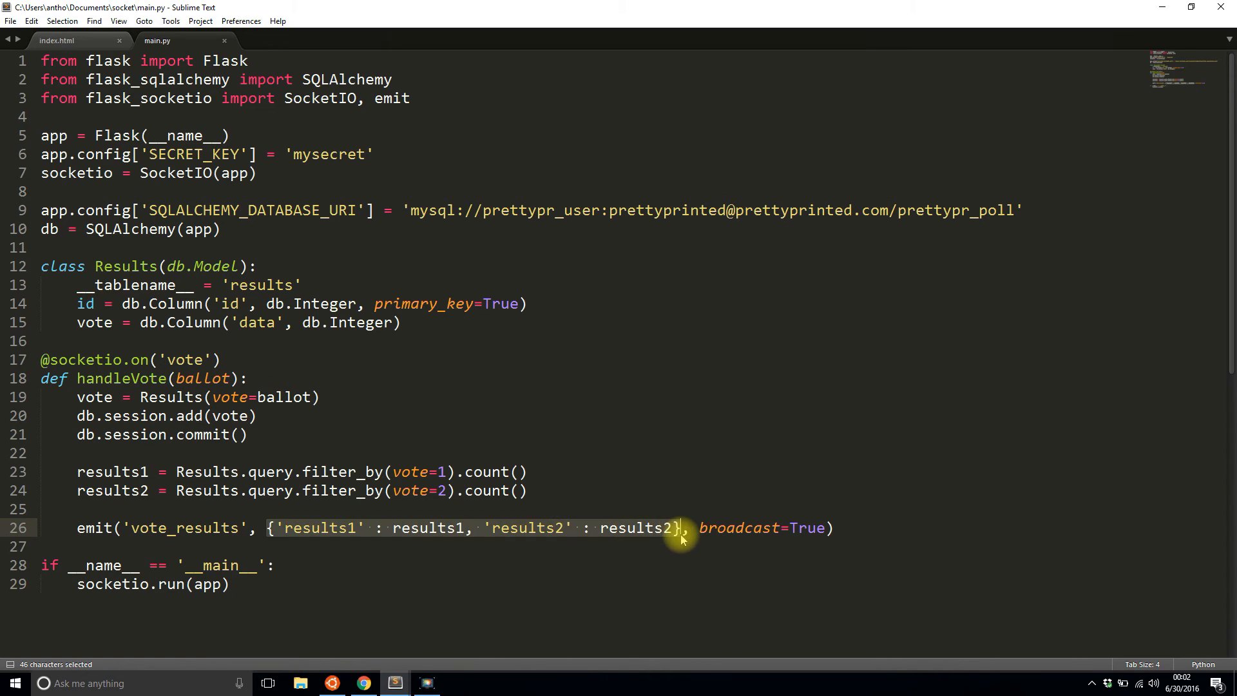
left_click(56, 40)
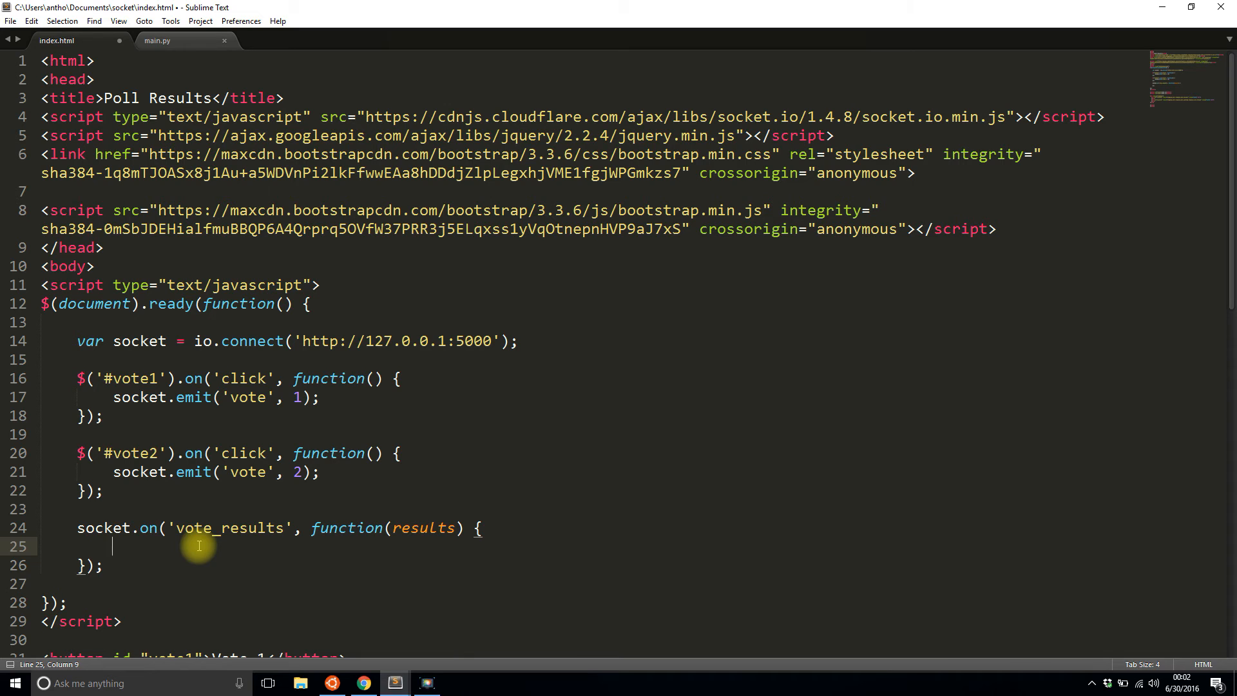
left_click(362, 683)
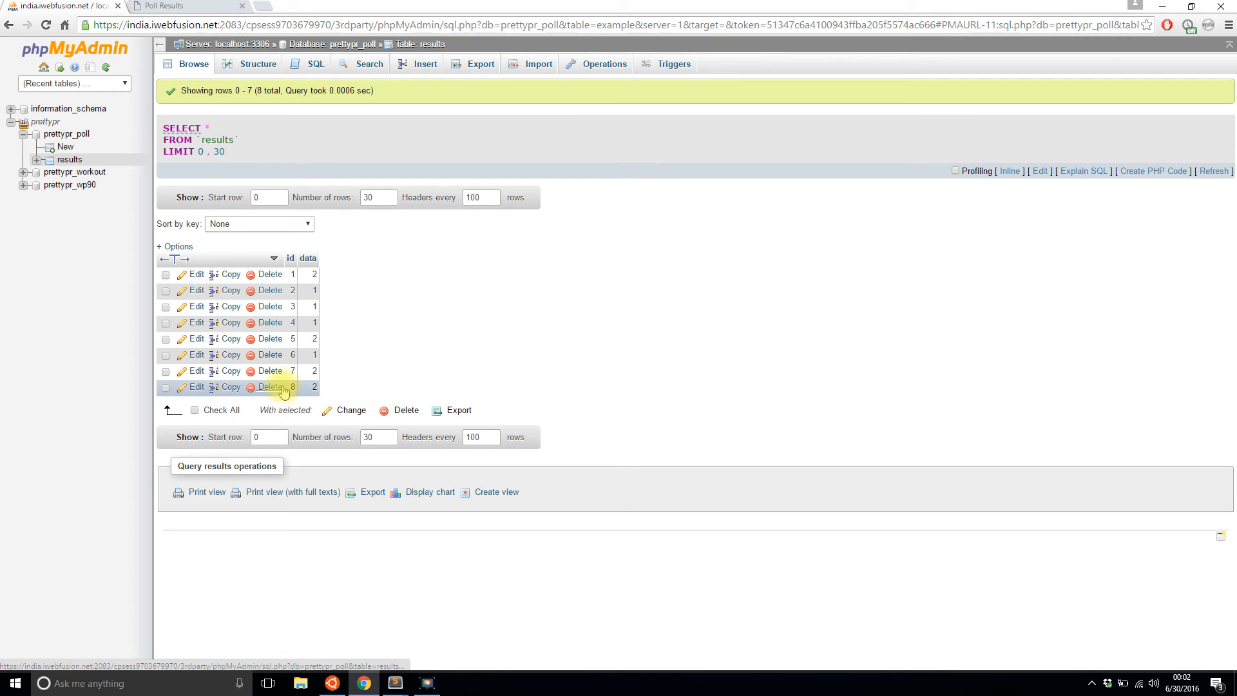
mouse_move(298, 393)
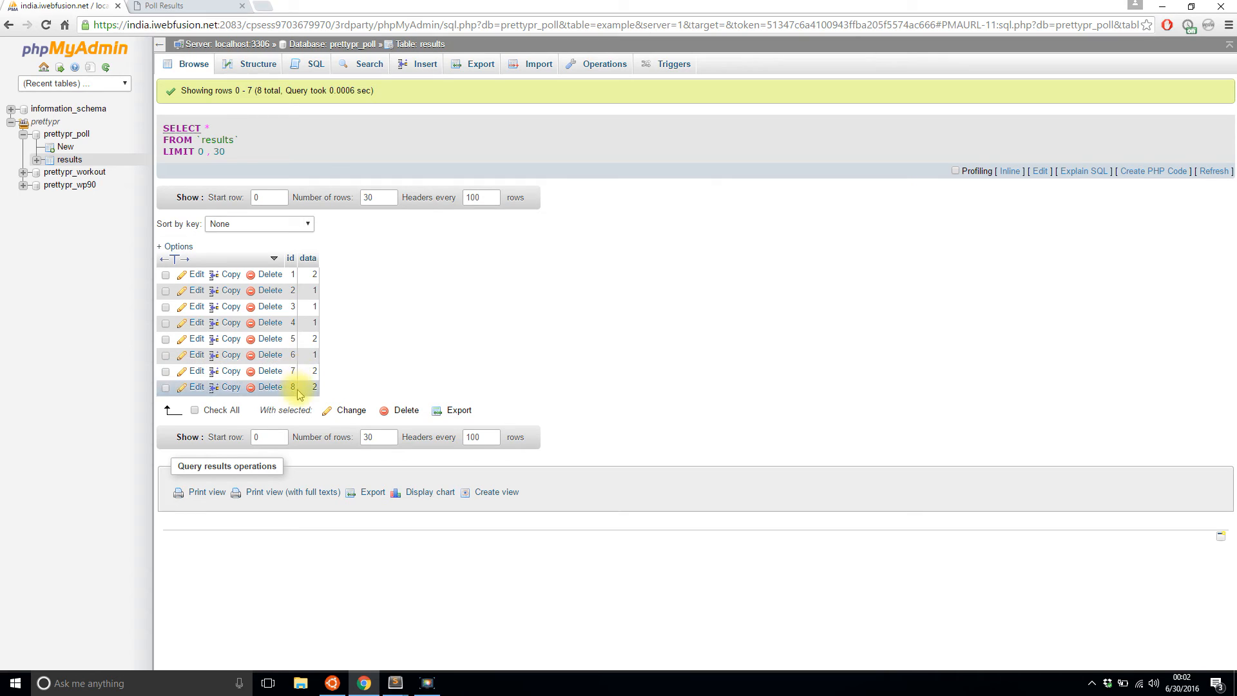
mouse_move(313, 274)
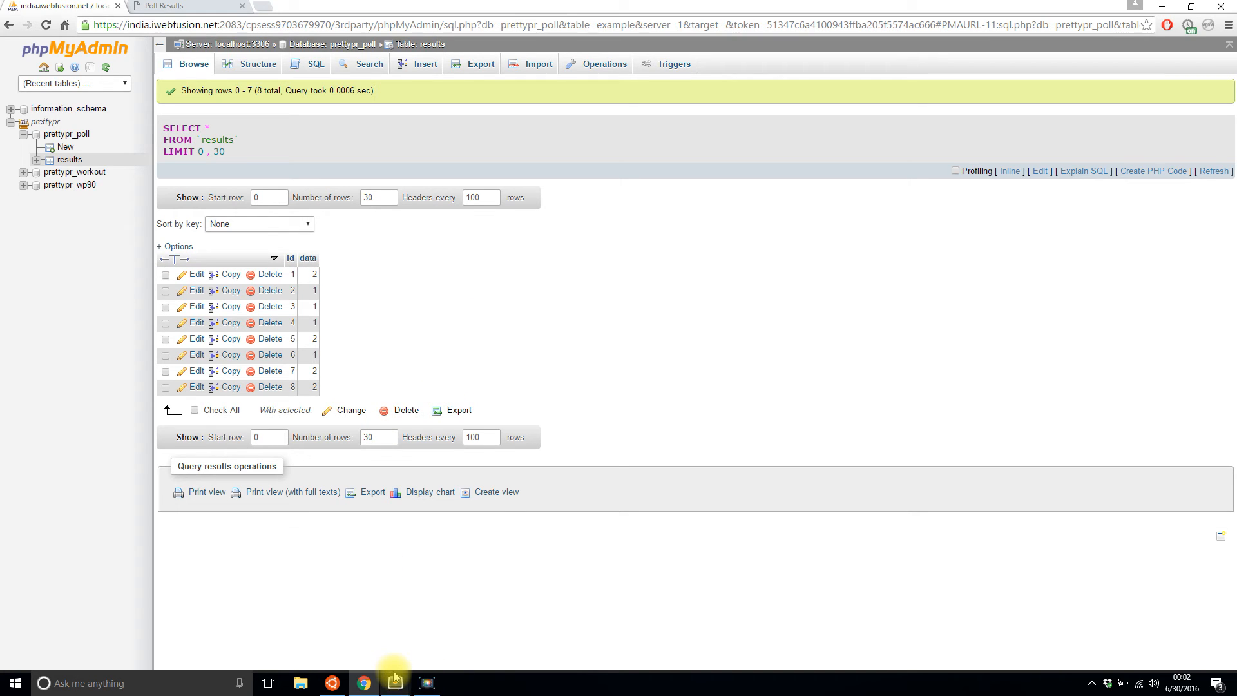
left_click(395, 682)
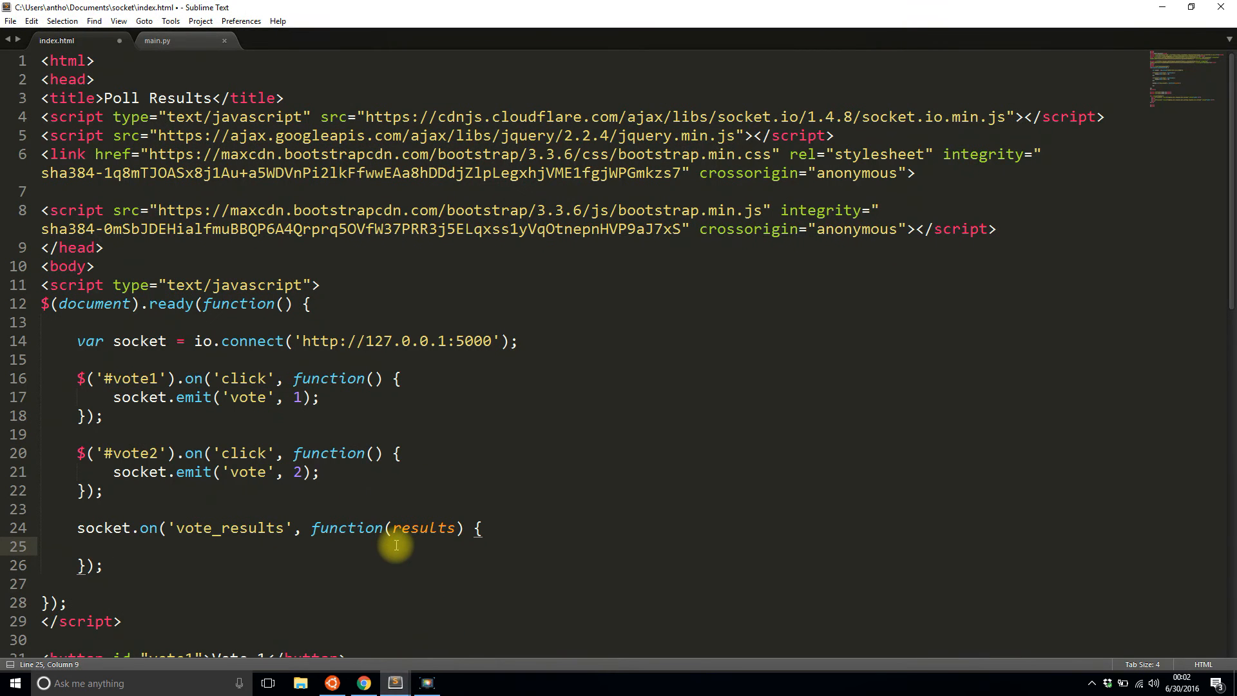
Step: Add var total_votes = results.results1 + results.results2, confirming key names in main.py
type("var")
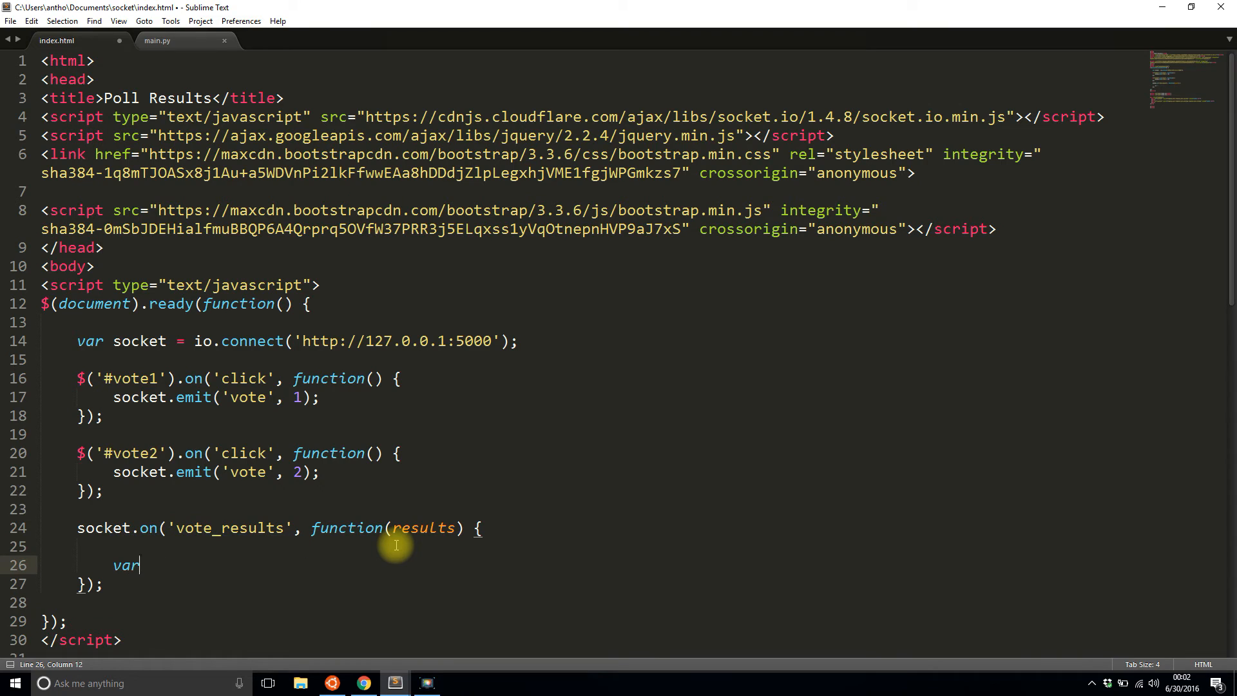
type("total_votes = results.")
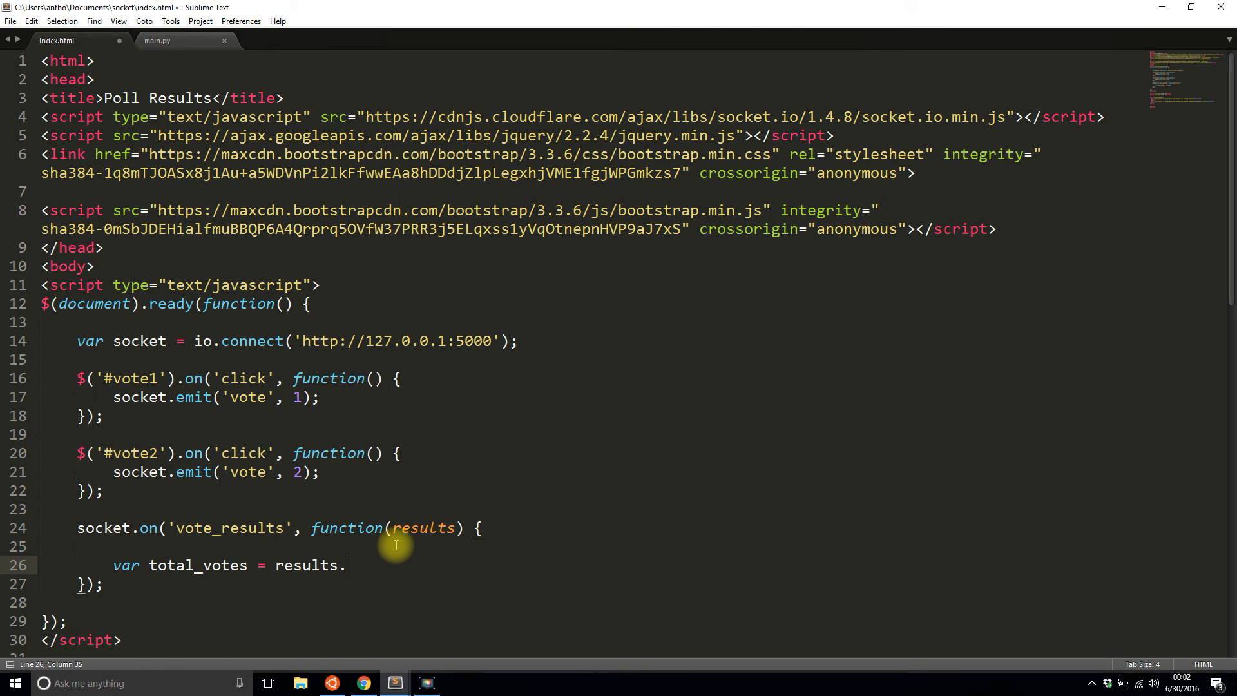
left_click(156, 40)
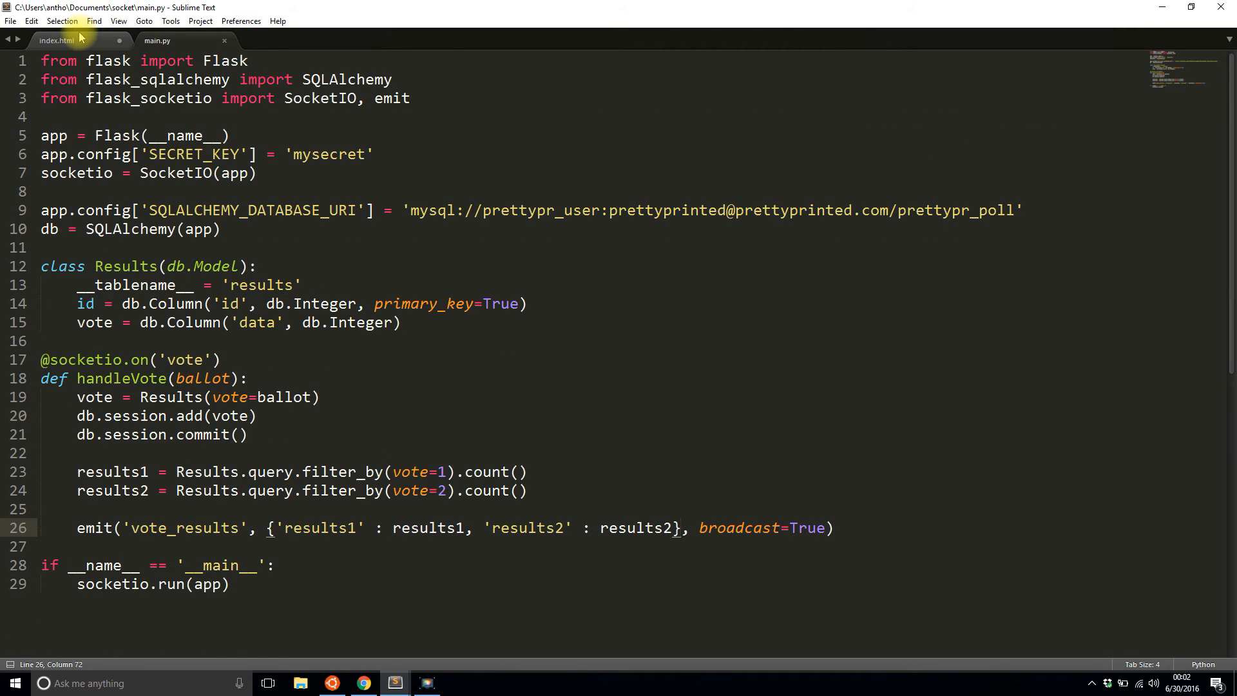
left_click(54, 40)
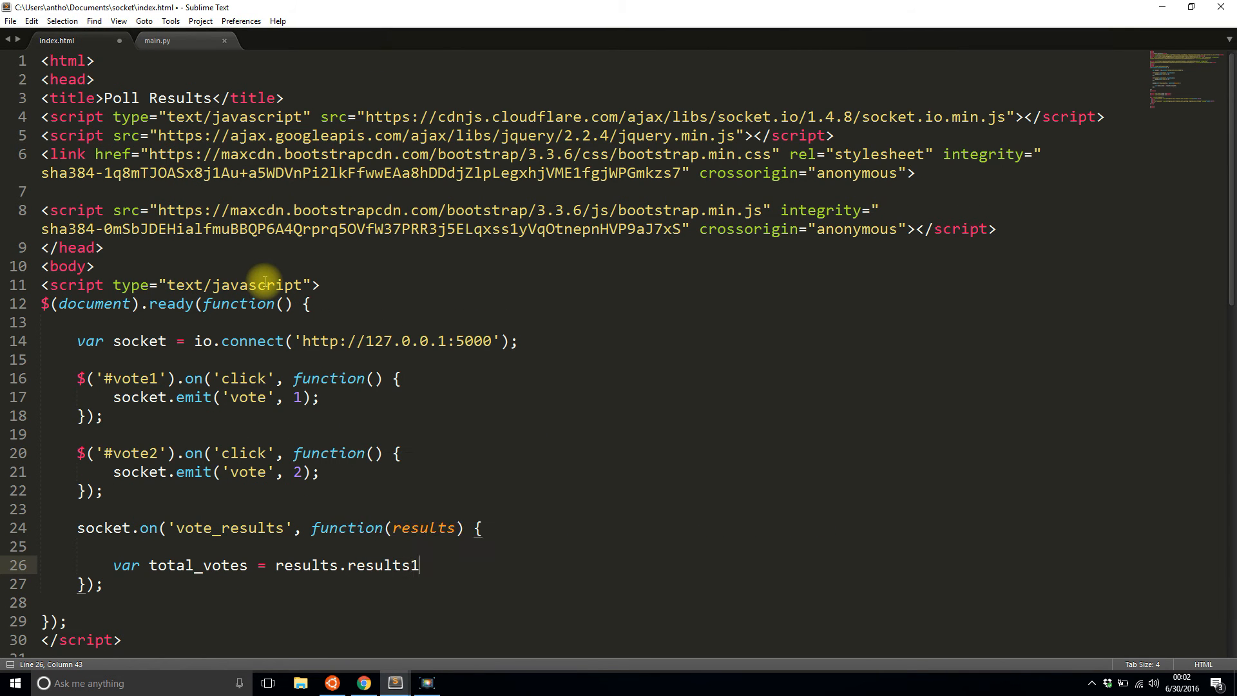
type("+ results.results2;")
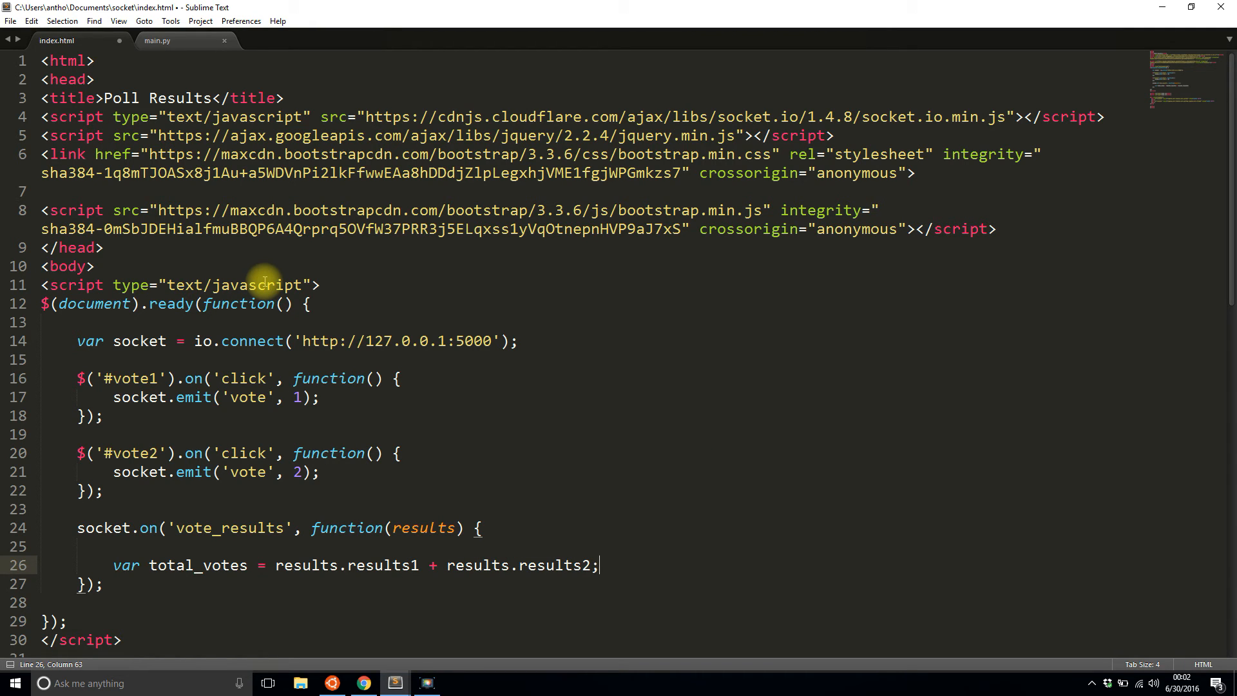
key("enter")
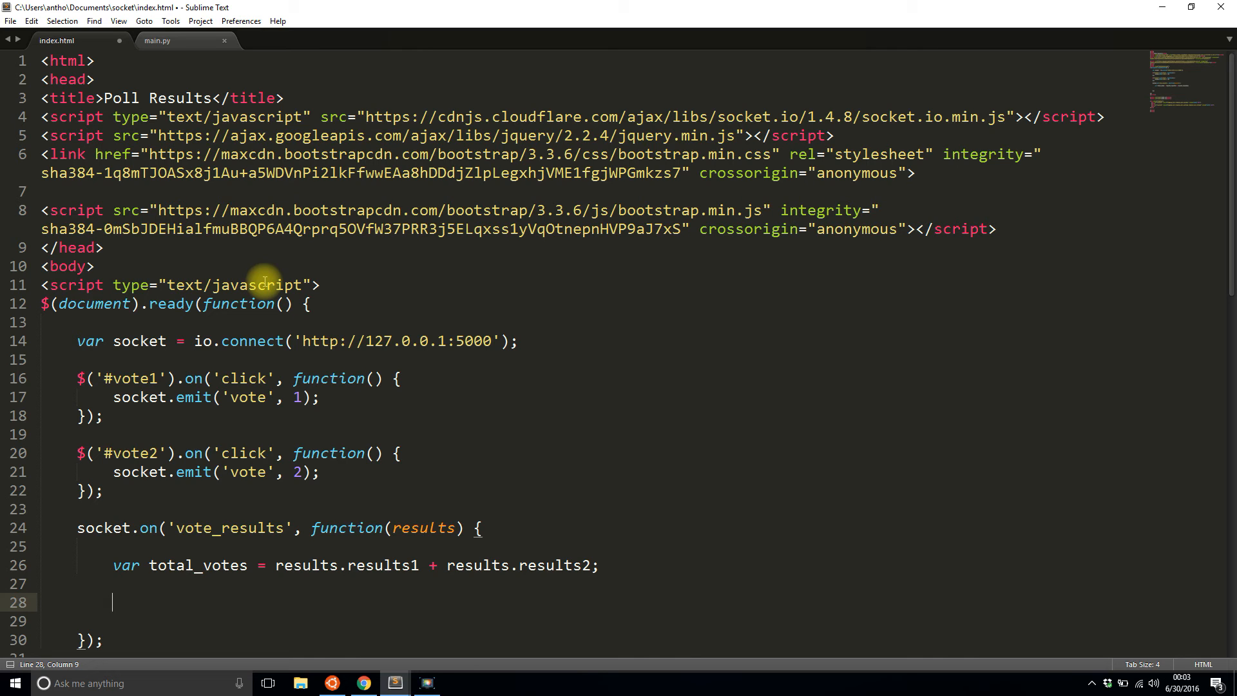
Step: Add var one_pct = Math.round(results.results1 / total_votes * 100)
type("var")
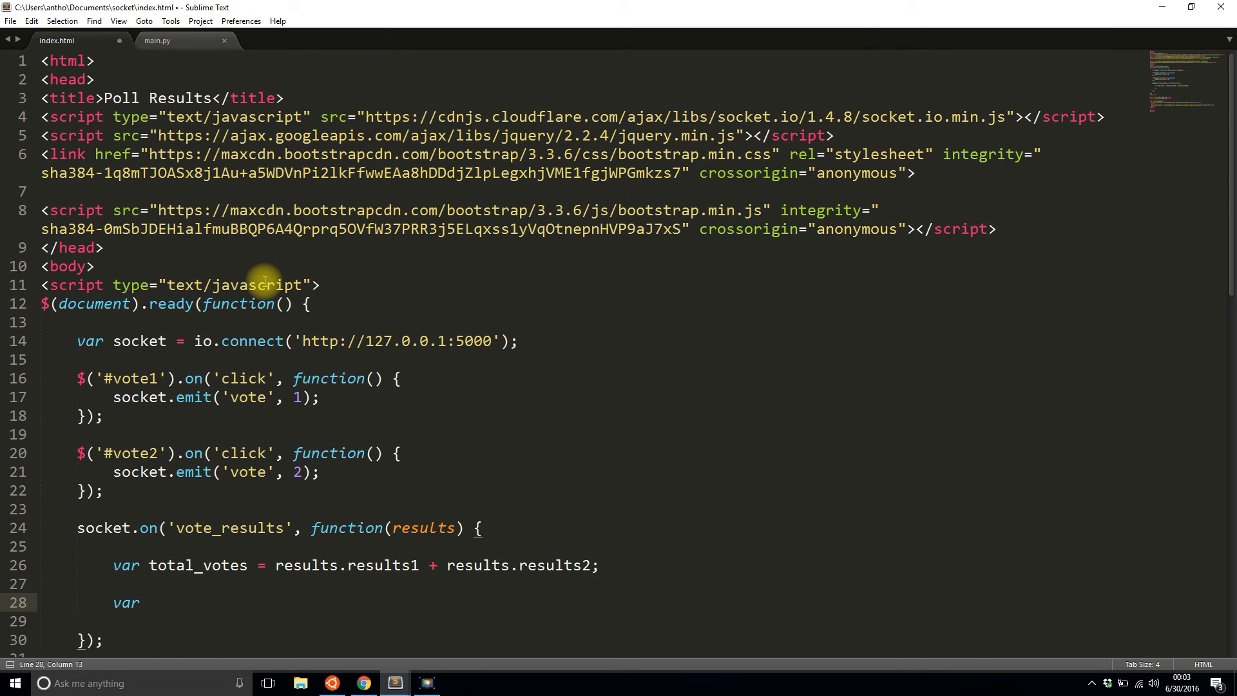
type("one_pct")
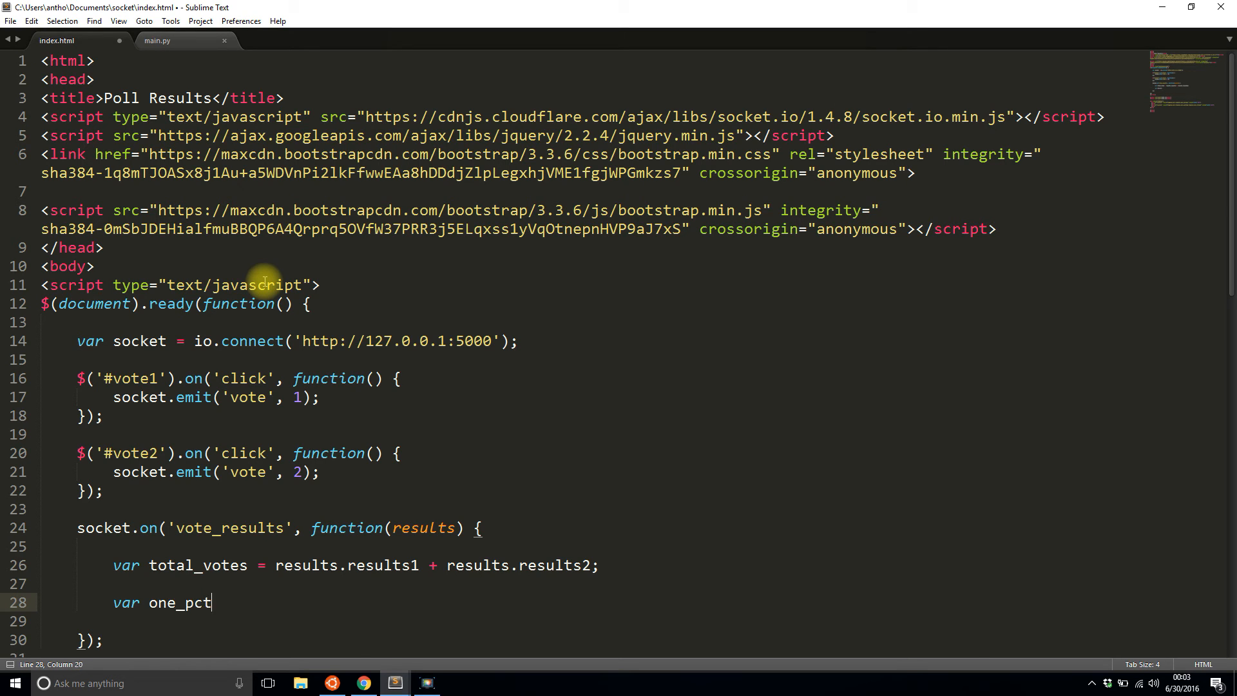
type("=")
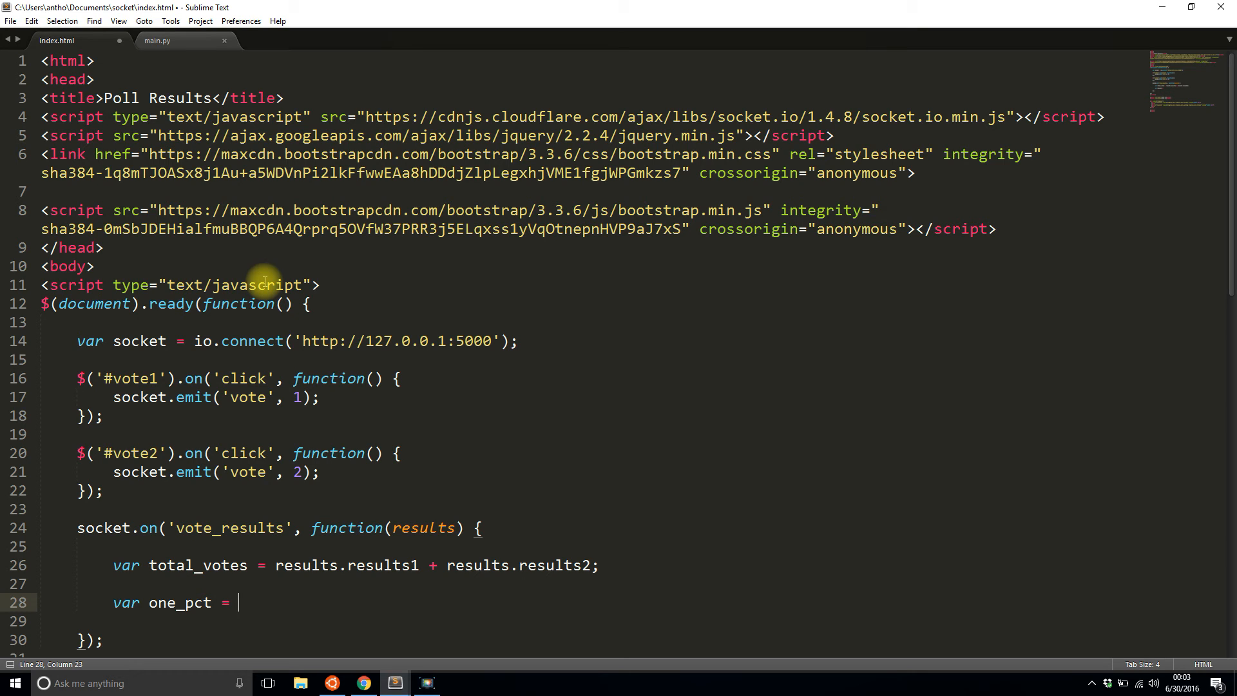
type("Math.rou")
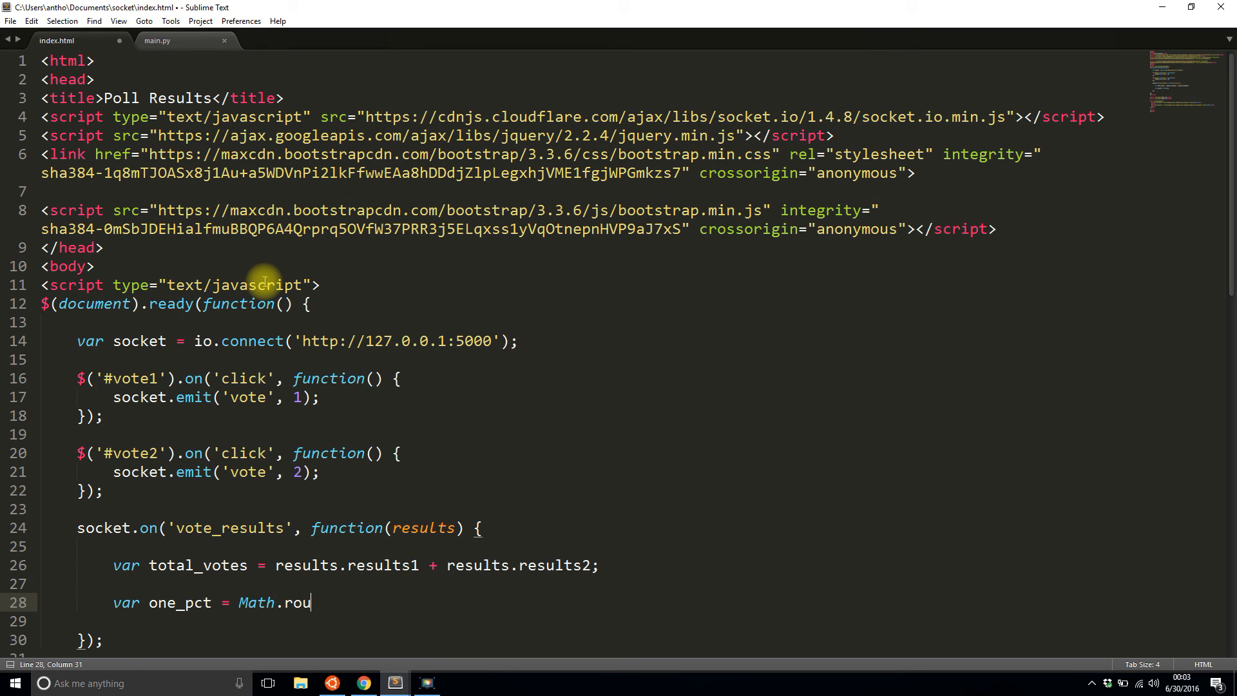
type("nd")
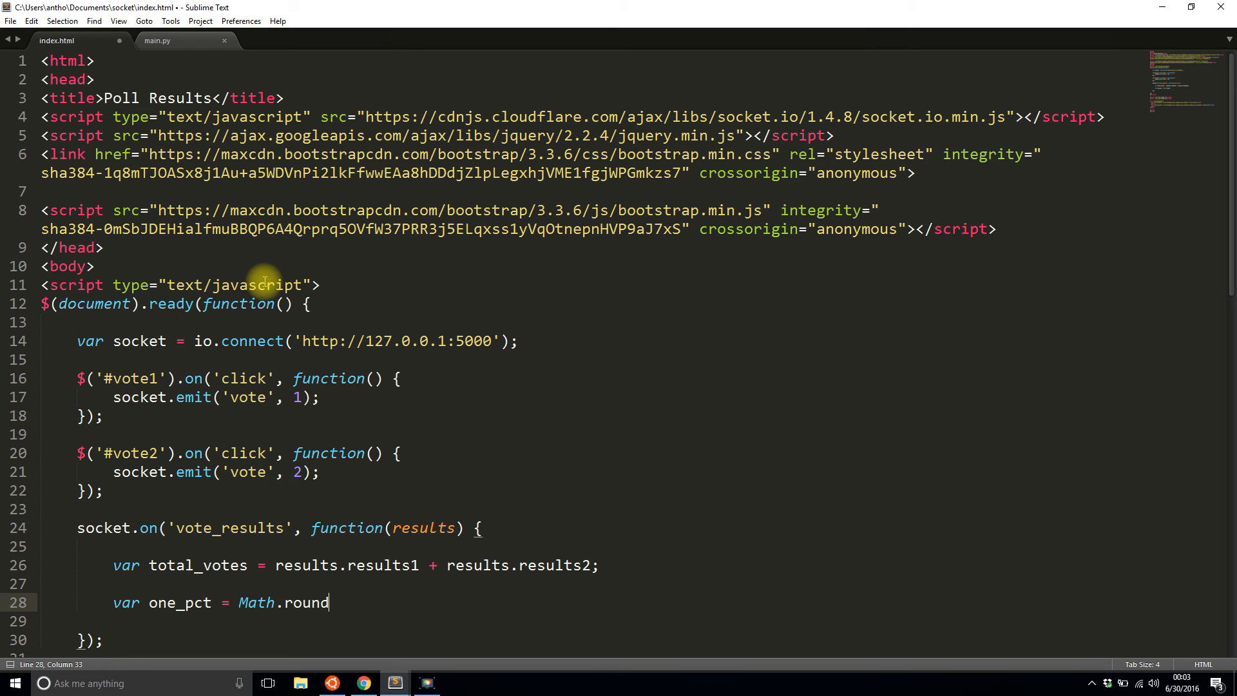
type("(results.results1 /")
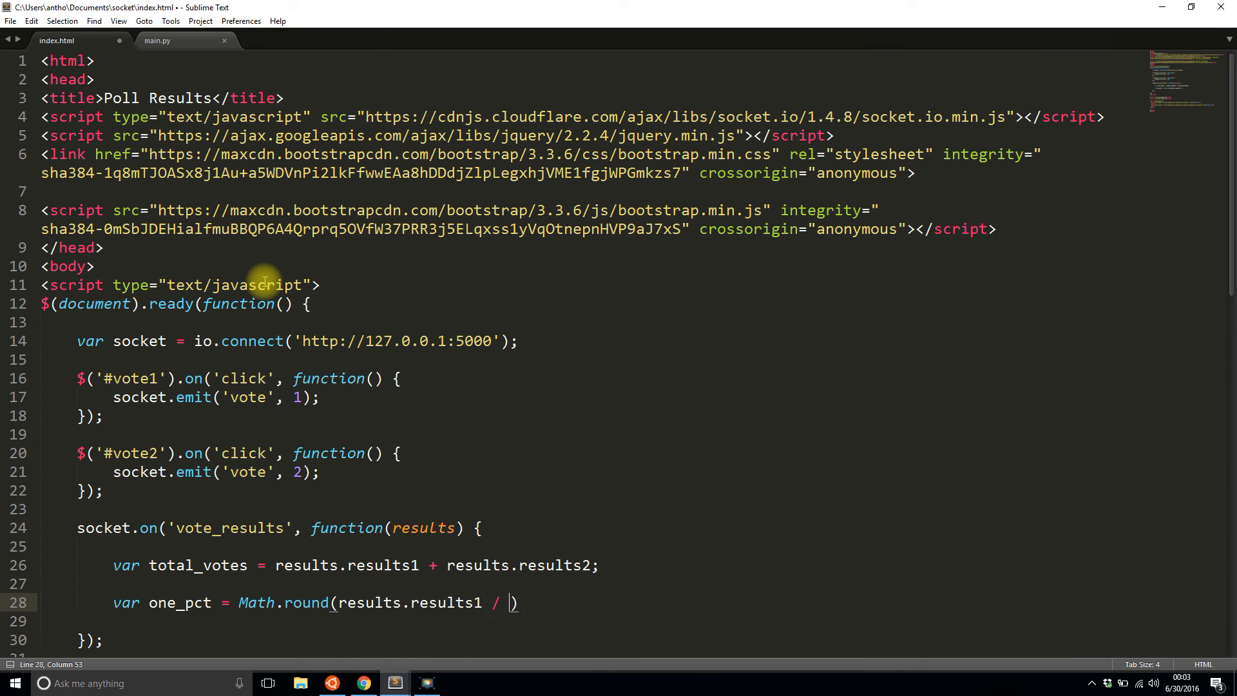
type("total_votes * 1")
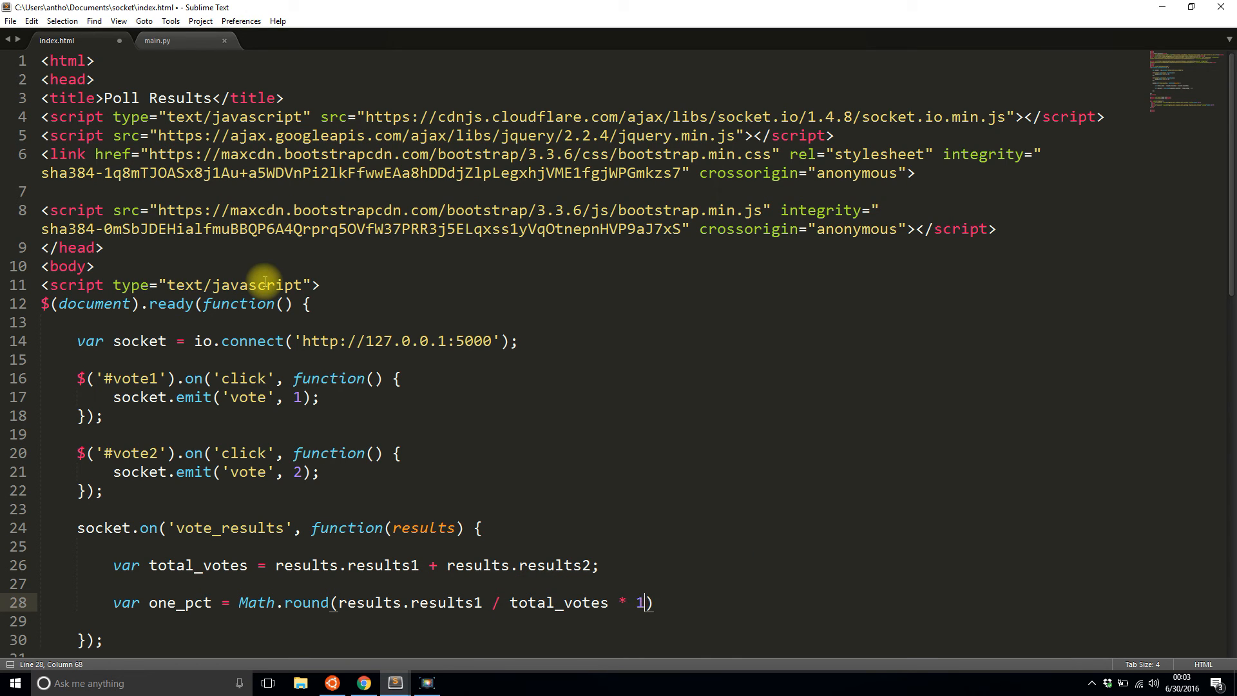
type("00);")
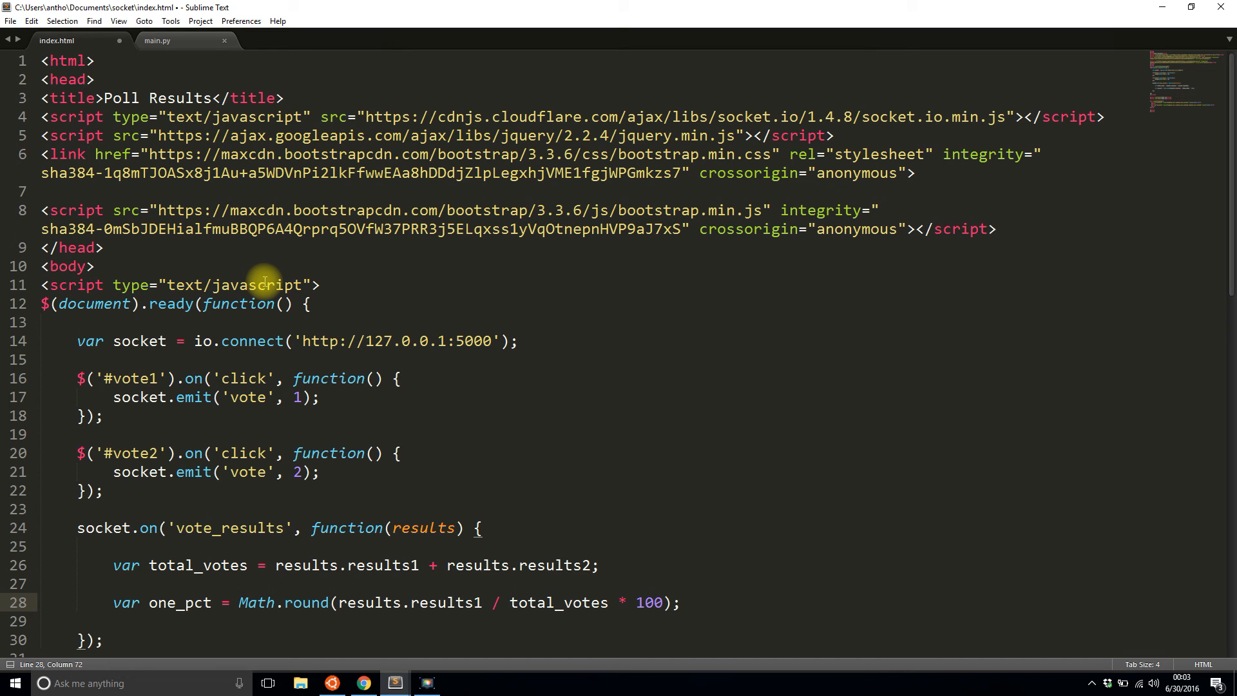
Step: Add var two_pct = 100 - one_pct, start a new line, and save
type("var t")
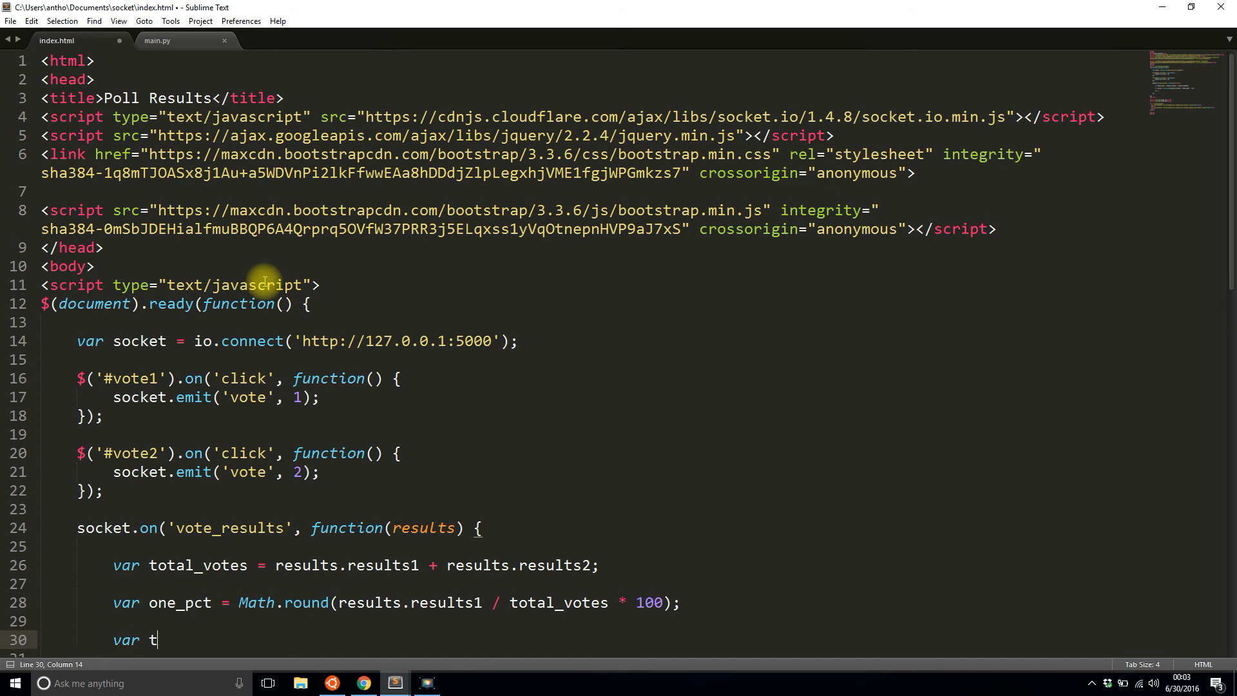
type("wo_pct =")
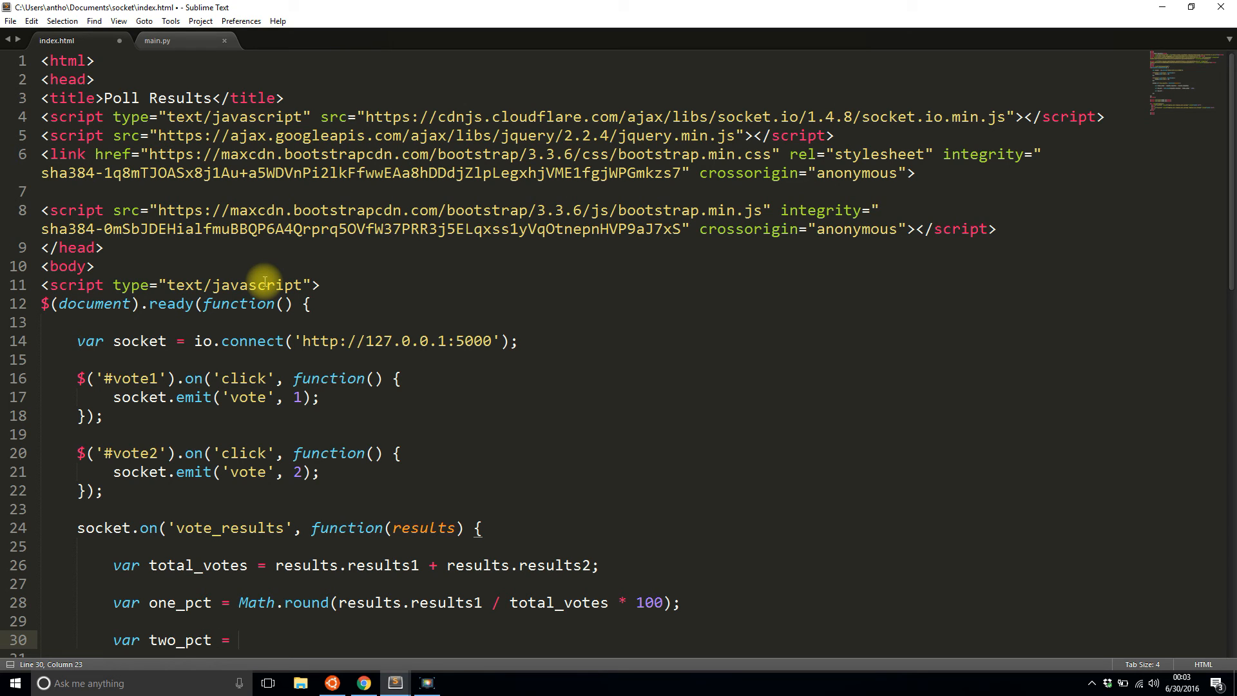
type("100 - one_pct;")
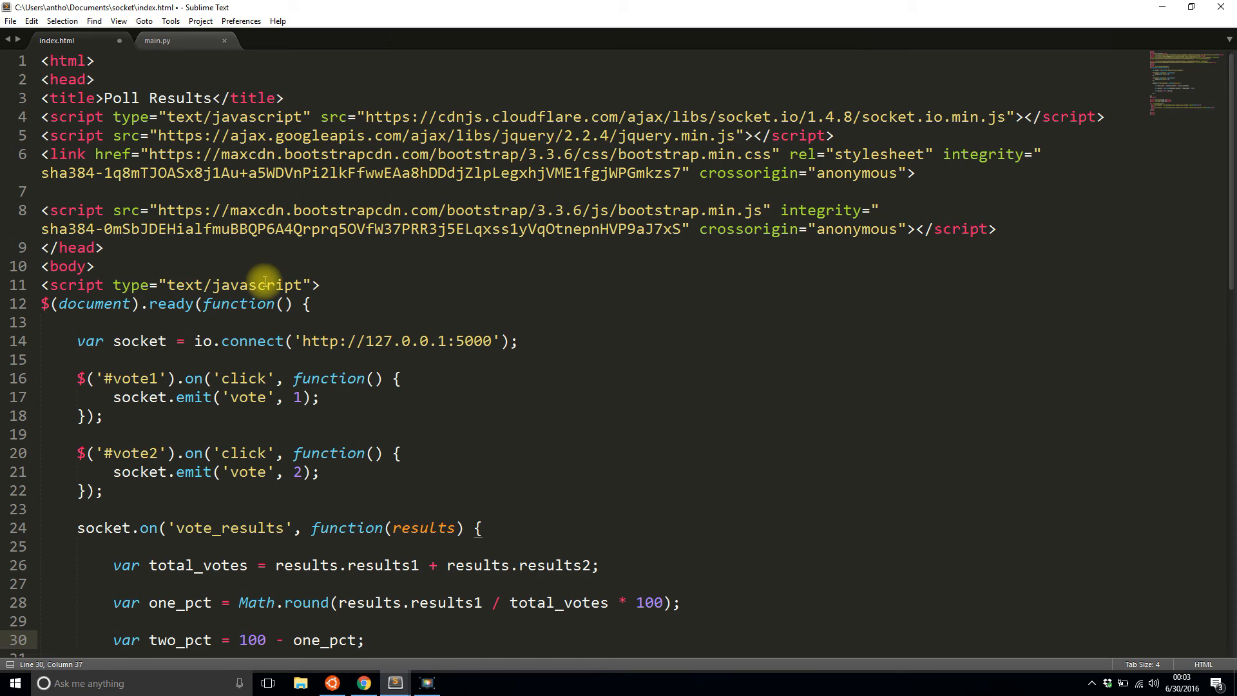
scroll("down", 3)
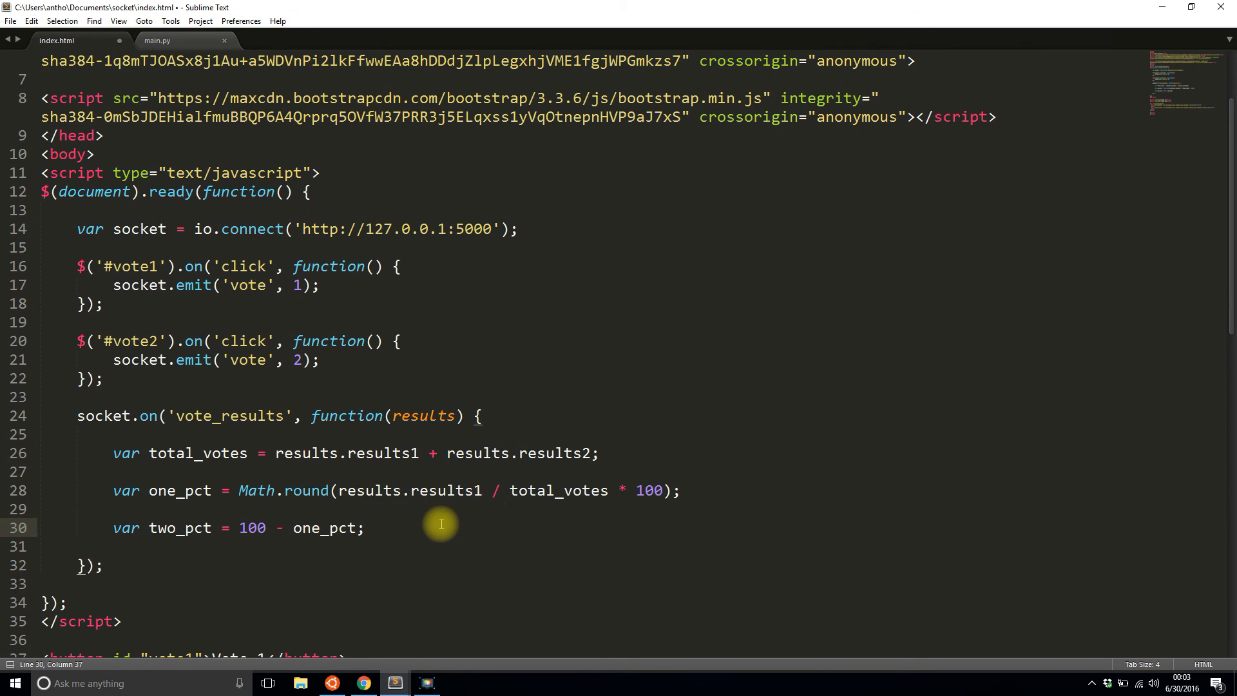
key("enter")
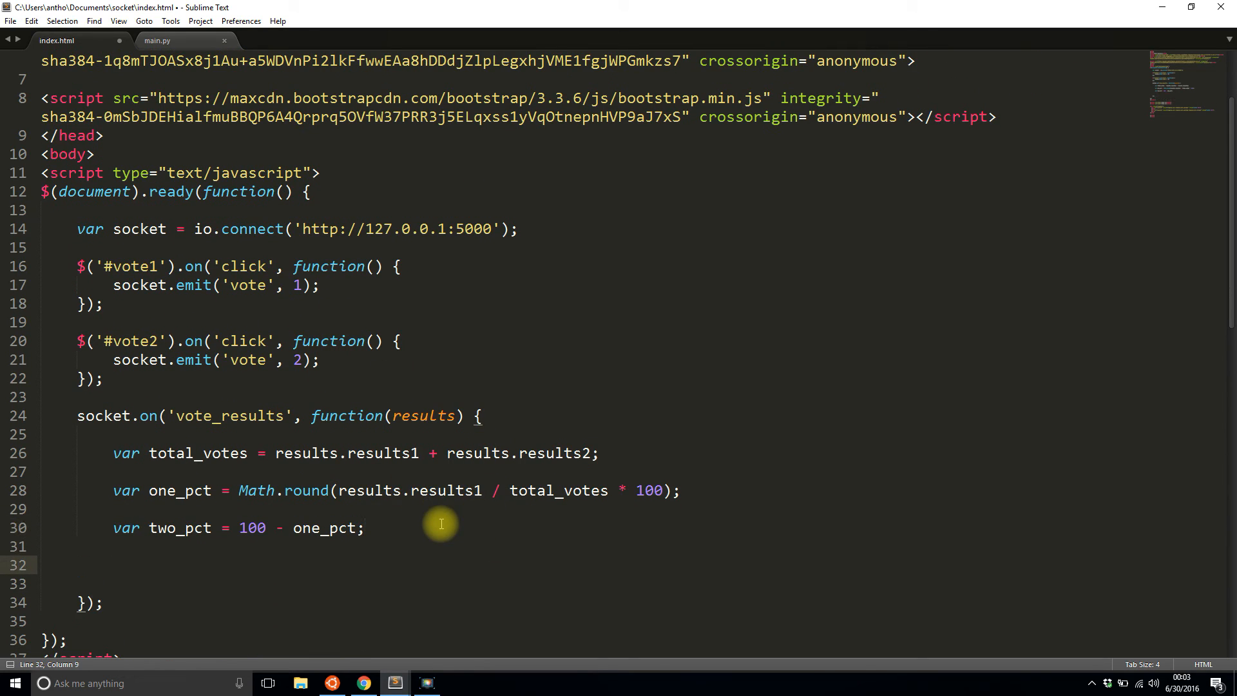
key("ctrl+s")
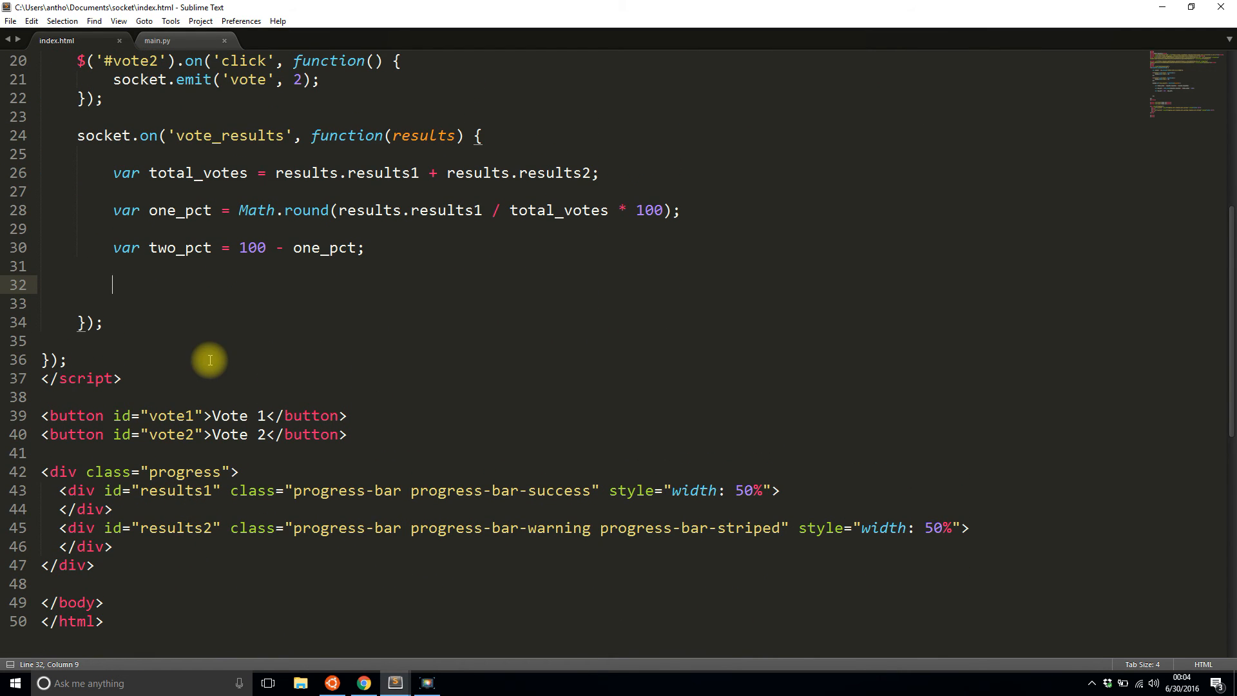
Step: Set the first progress bar's CSS width from one_pct
type("$('#re')")
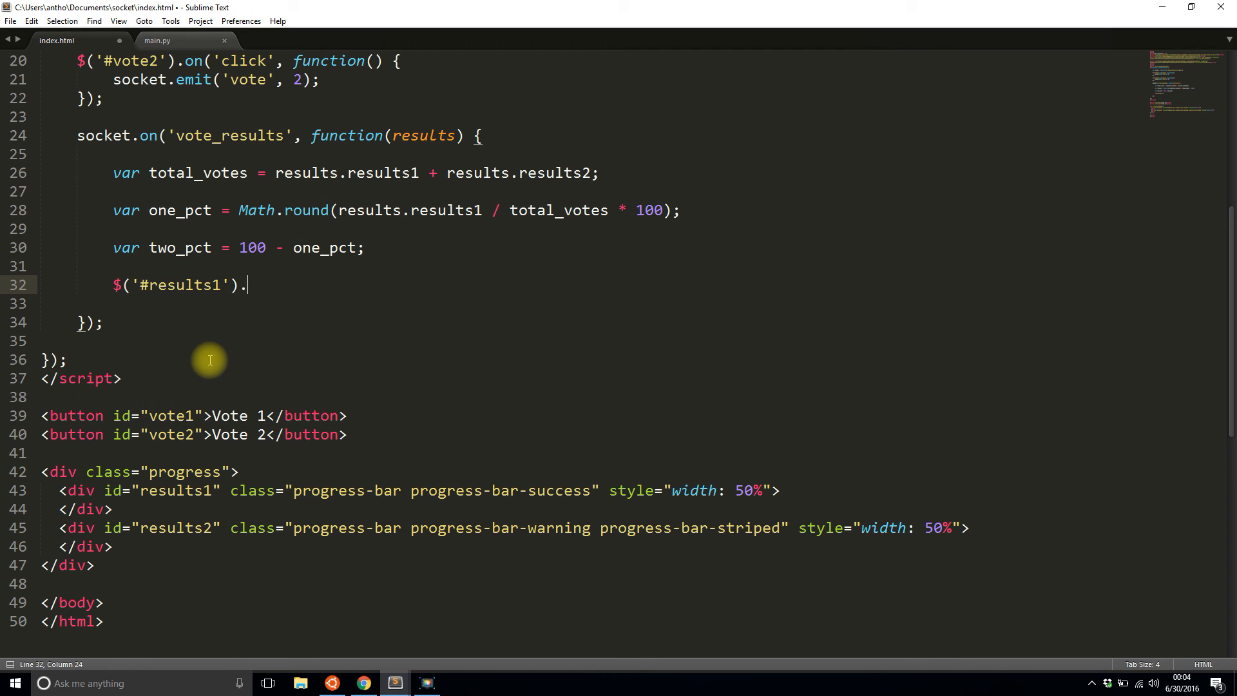
type("css('width')")
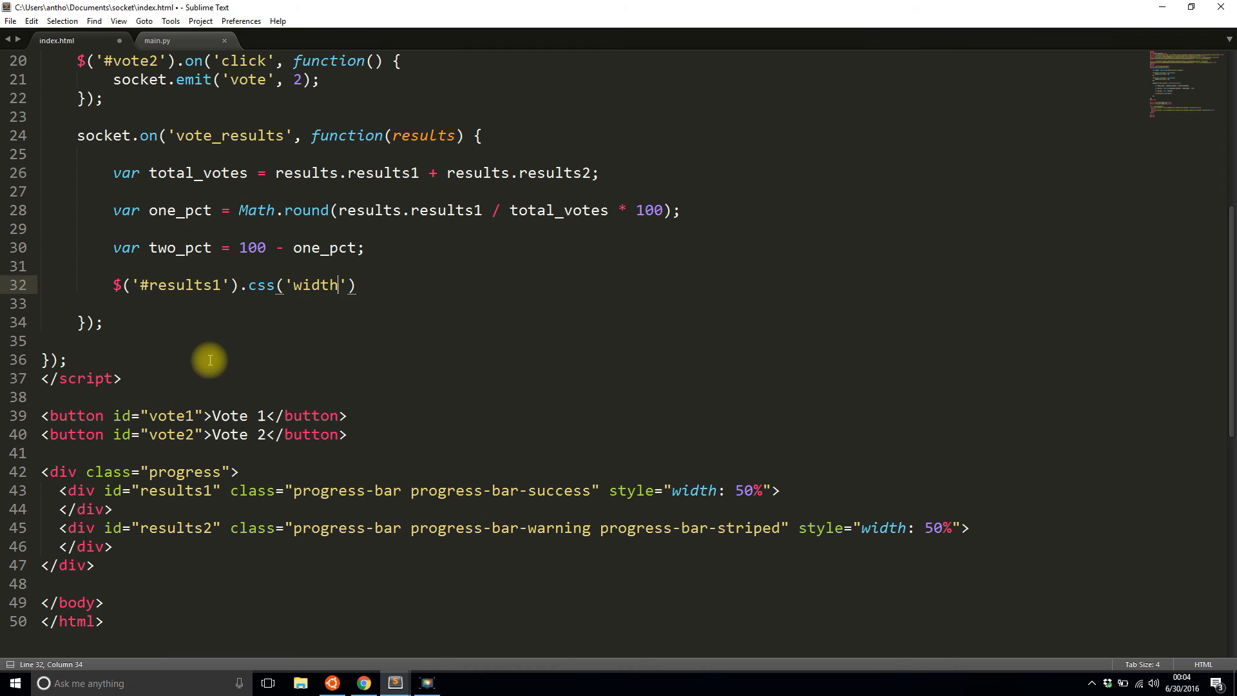
type(", one_pct + '%")
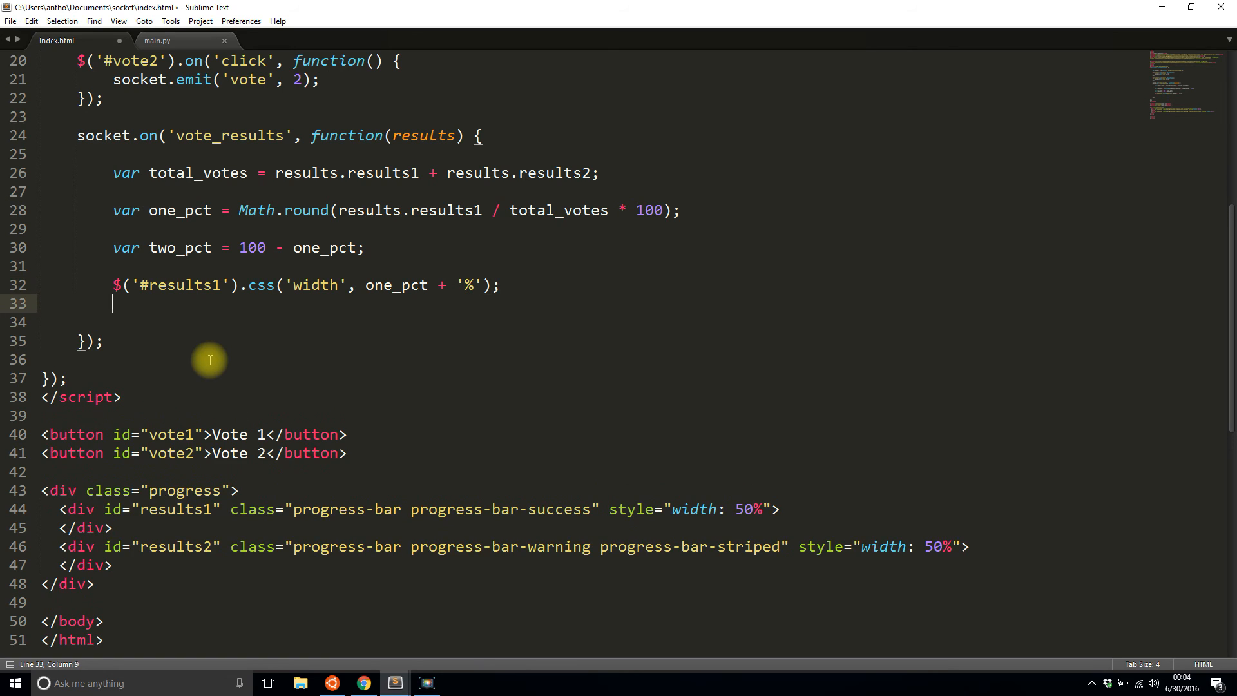
Step: Set #results2's width to two_pct + '%', correcting the 'resulst2' typo
type("$('#')")
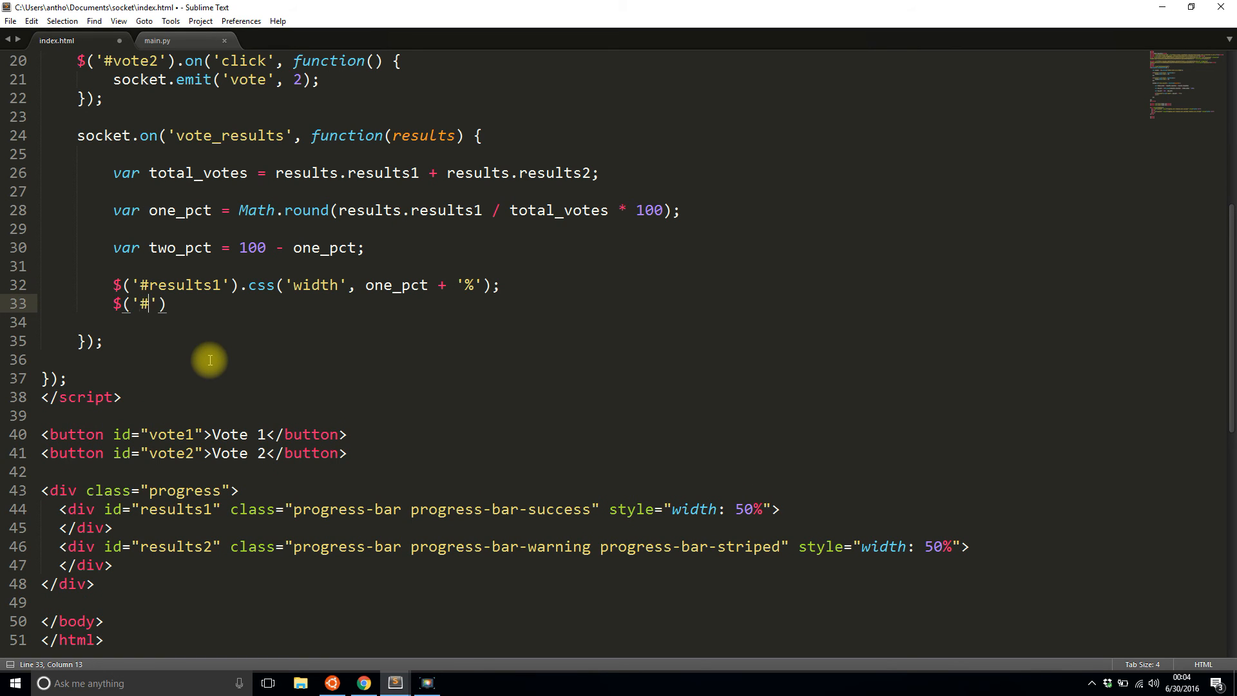
type("resulst2")
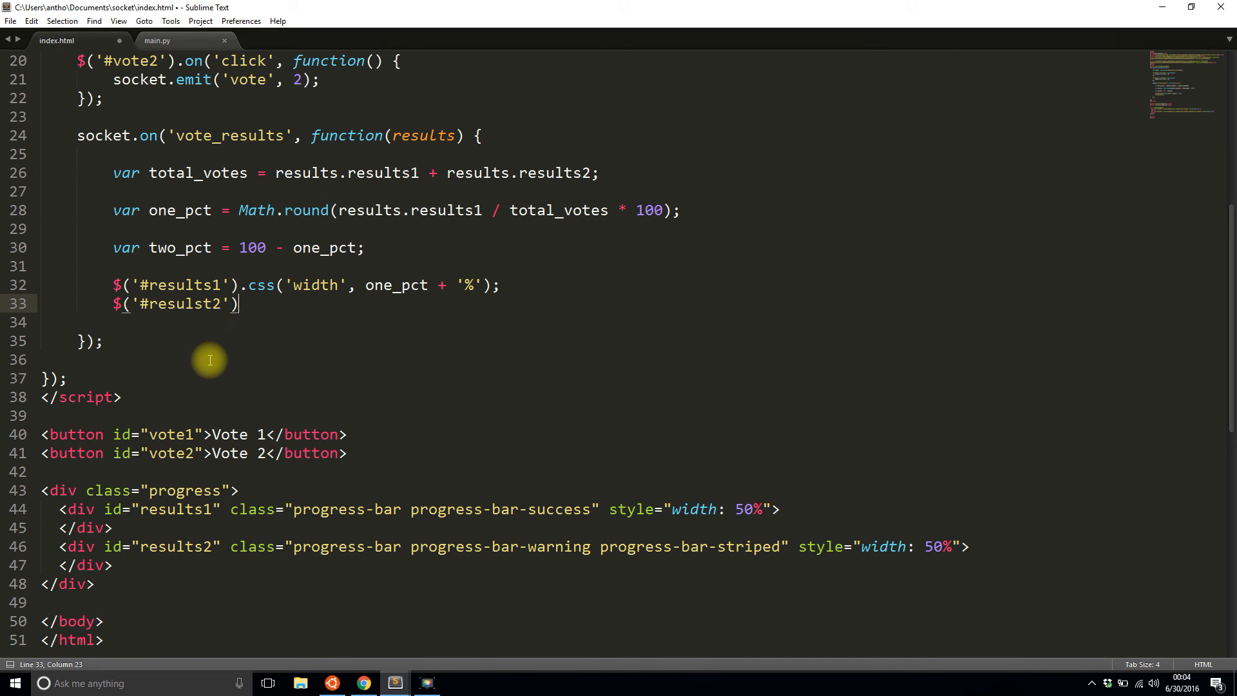
type(".css('width'")
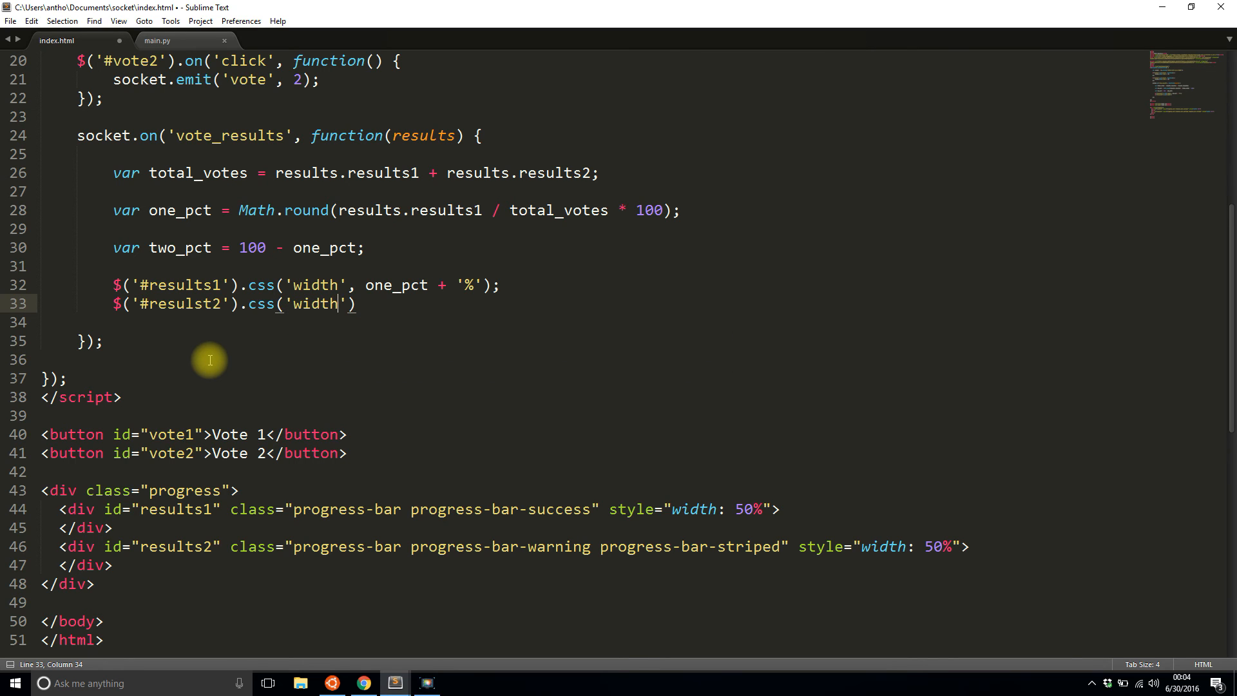
type(", two_pct")
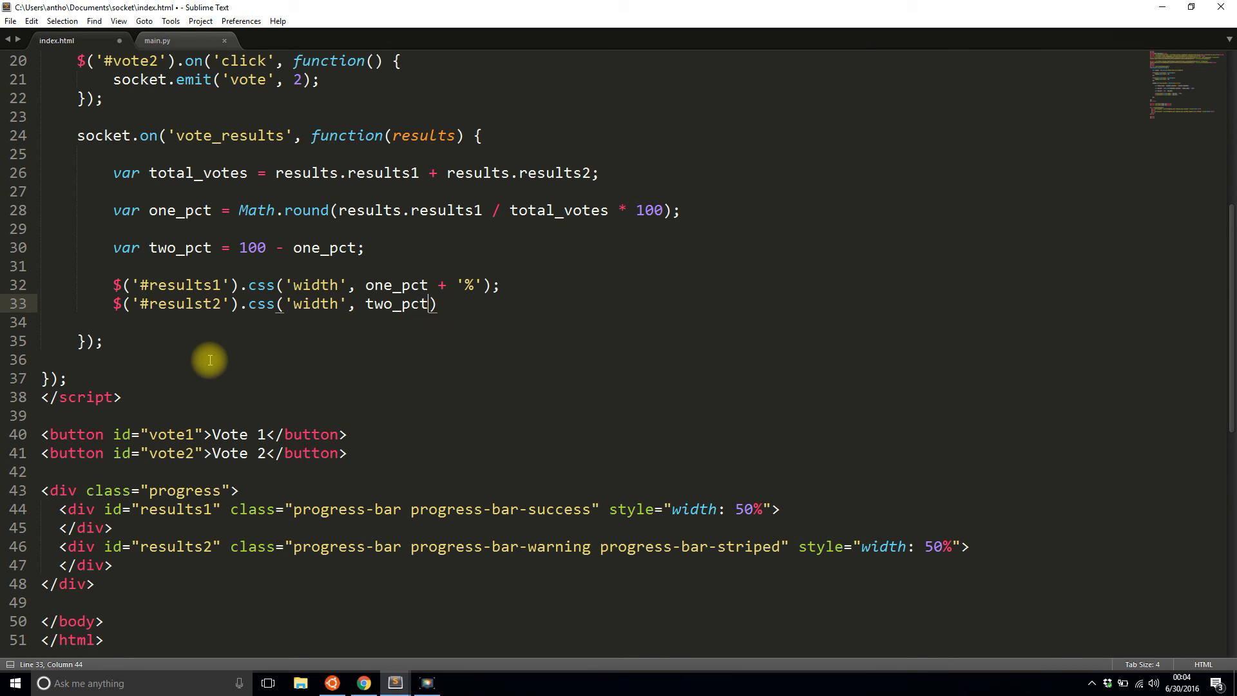
type("+ '%'")
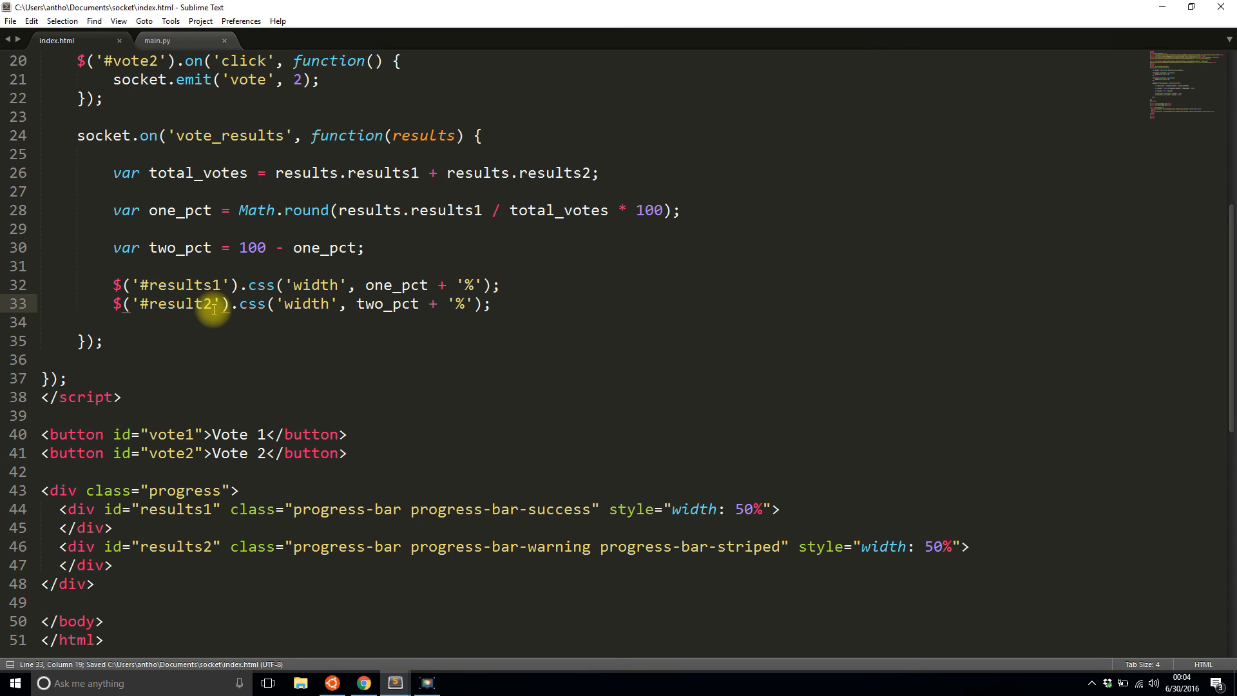
type("s")
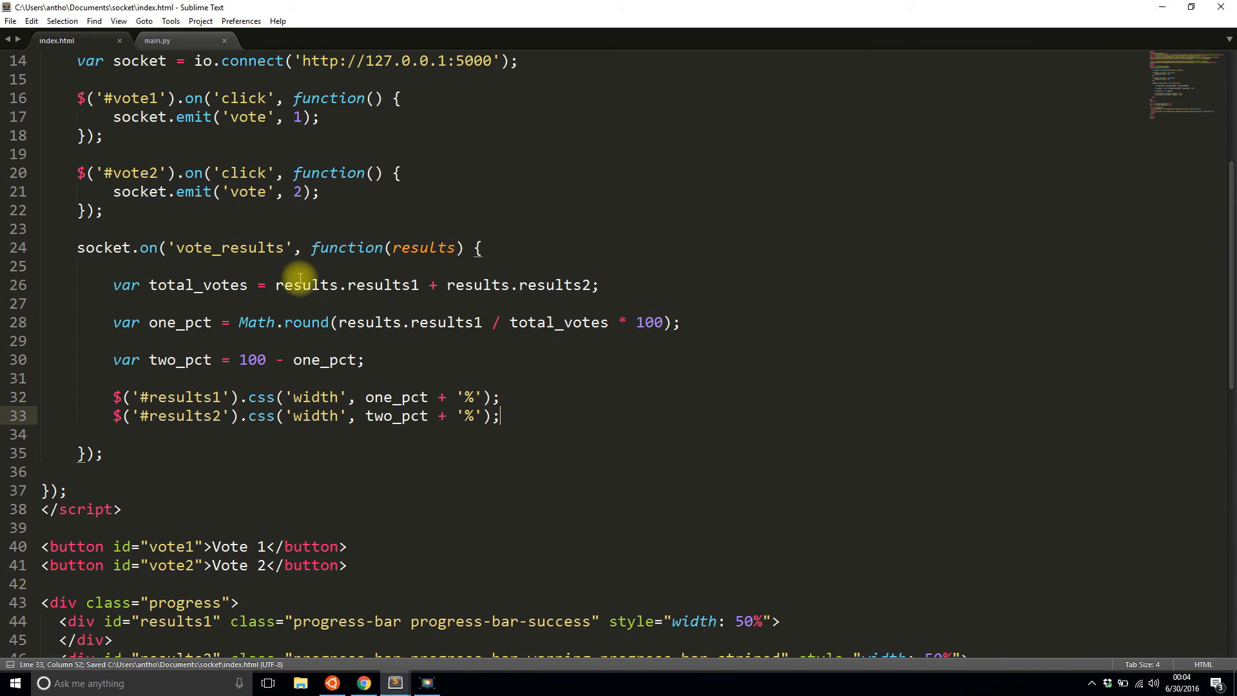
mouse_move(226, 262)
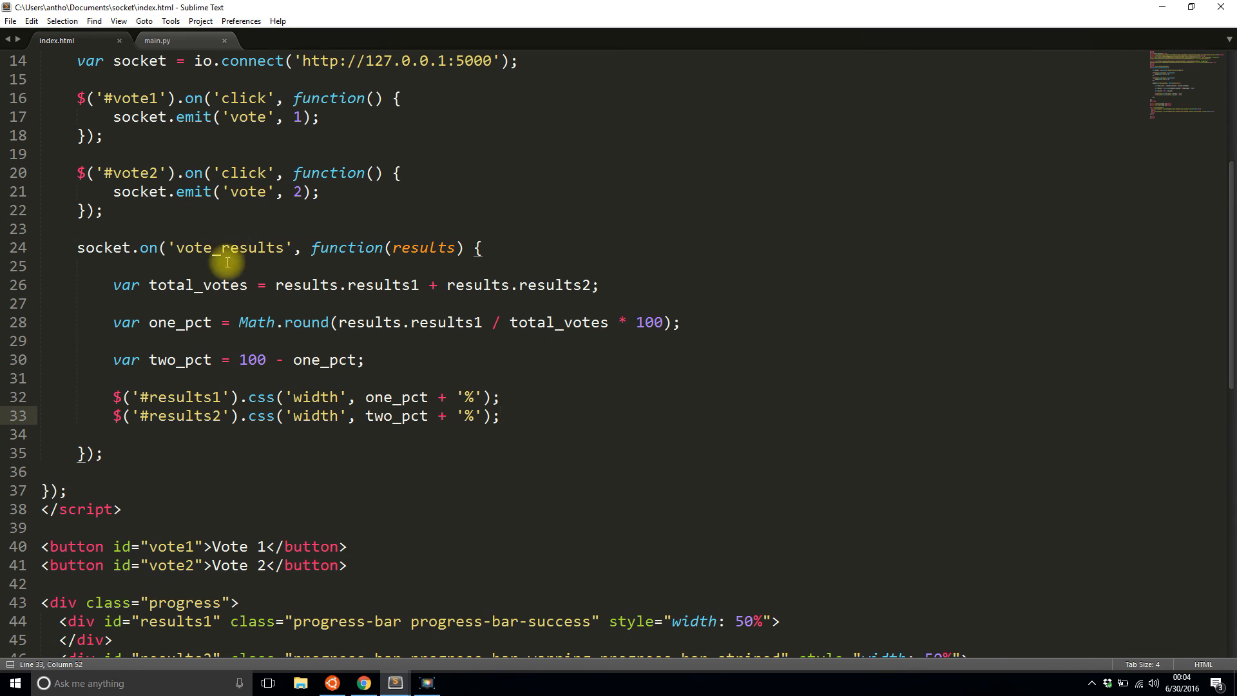
mouse_move(237, 424)
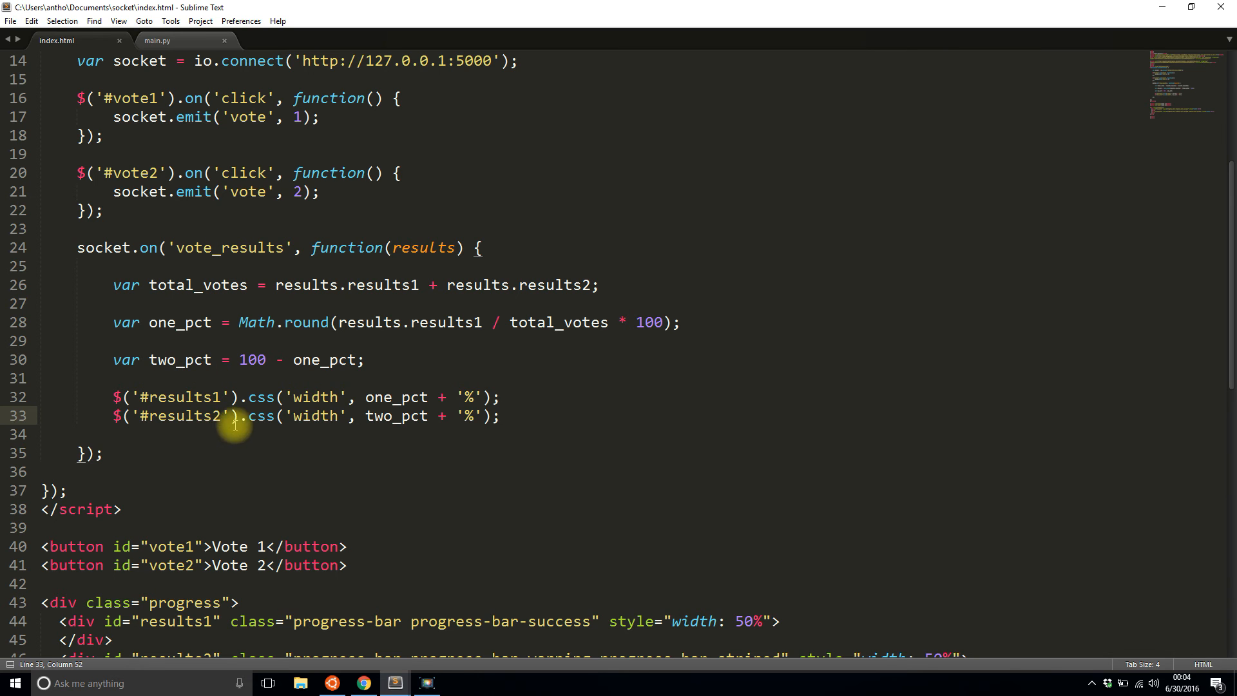
mouse_move(371, 672)
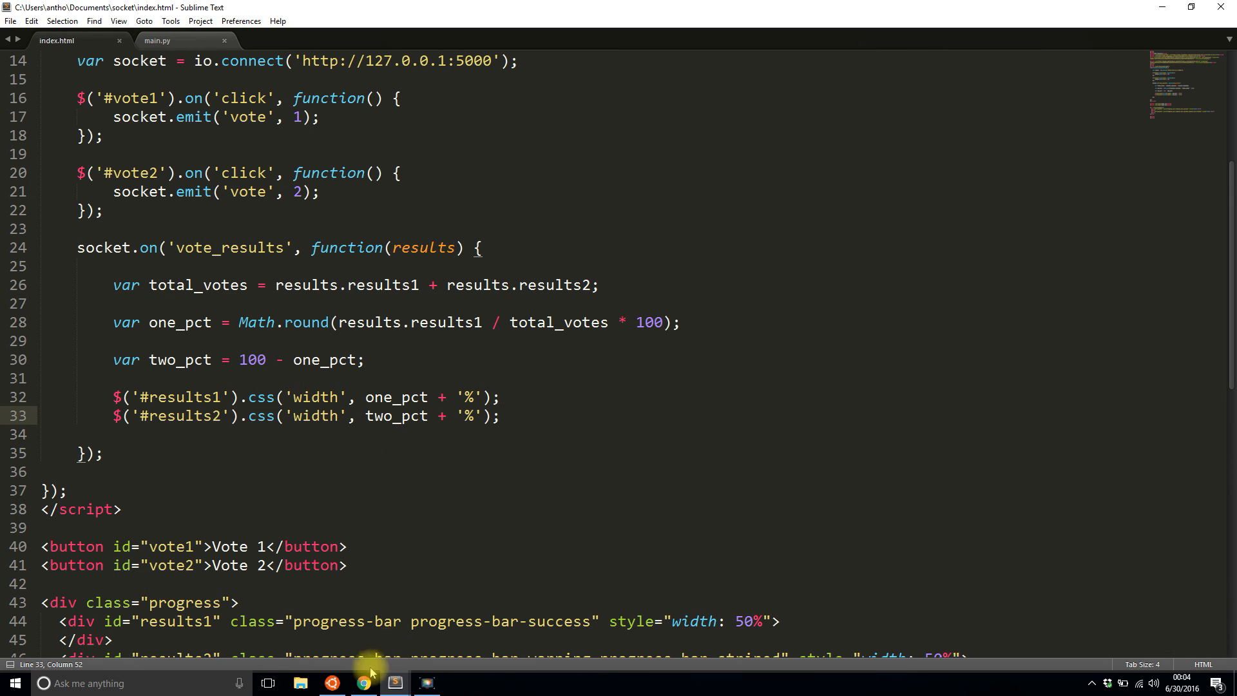
Step: Switch to Chrome and vote three times for option 2, then twice for option 1
left_click(362, 683)
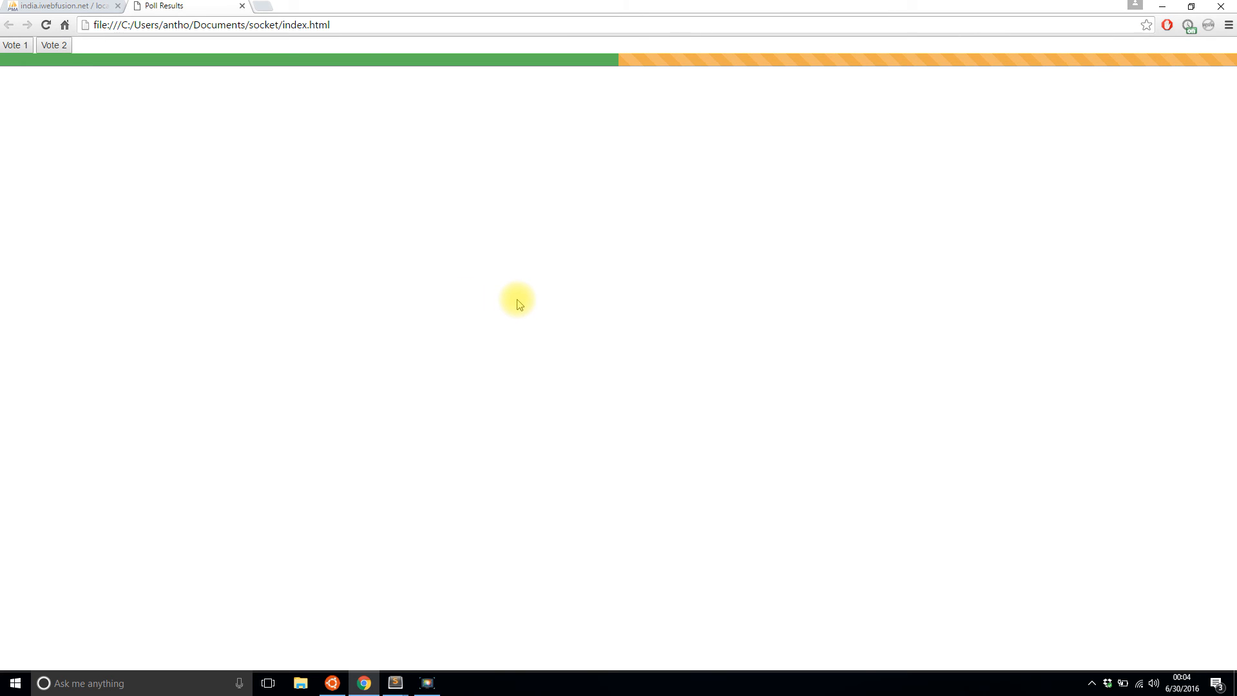
mouse_move(627, 80)
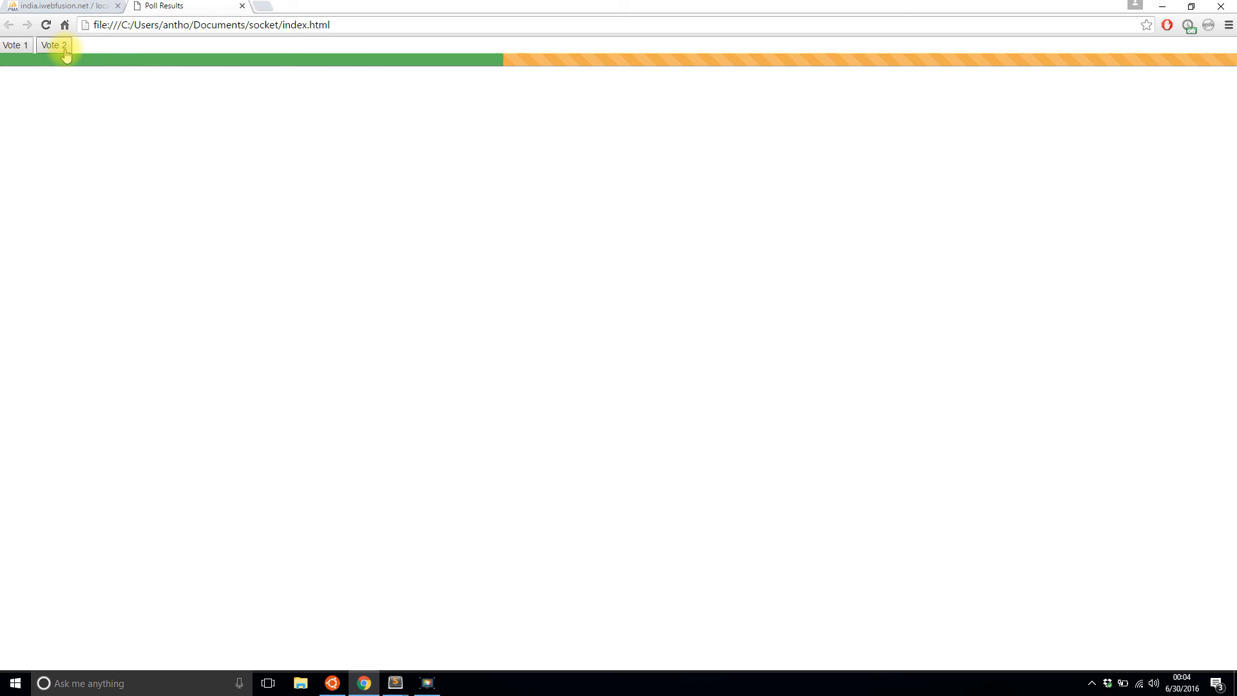
left_click(53, 45)
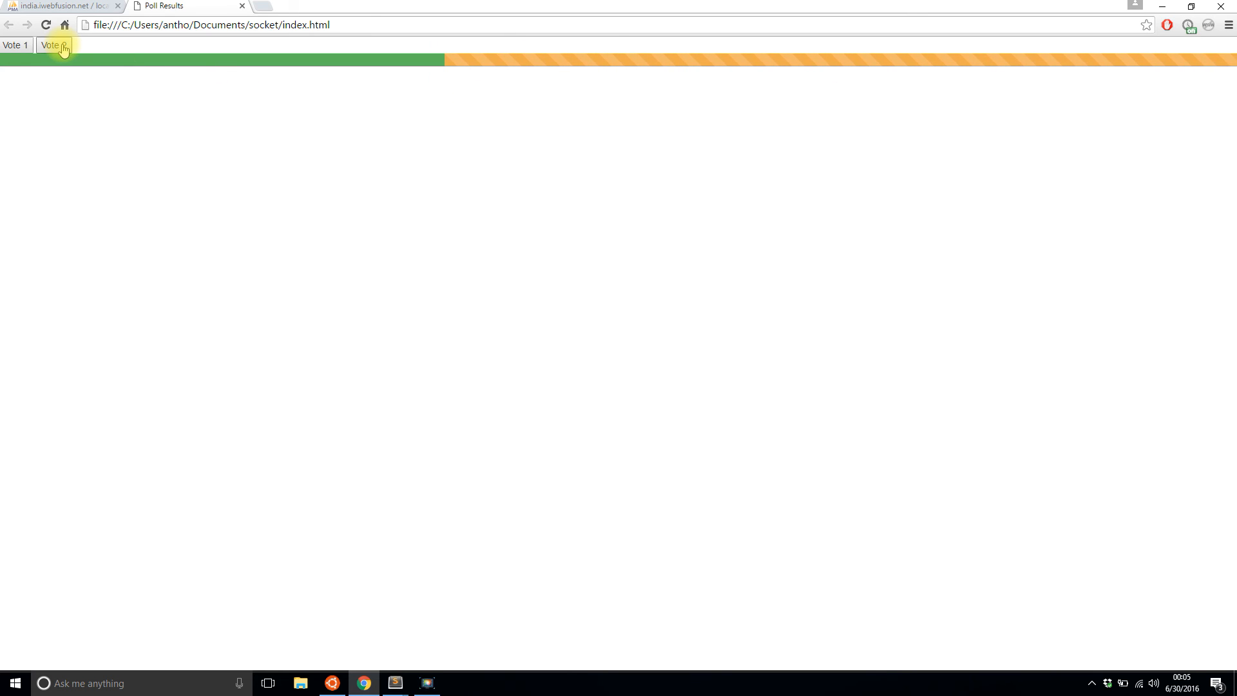
left_click(53, 45)
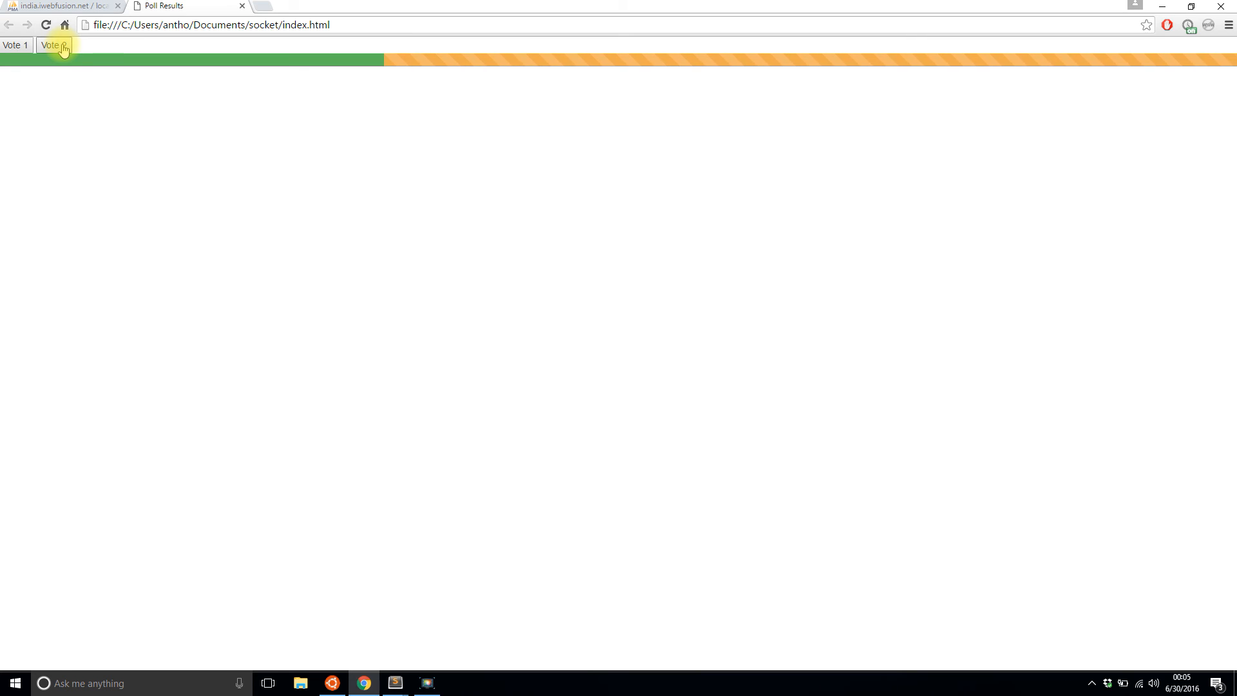
left_click(52, 45)
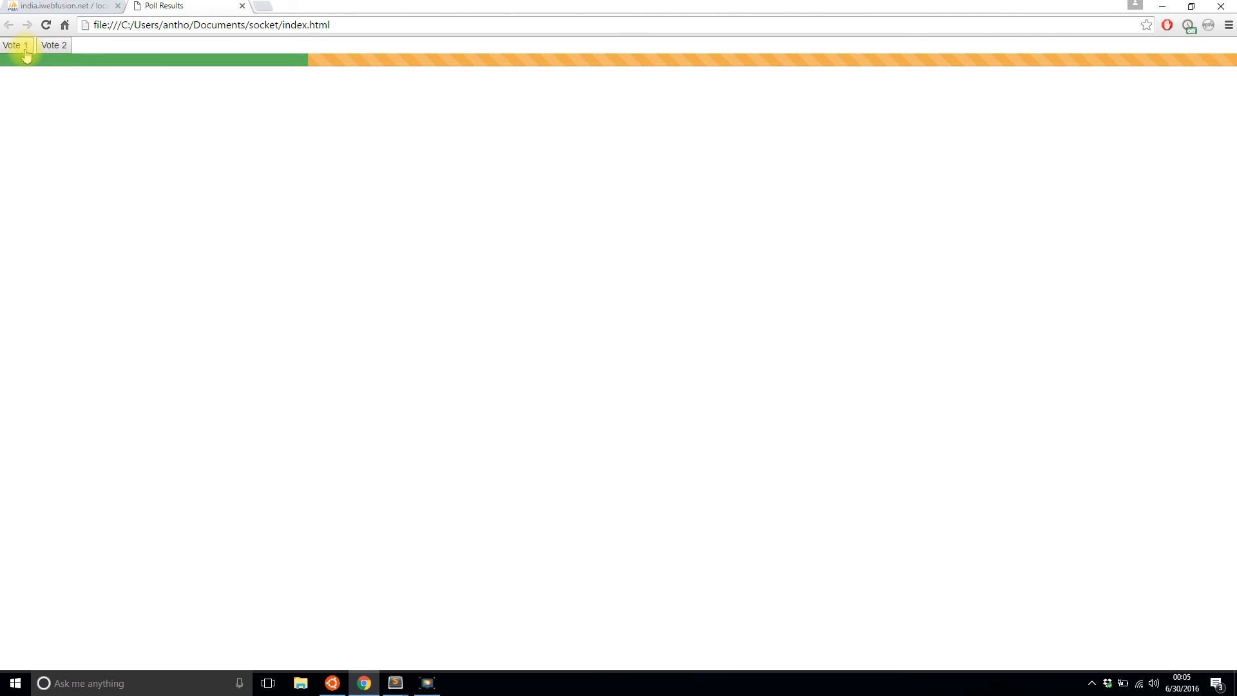
left_click(13, 45)
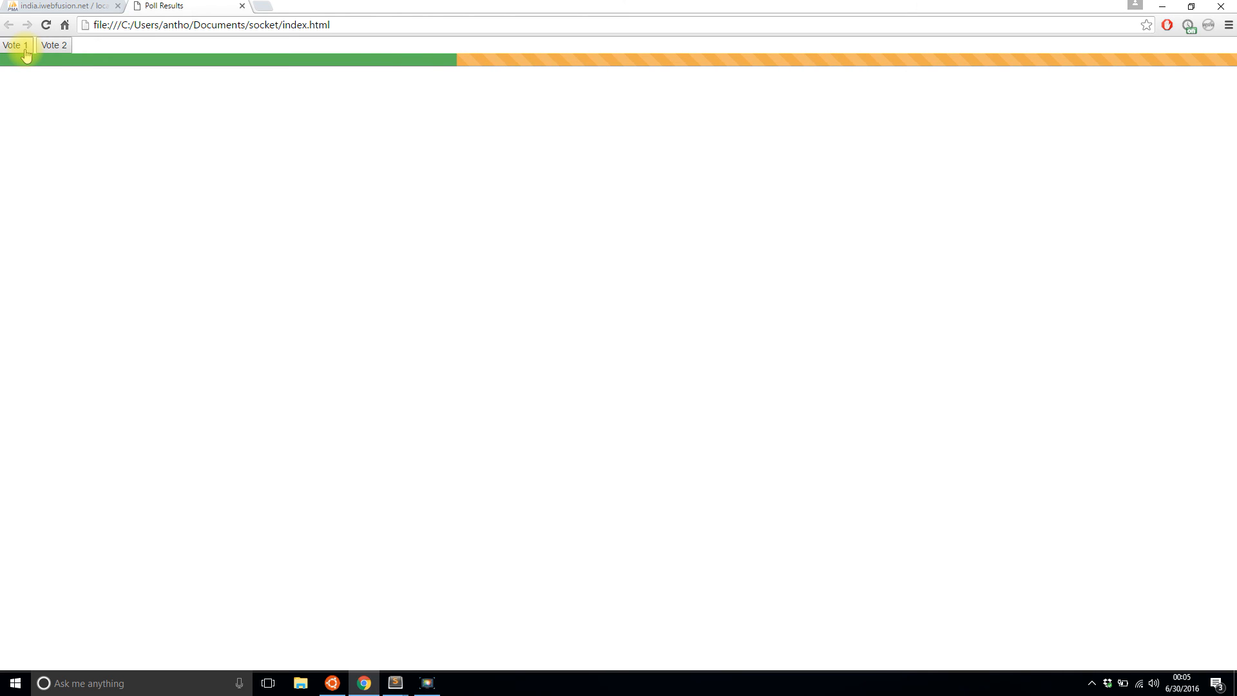
left_click(14, 45)
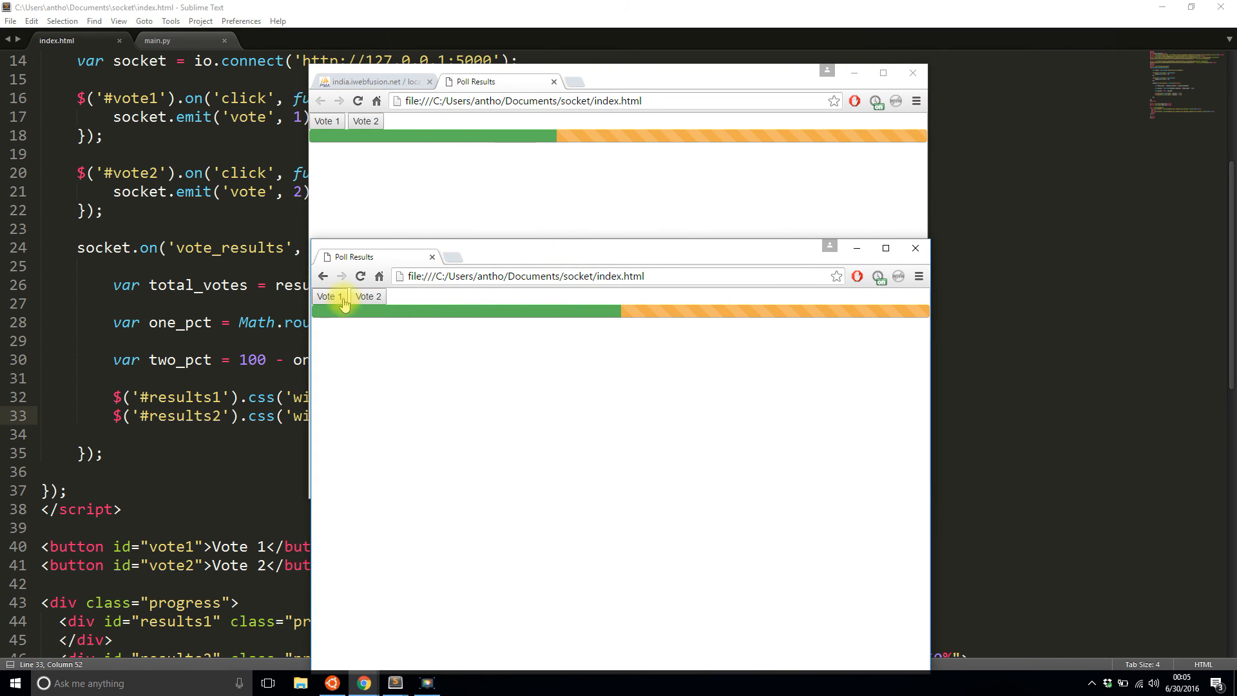
Step: From the second window, vote seven times for option 1 and twice for option 2
left_click(327, 296)
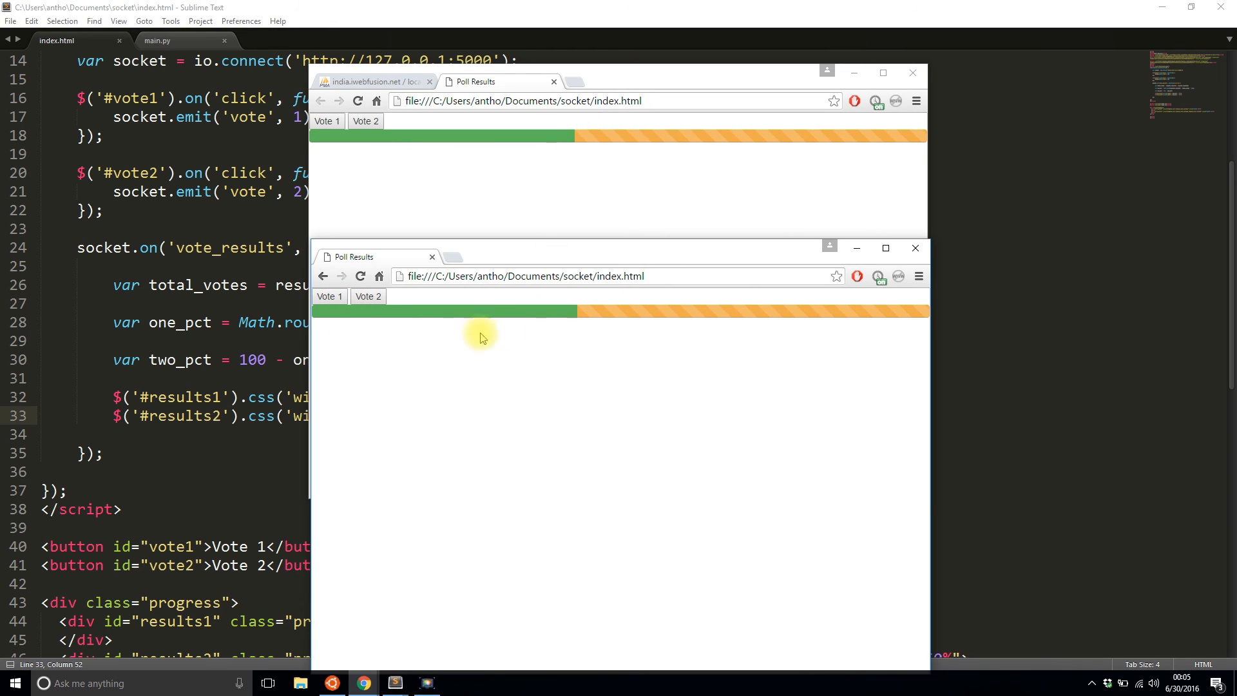
left_click(330, 296)
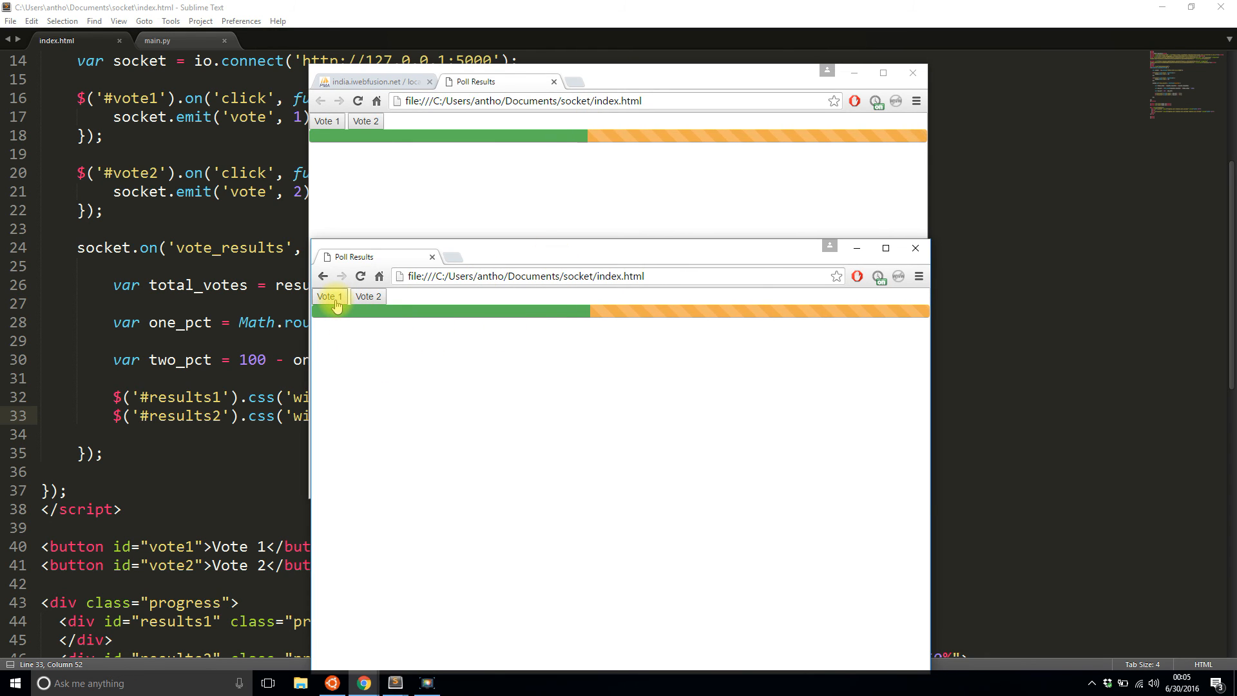
left_click(368, 296)
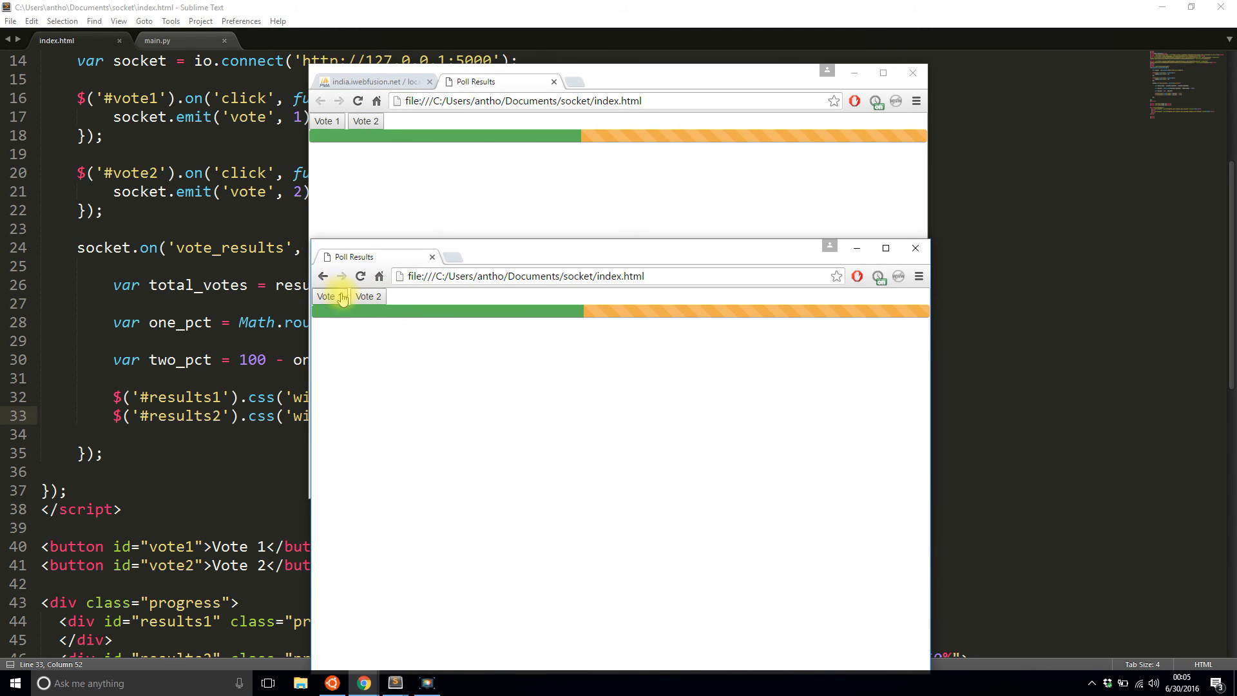
left_click(326, 296)
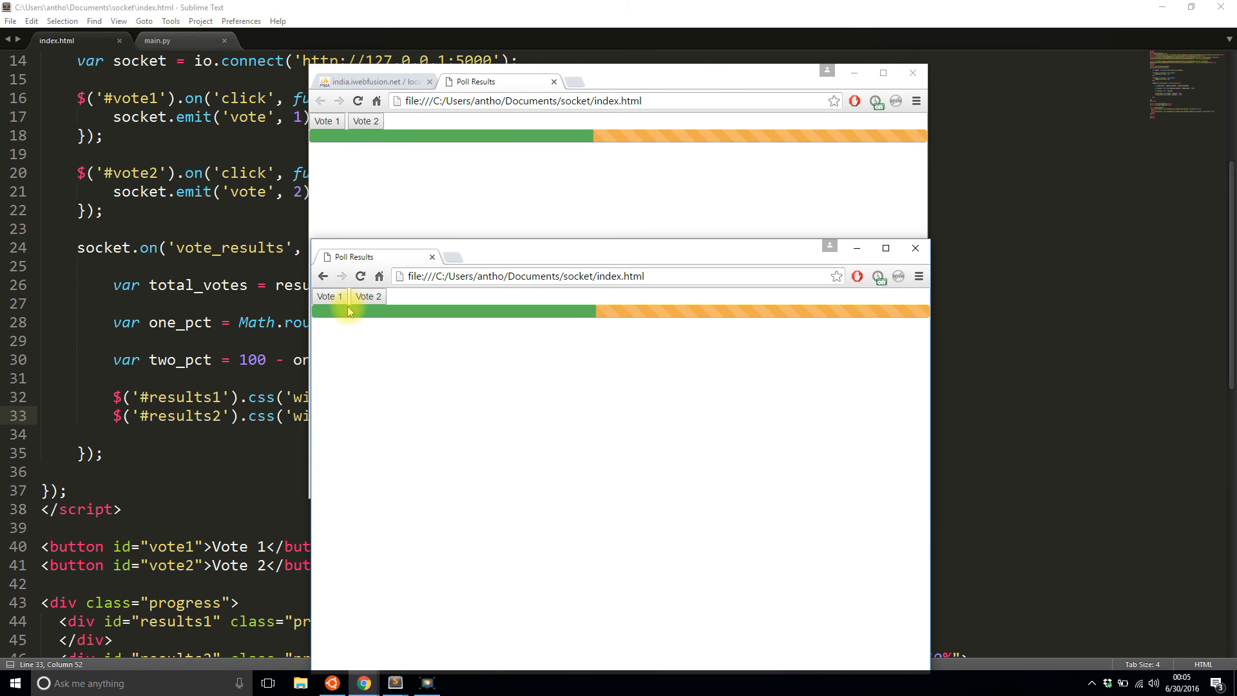
mouse_move(475, 386)
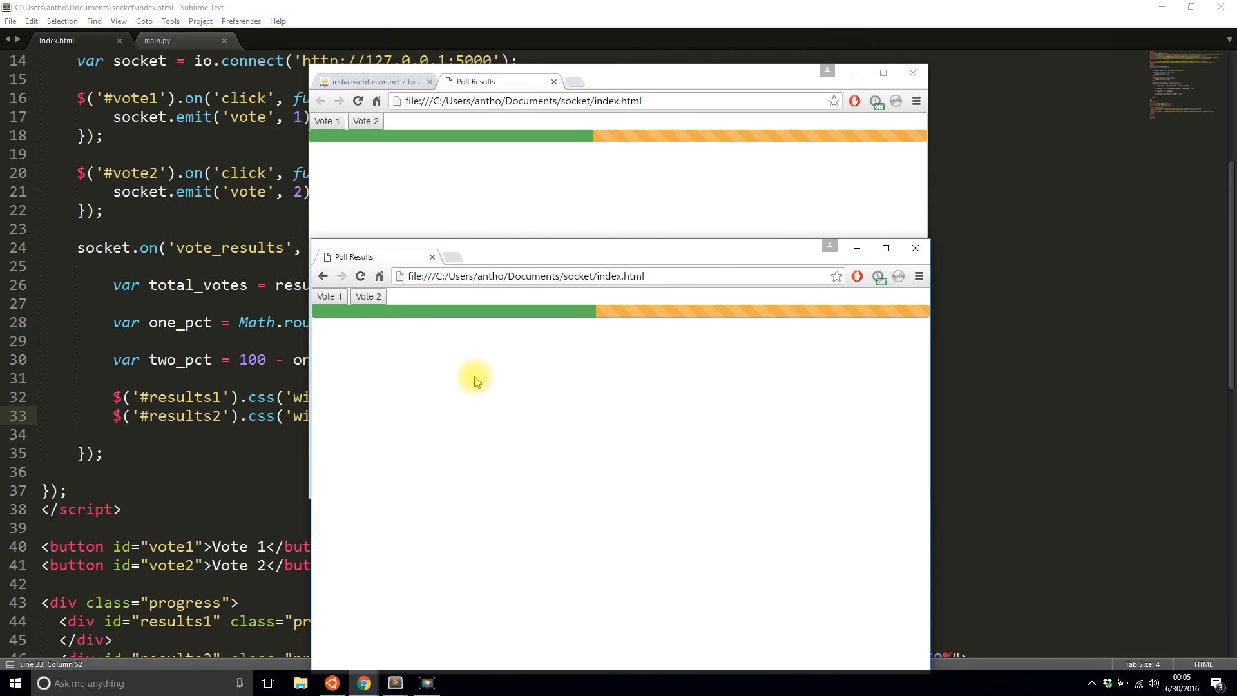
mouse_move(365, 213)
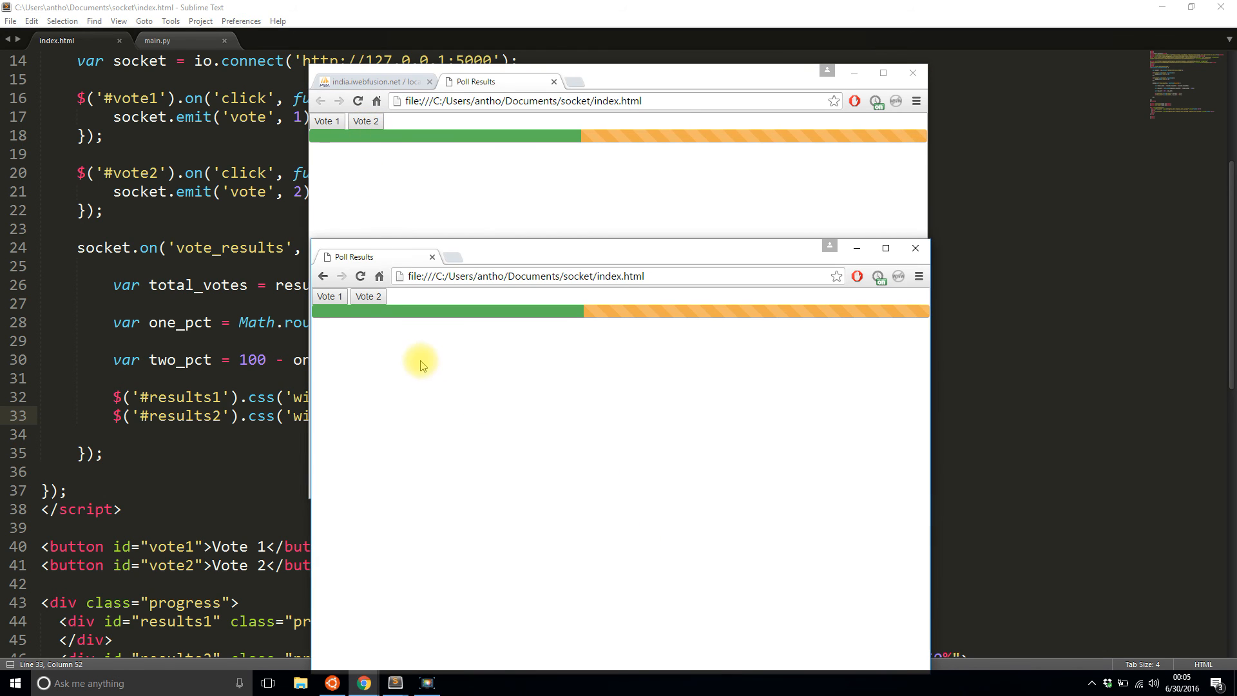
left_click(328, 296)
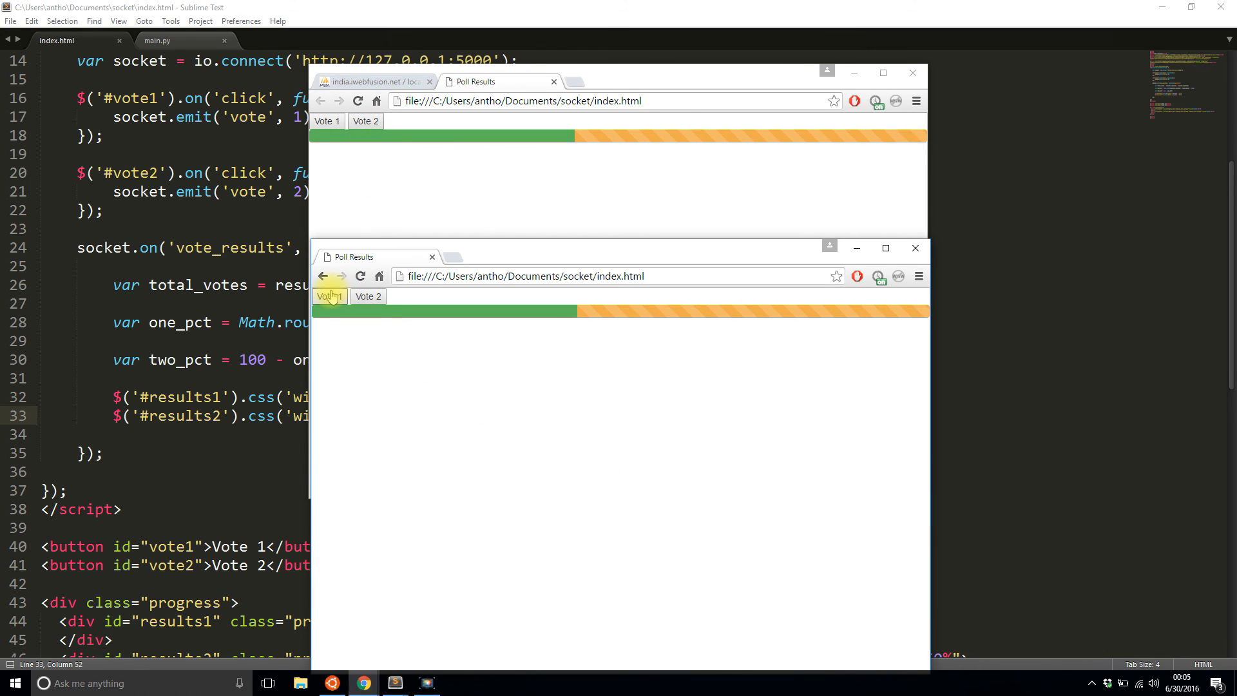
left_click(326, 296)
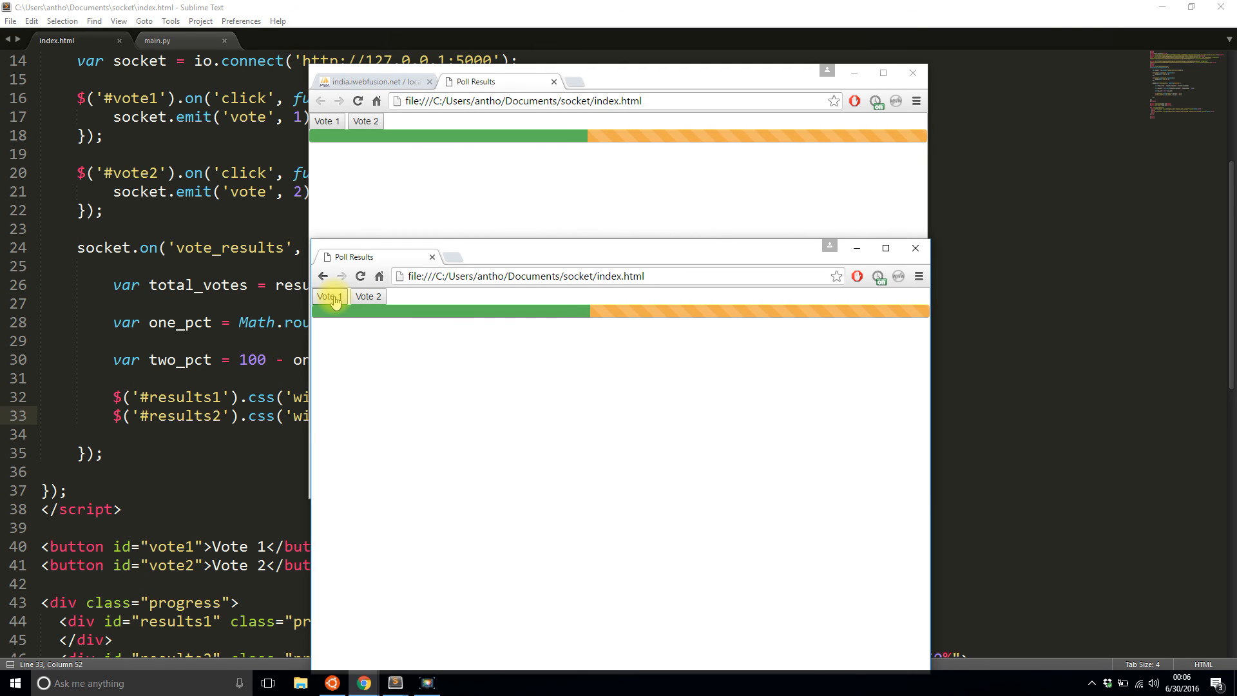
left_click(327, 295)
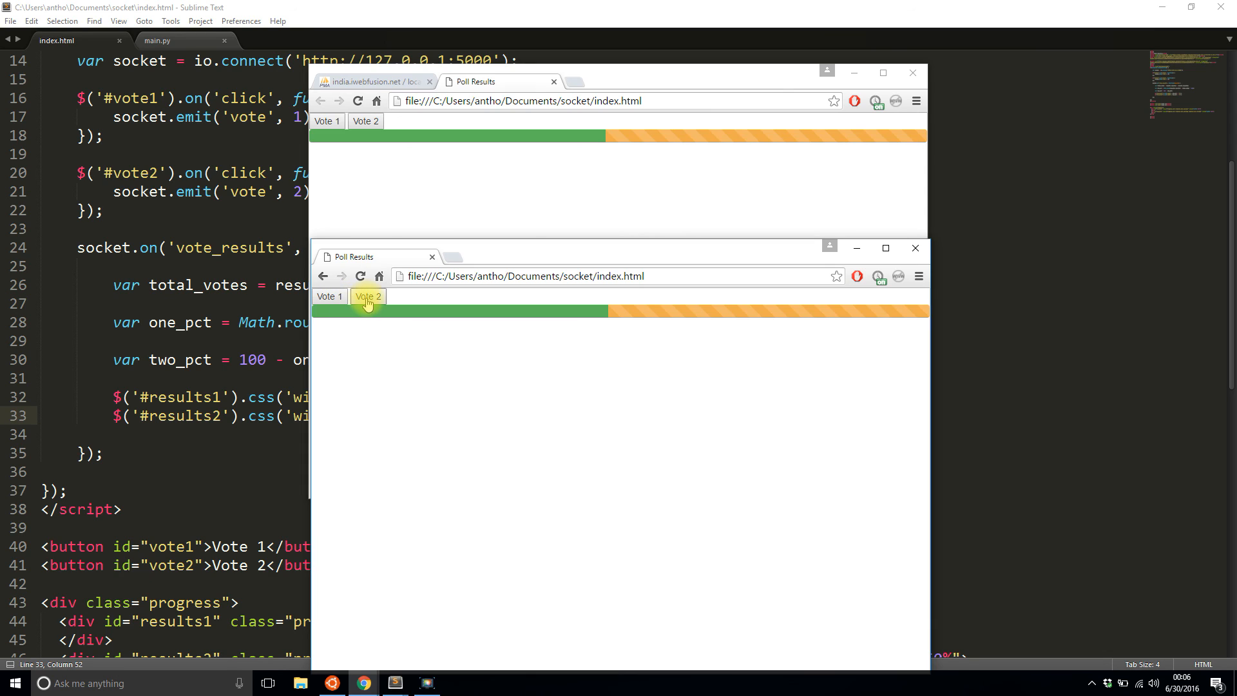
left_click(366, 297)
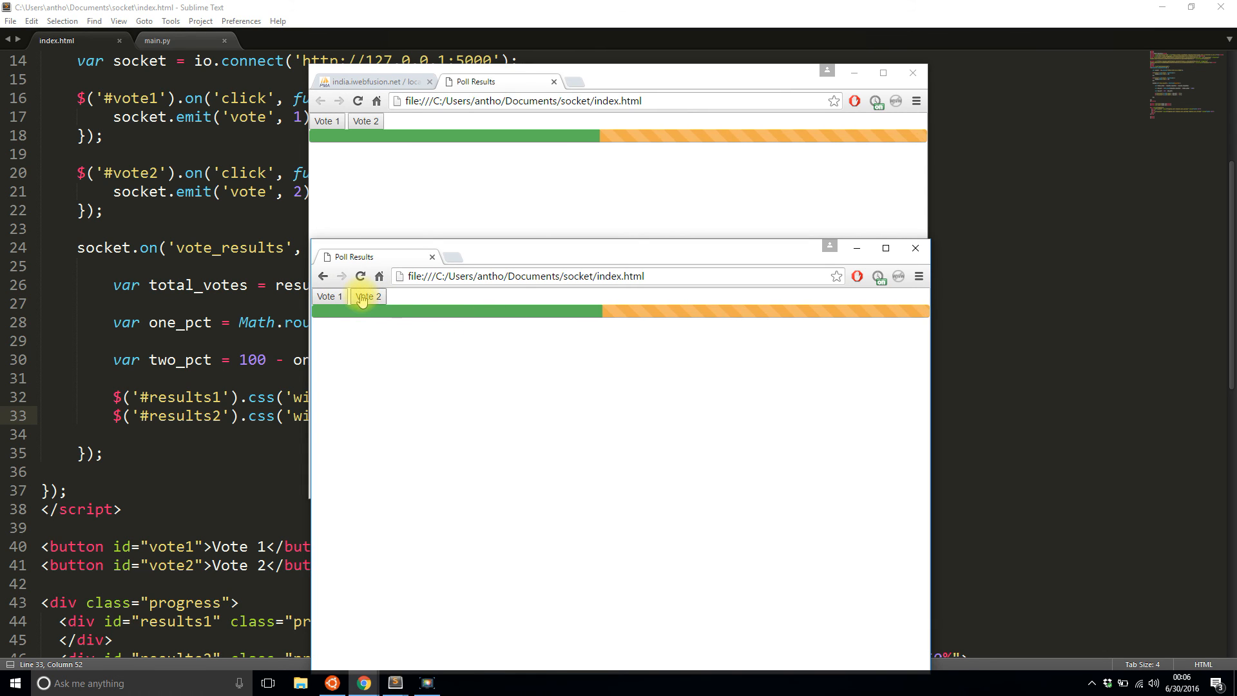
left_click(368, 296)
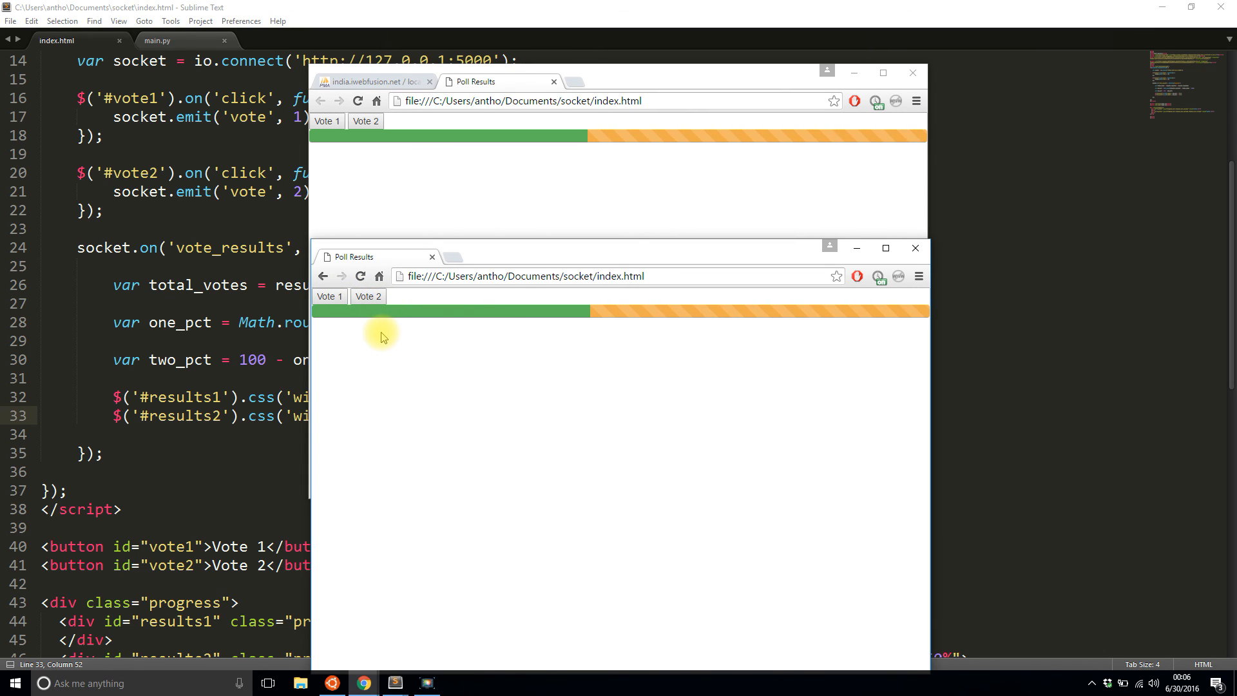